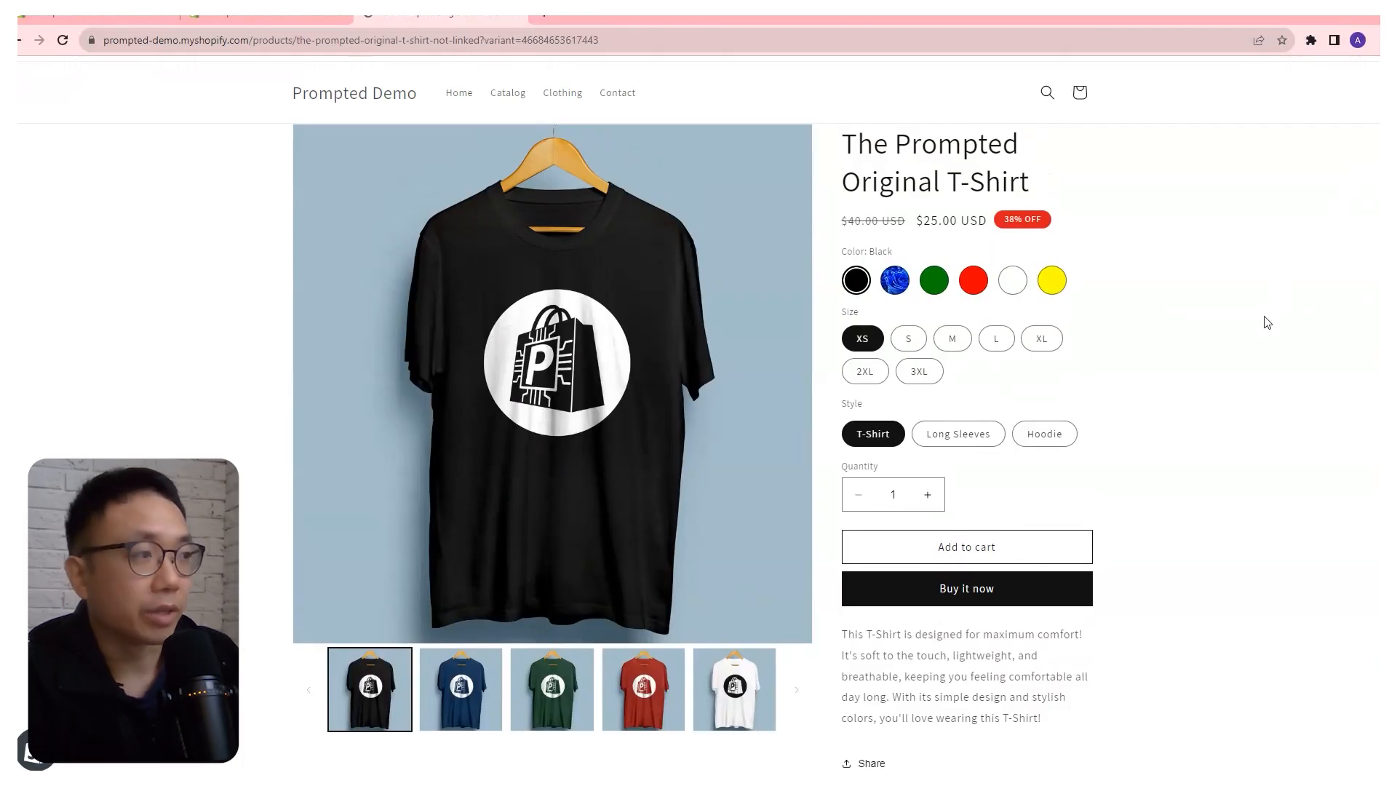
# Filter theme files for 'sticky' and create a new snippet named sticky-atc-custom.liquid
pyautogui.scroll(-3)
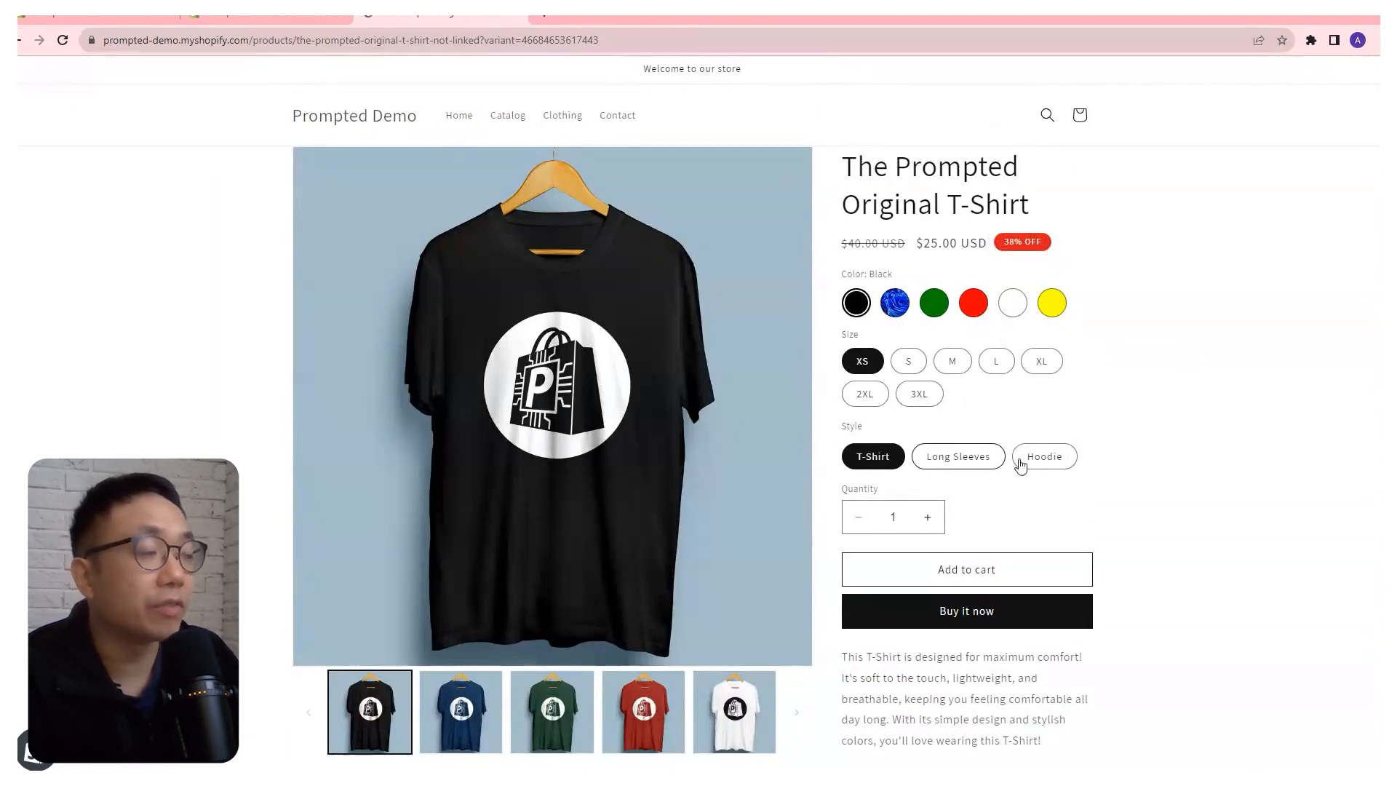
pyautogui.moveTo(1098, 459)
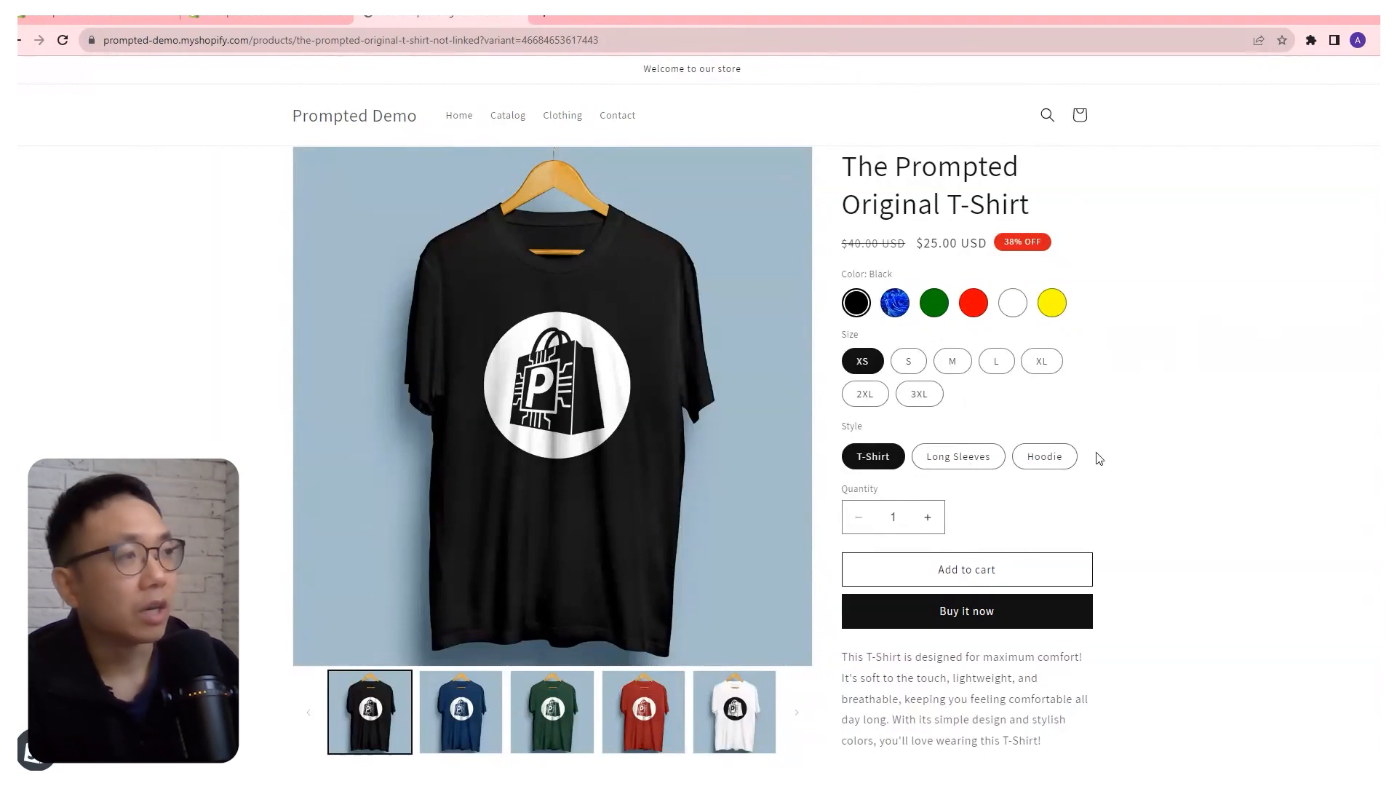
pyautogui.scroll(-3)
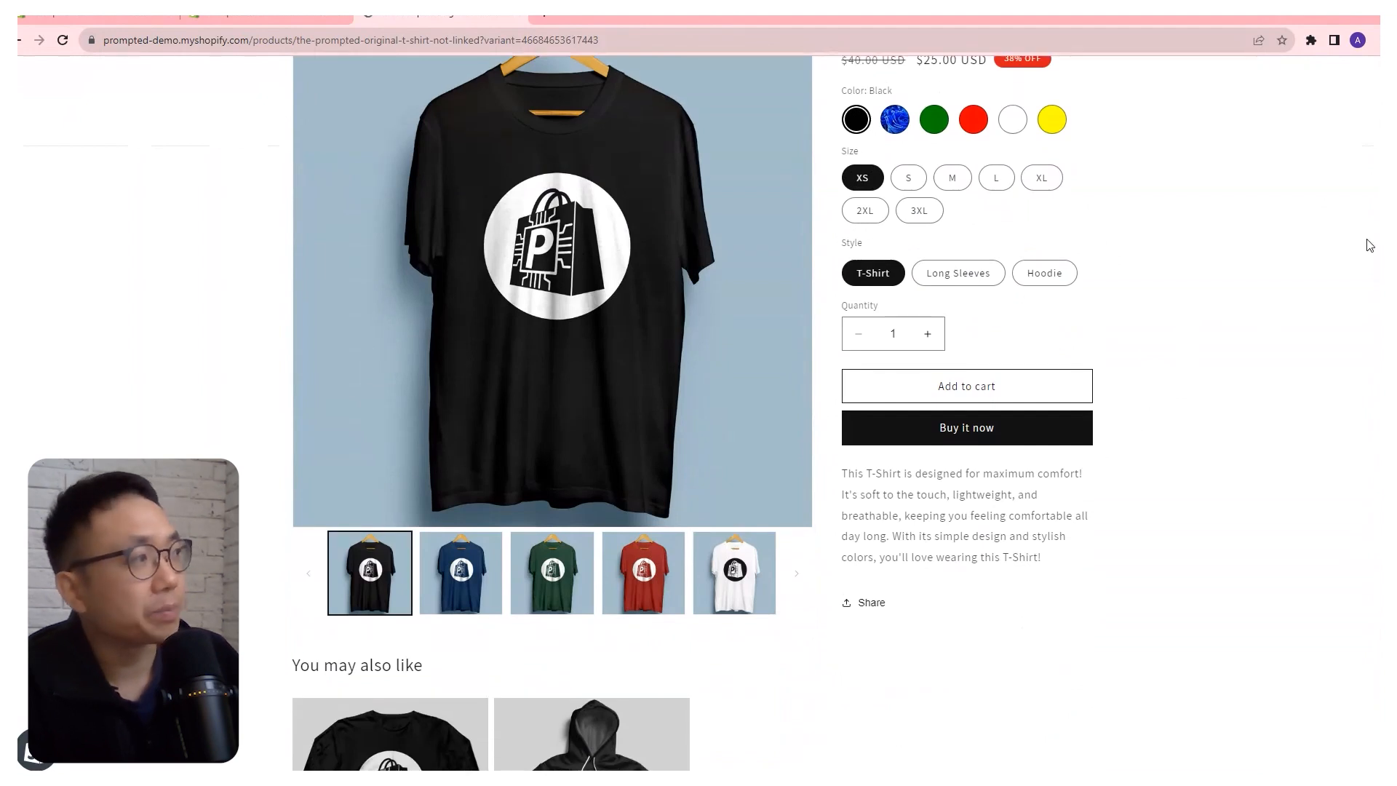
pyautogui.scroll(-3)
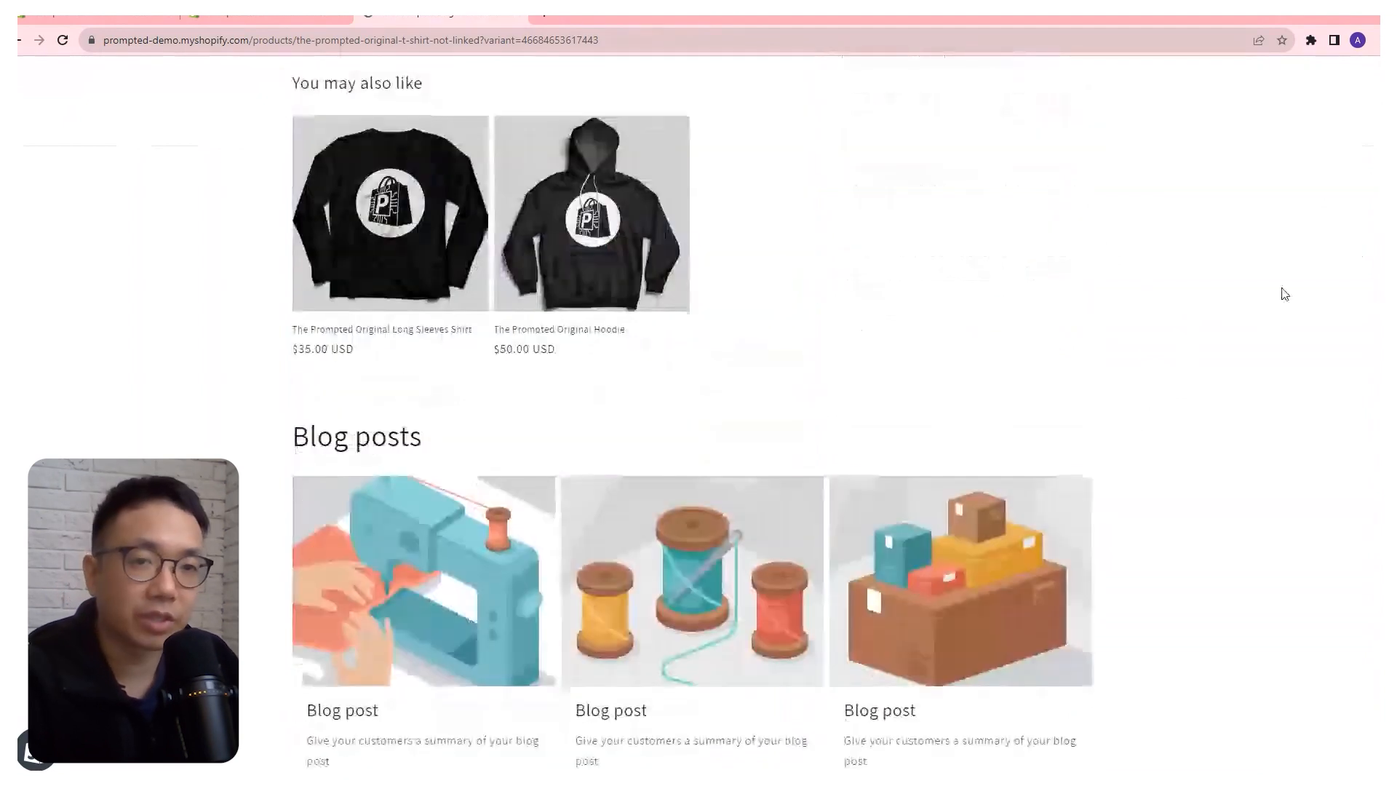
pyautogui.scroll(3)
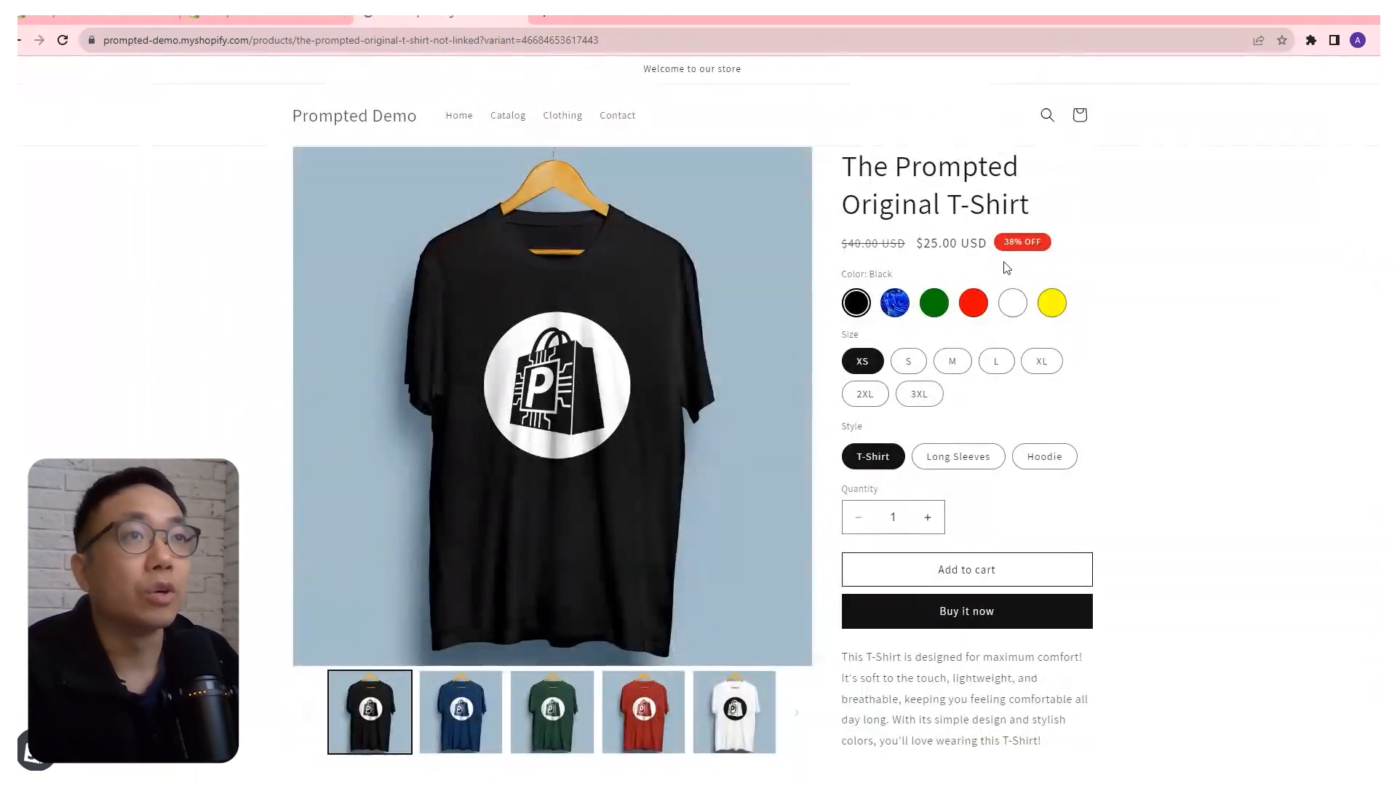
pyautogui.moveTo(810, 239)
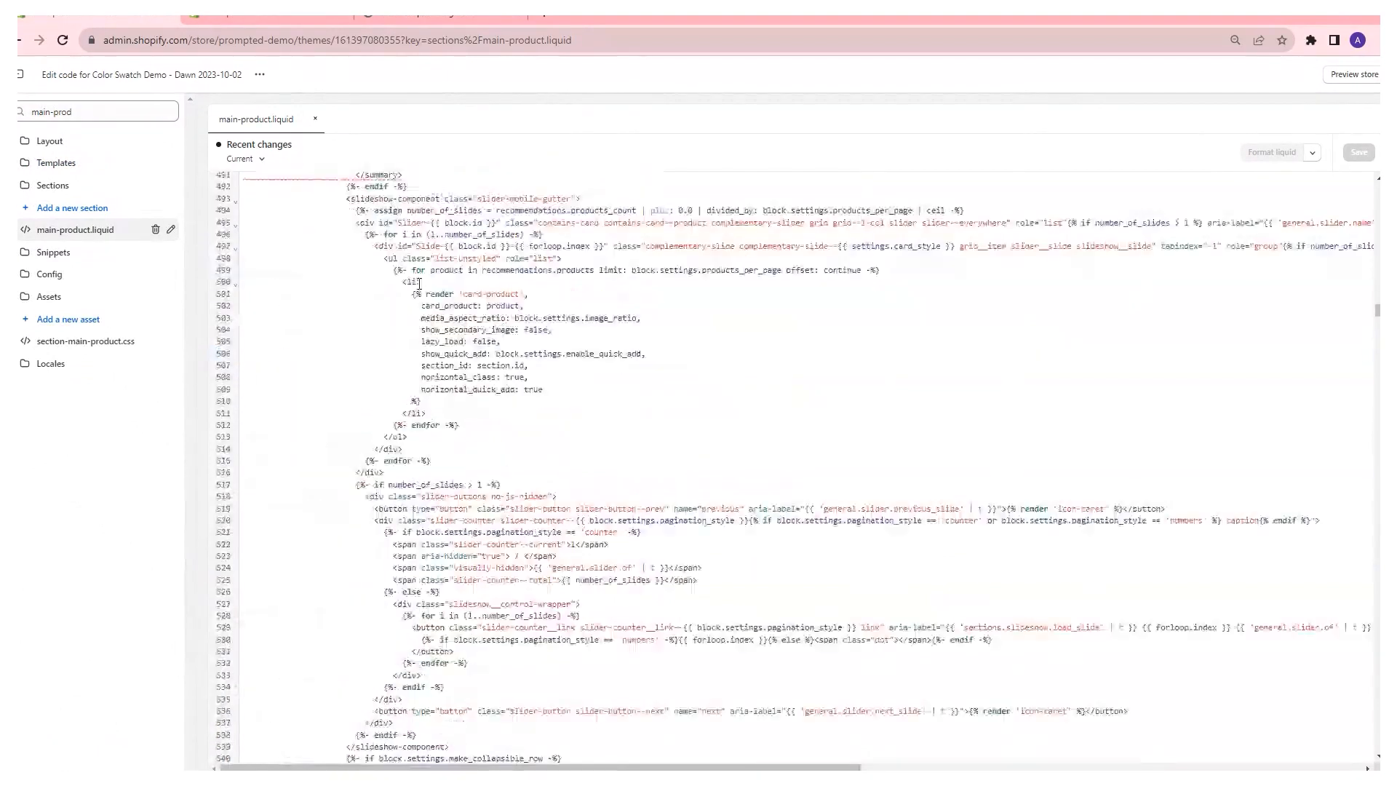
pyautogui.scroll(-3)
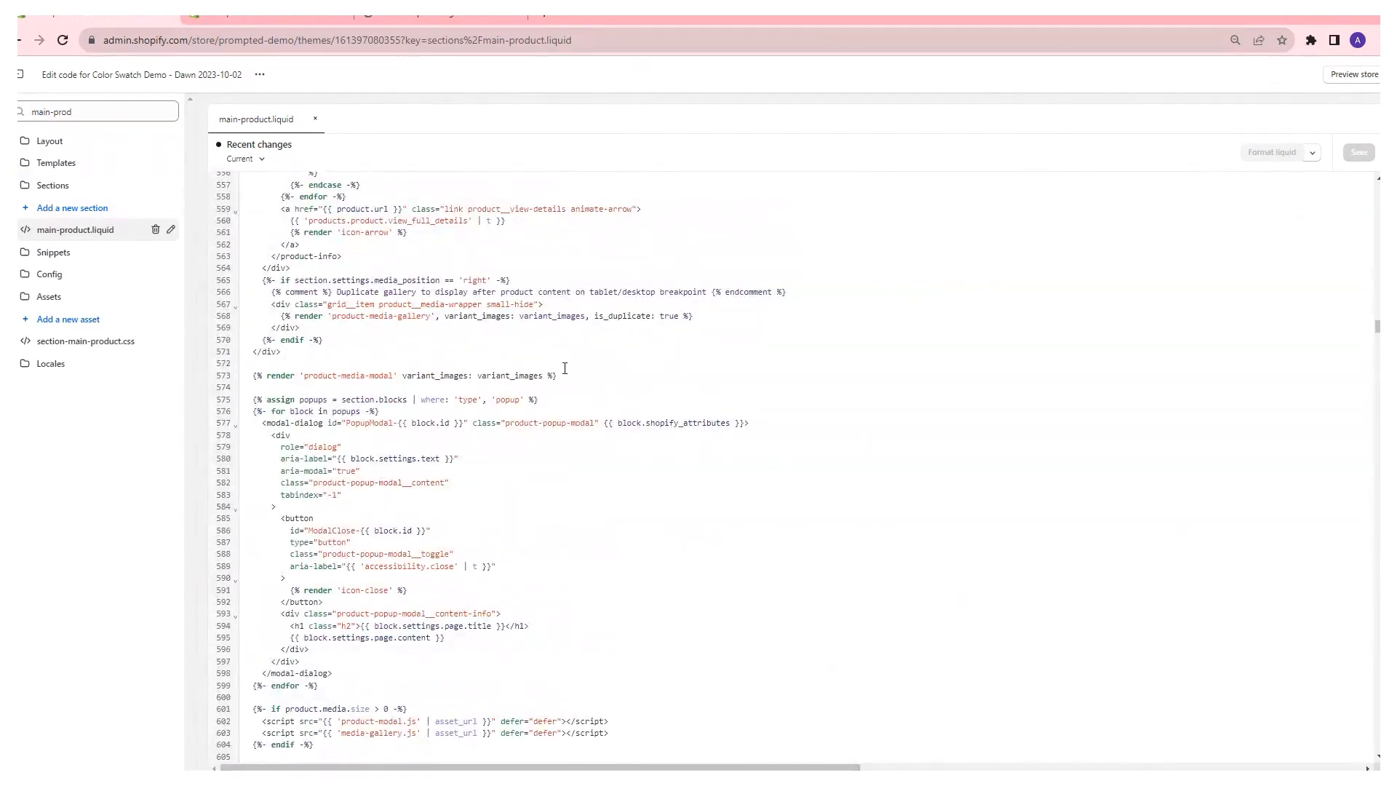
pyautogui.click(343, 375)
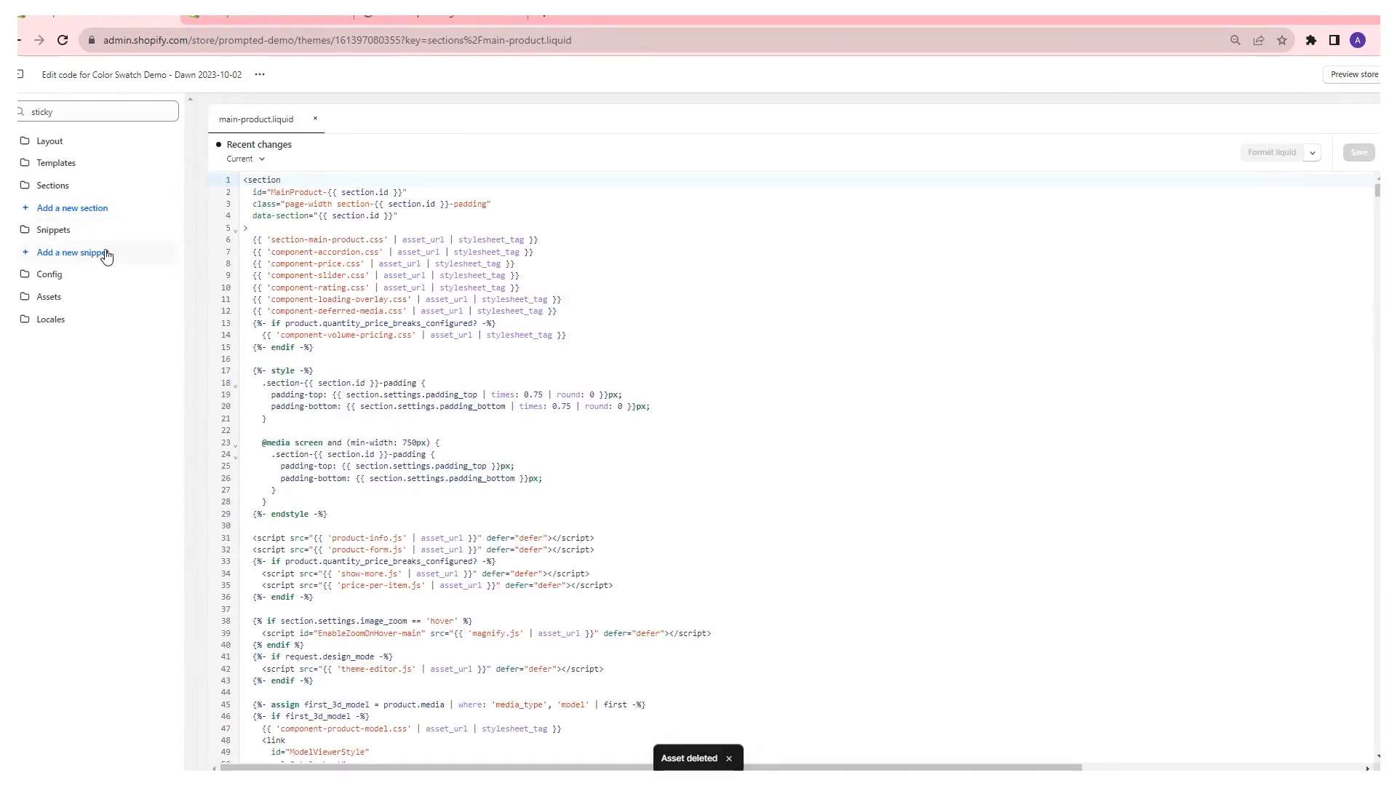
pyautogui.write('stick')
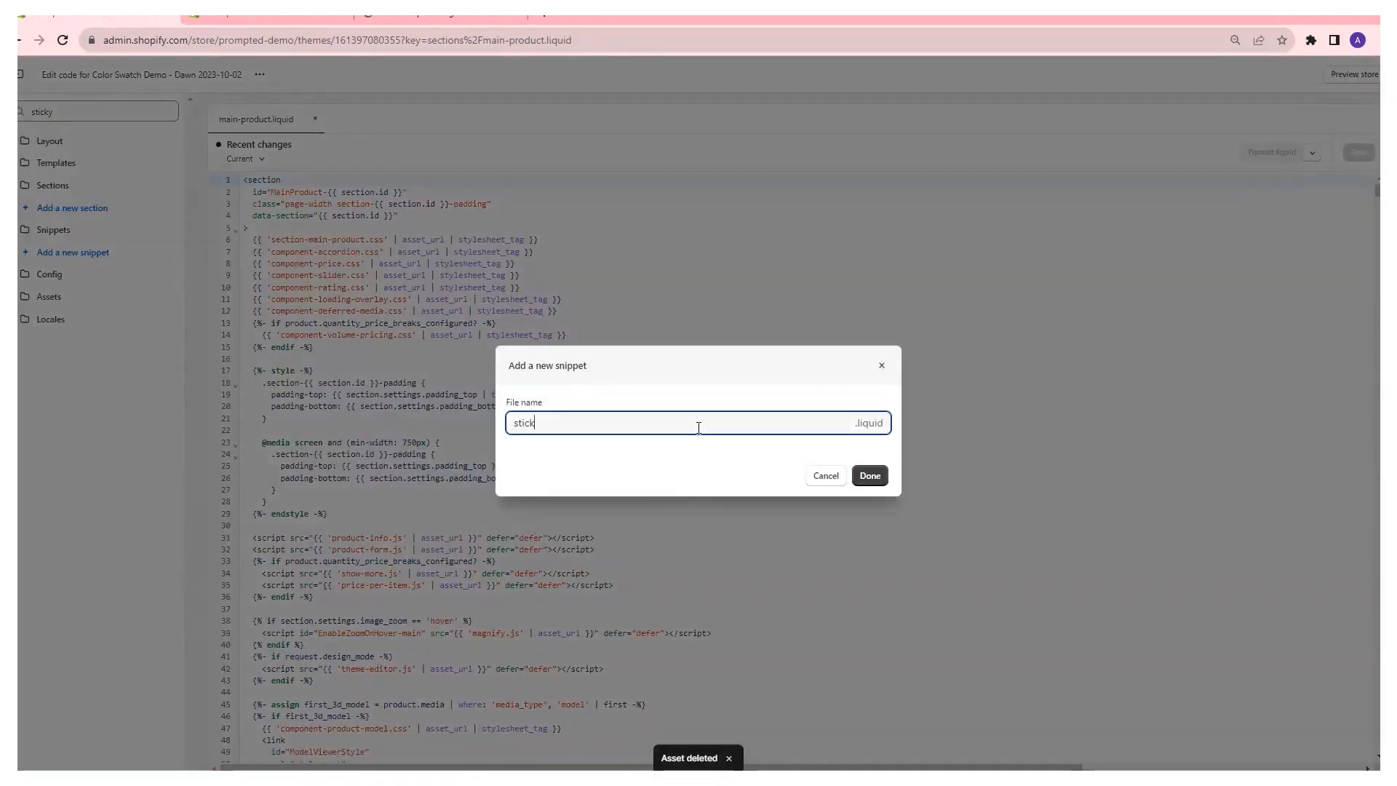
pyautogui.write('sticky-atc-custom')
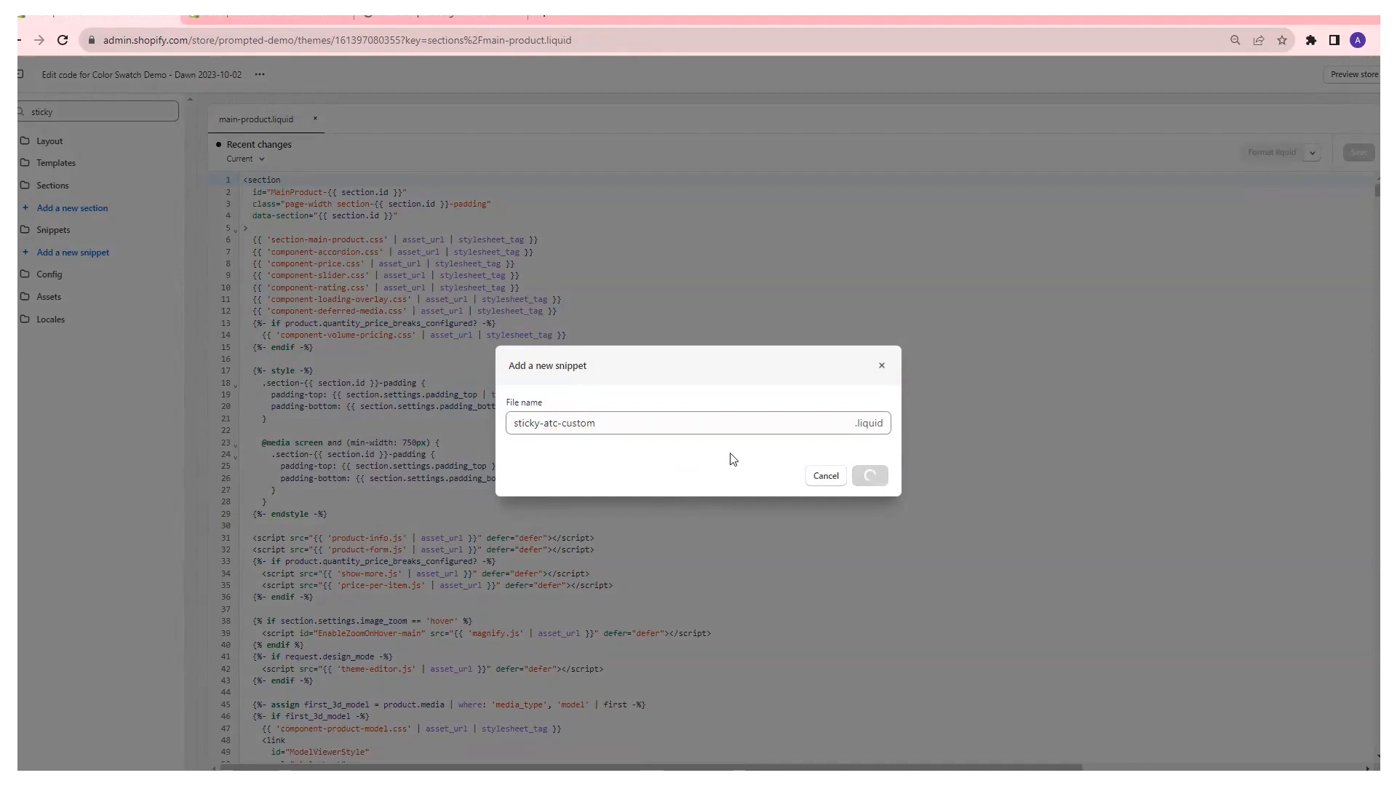
pyautogui.click(868, 475)
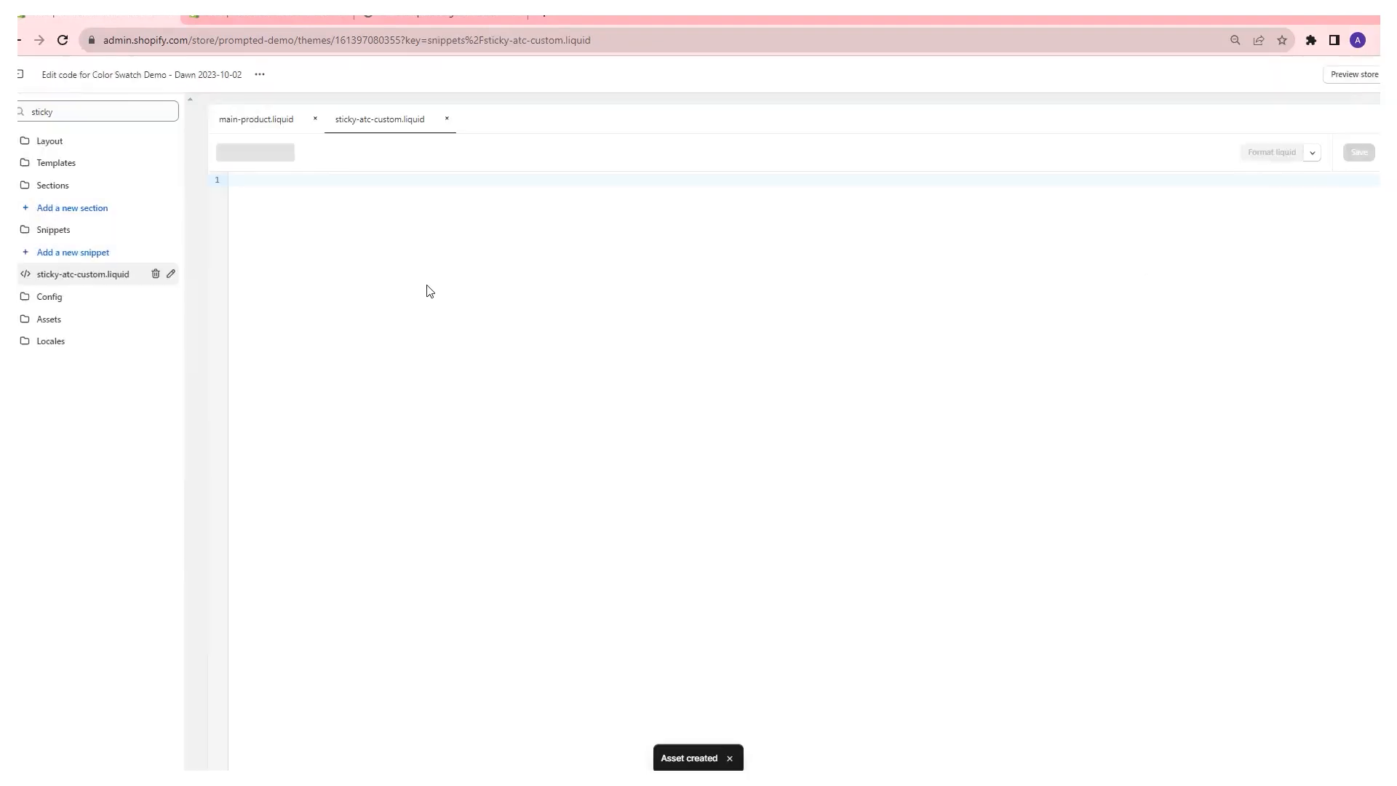
pyautogui.moveTo(406, 281)
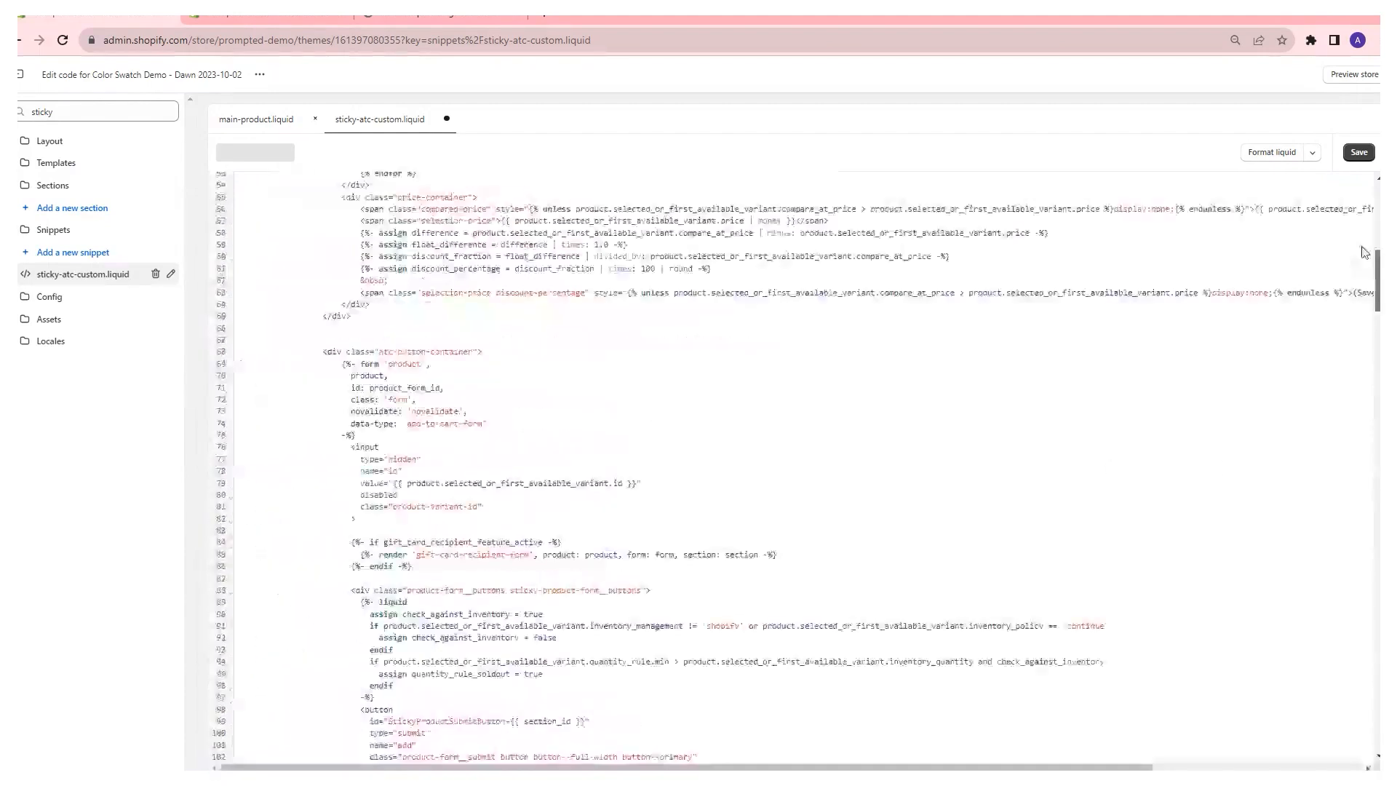
# Paste the sticky add-to-cart Liquid, HTML and CSS into sticky-atc-custom.liquid and save
pyautogui.scroll(-3)
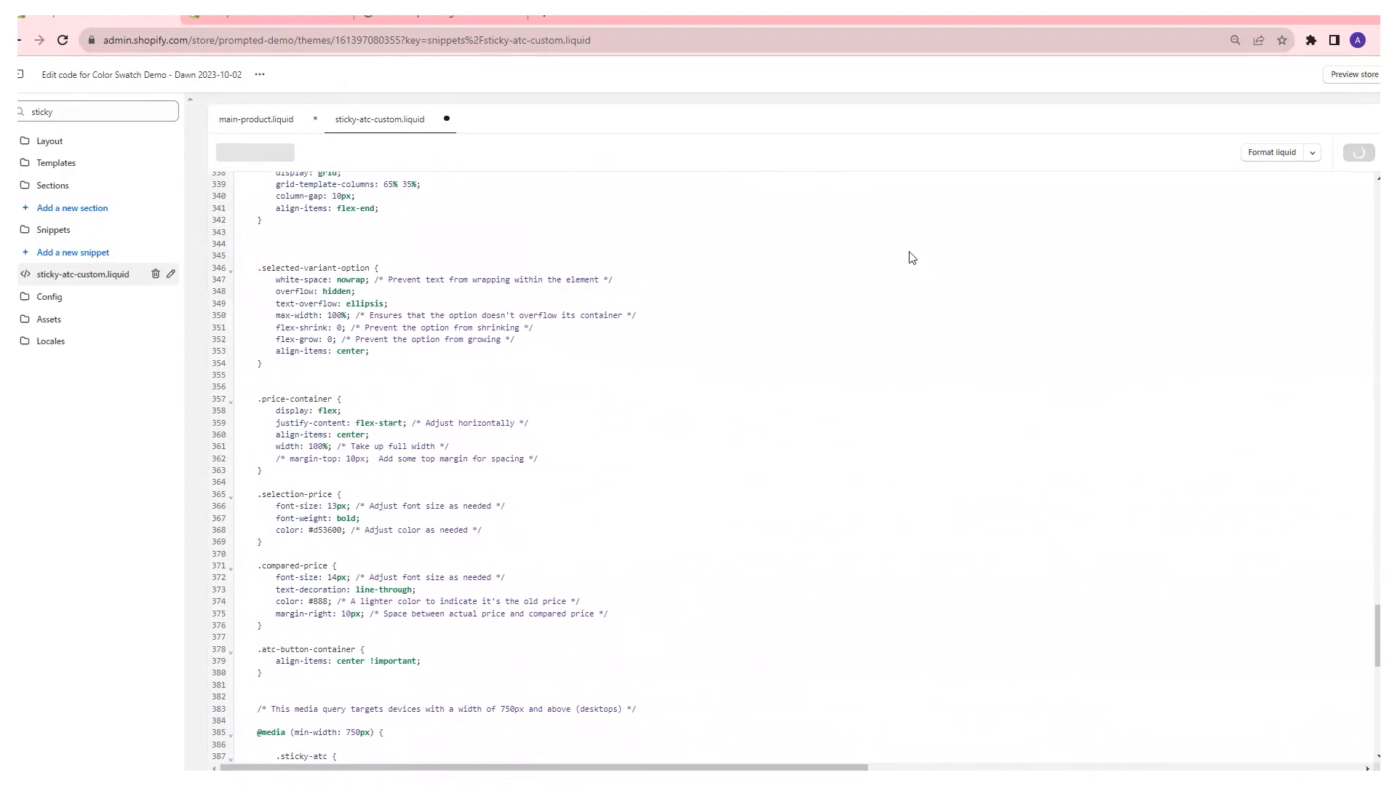
pyautogui.moveTo(672, 320)
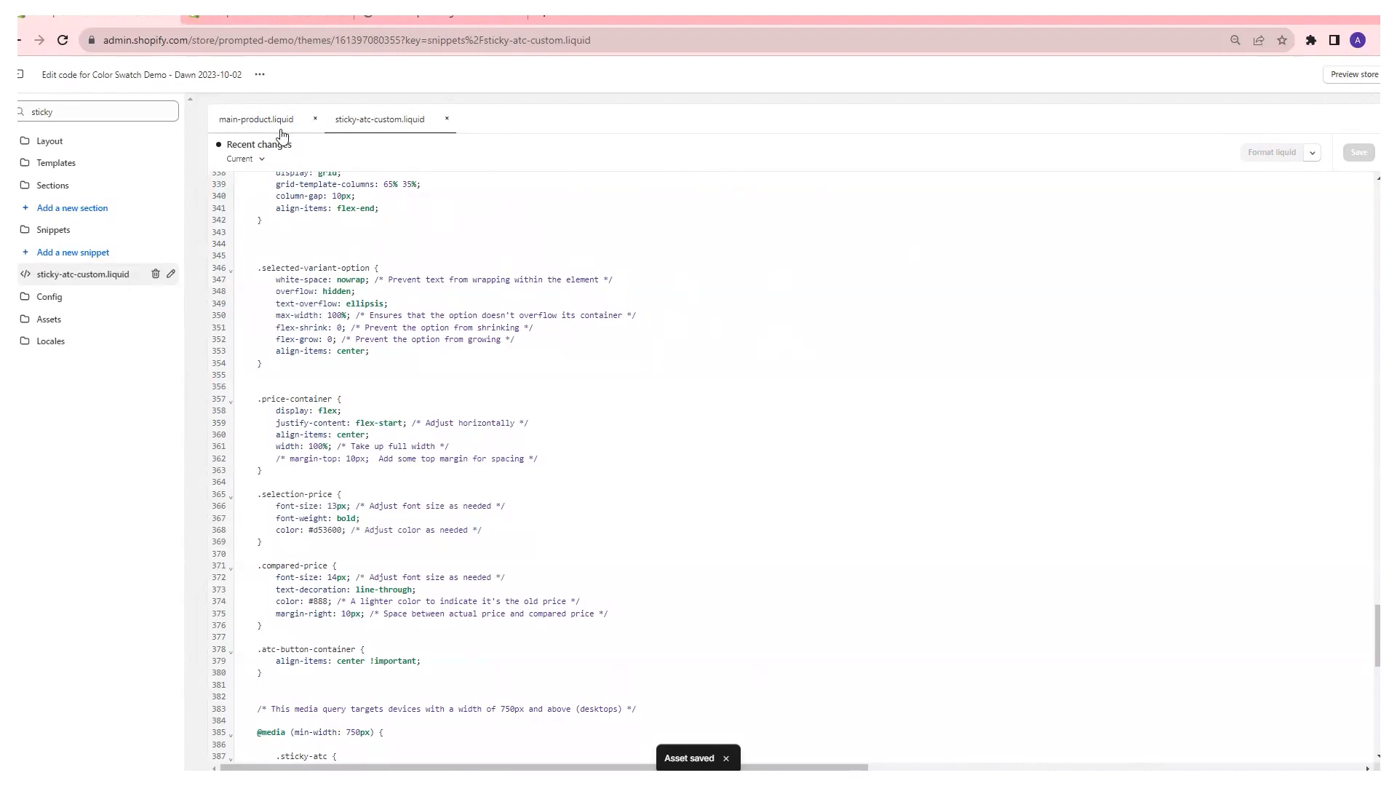
# Locate product-info in main-product.liquid and insert the {% render 'sticky-atc-custom' %} tag after it, then save
pyautogui.click(256, 118)
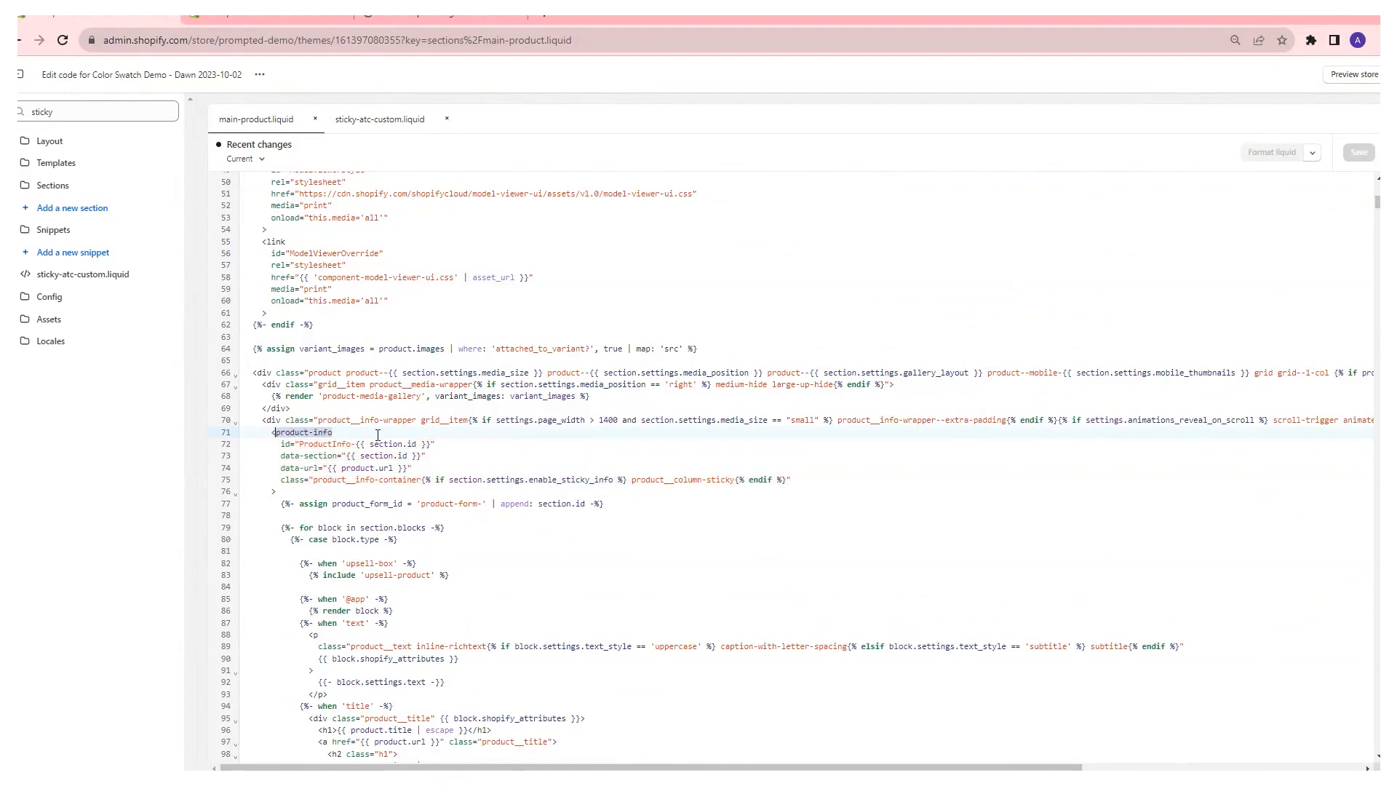
pyautogui.press('ctrl+f')
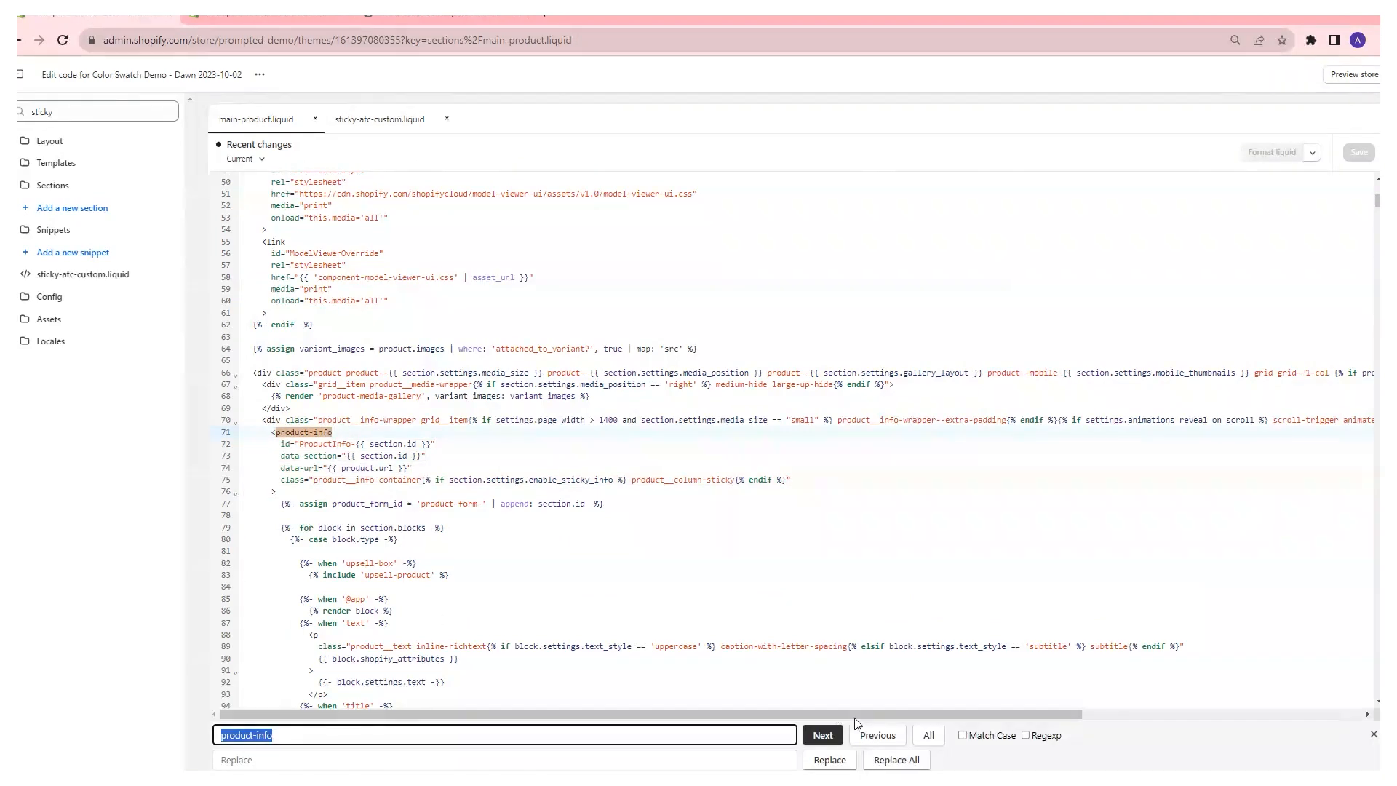
pyautogui.click(821, 734)
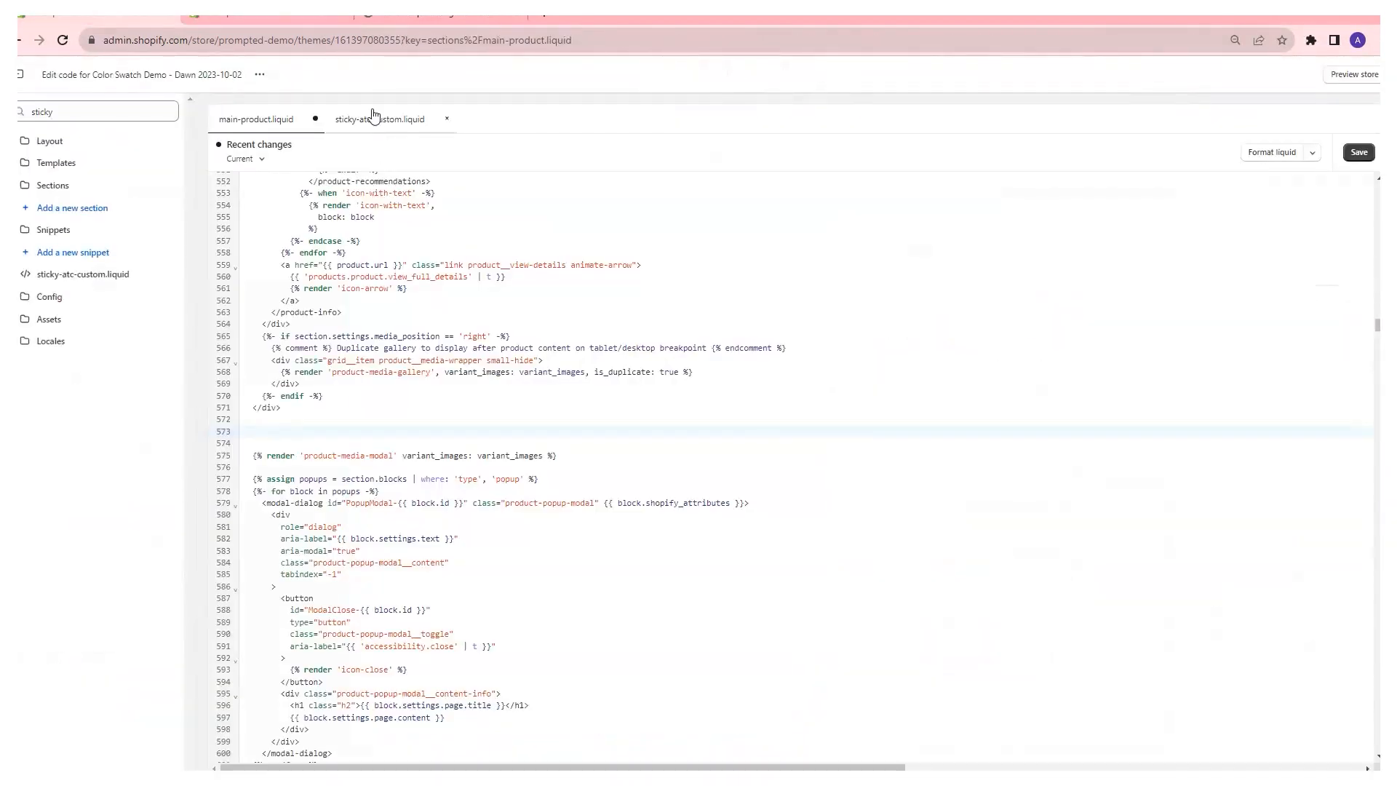
pyautogui.click(378, 117)
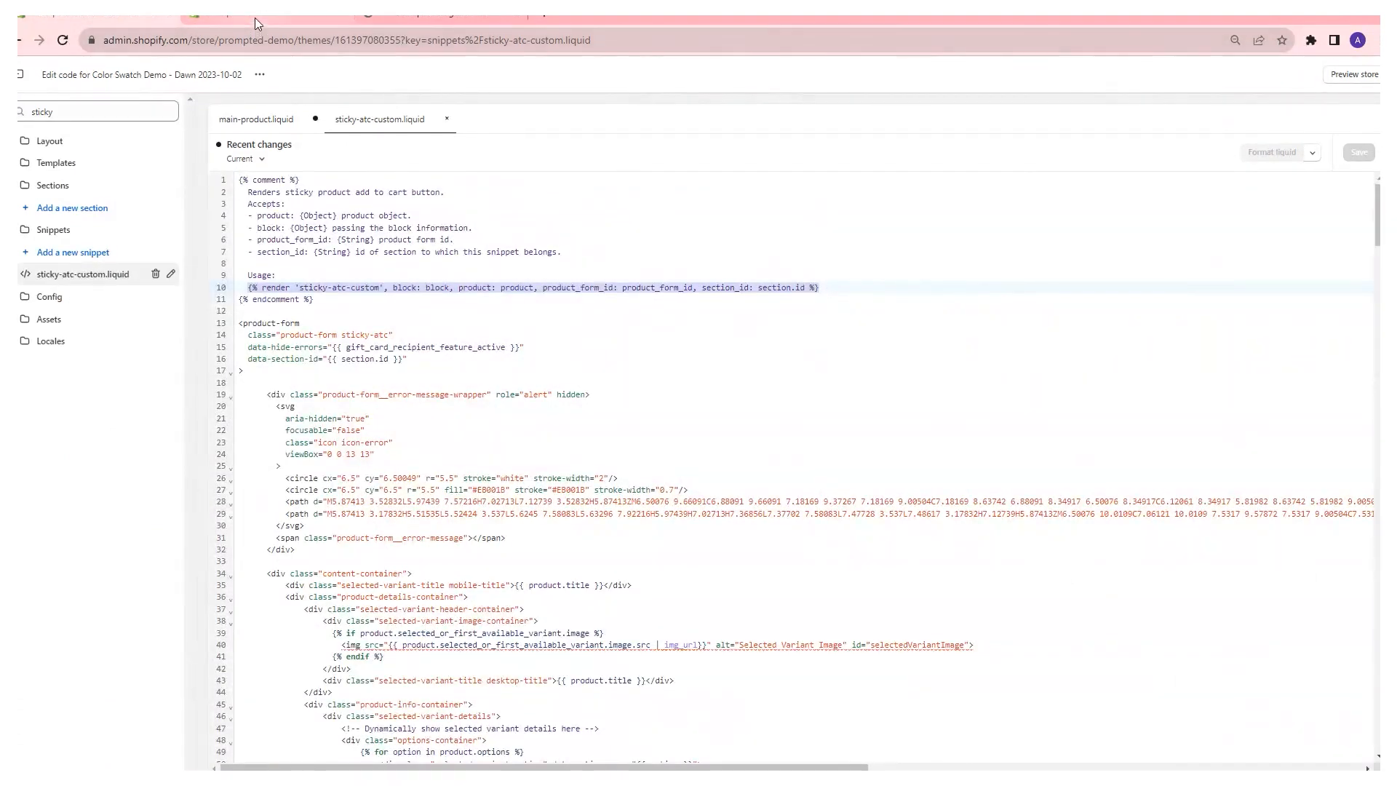
pyautogui.click(256, 118)
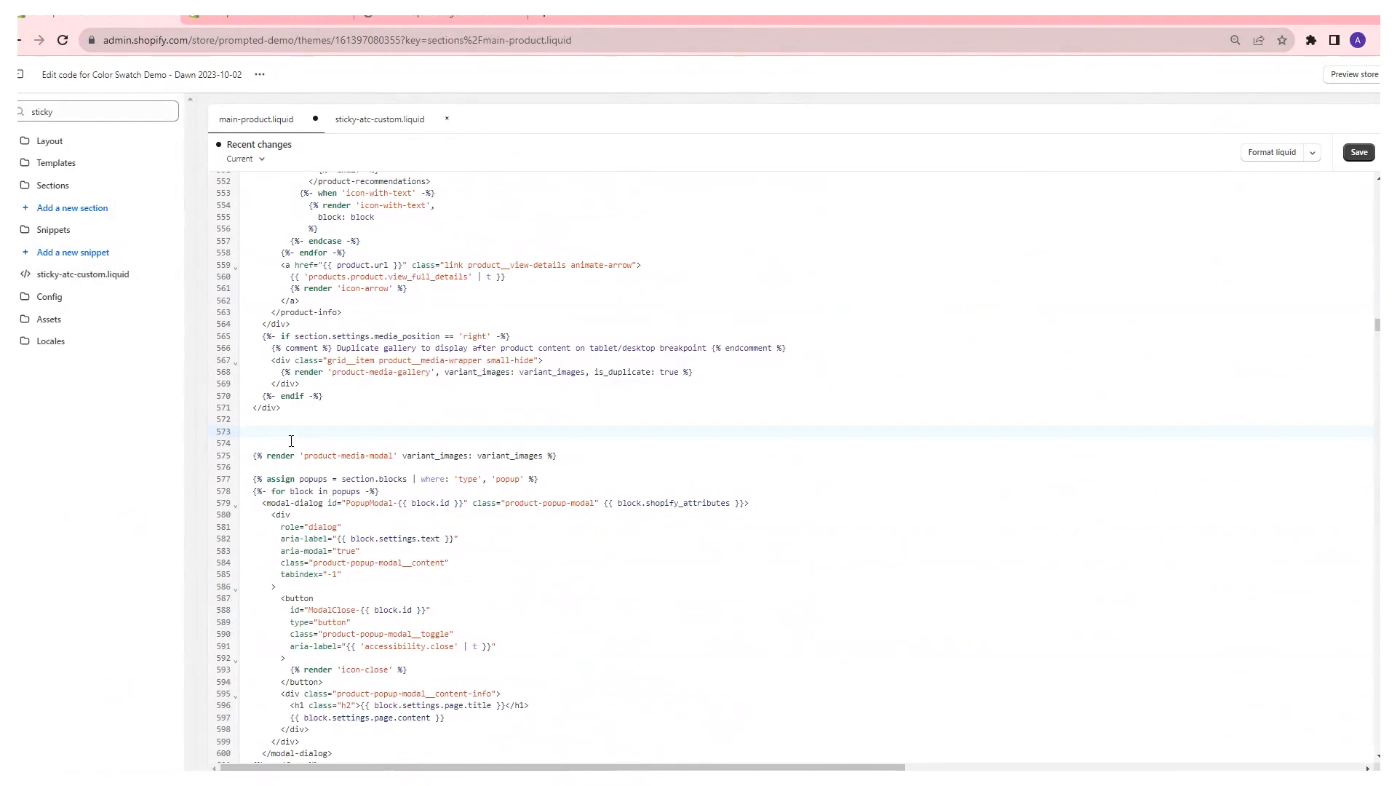
pyautogui.write("{% render 'sticky-atc-custom', block: block, product: product, product_form_id: product_form_id, section_id: section.id %}")
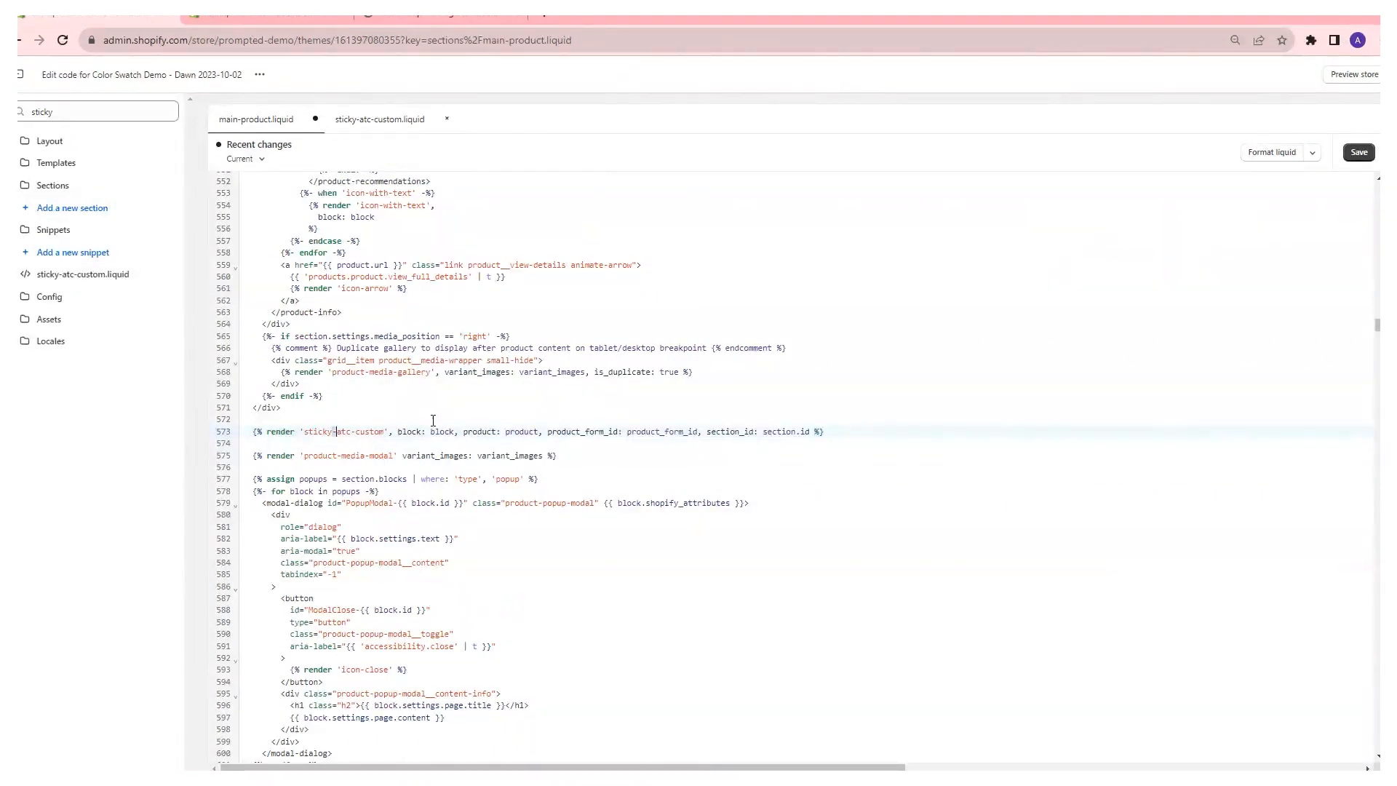
pyautogui.click(1358, 151)
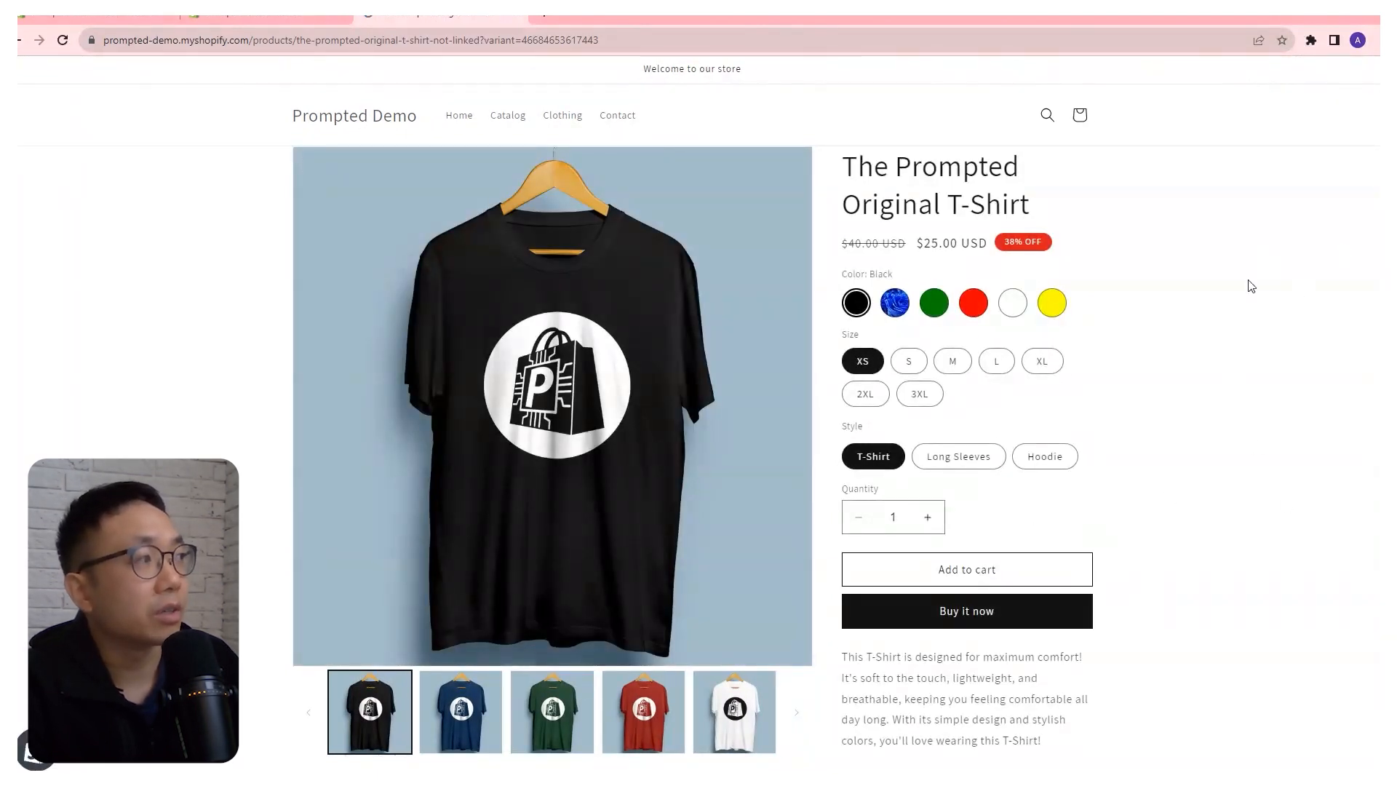
# Scroll the T-Shirt page down to reveal the sticky add-to-cart bar, then back up
pyautogui.scroll(-3)
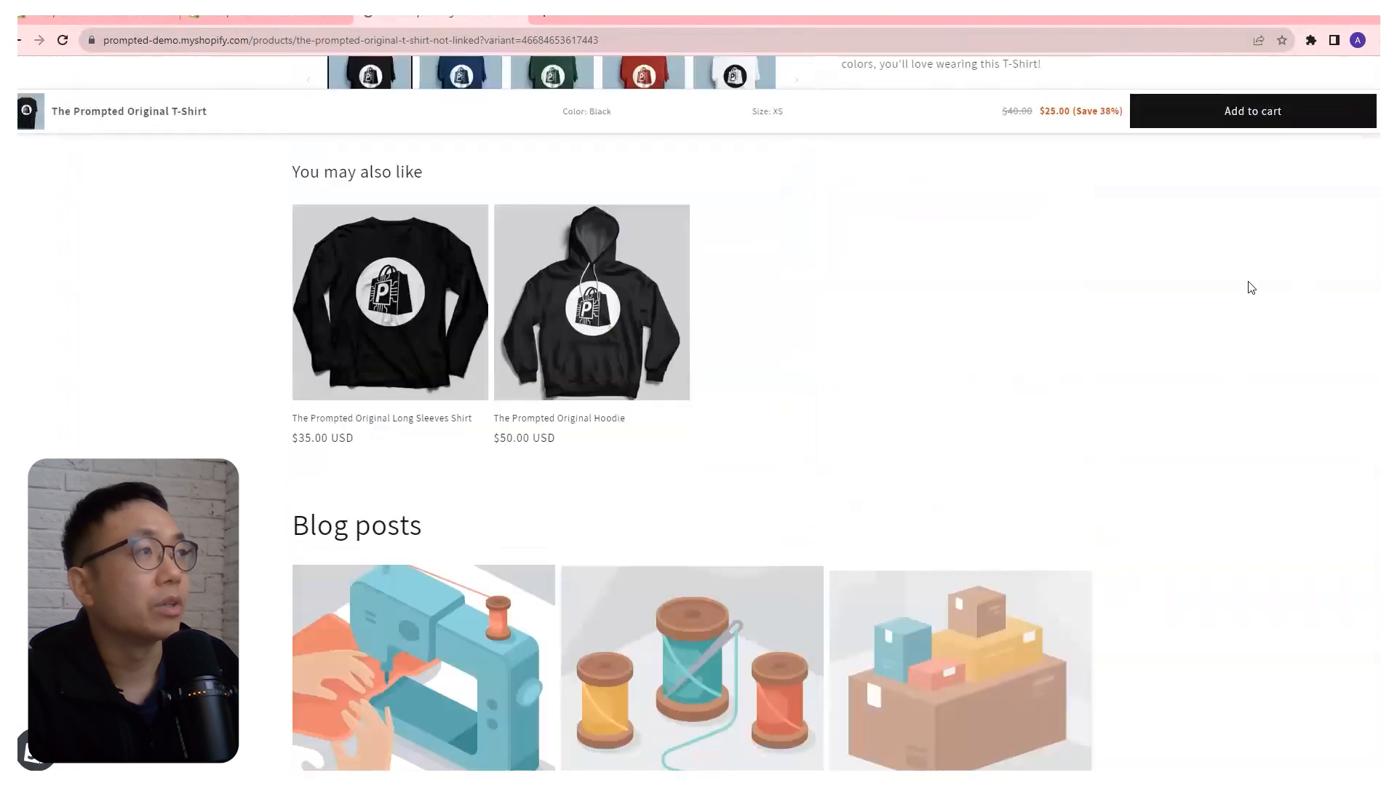
pyautogui.scroll(-3)
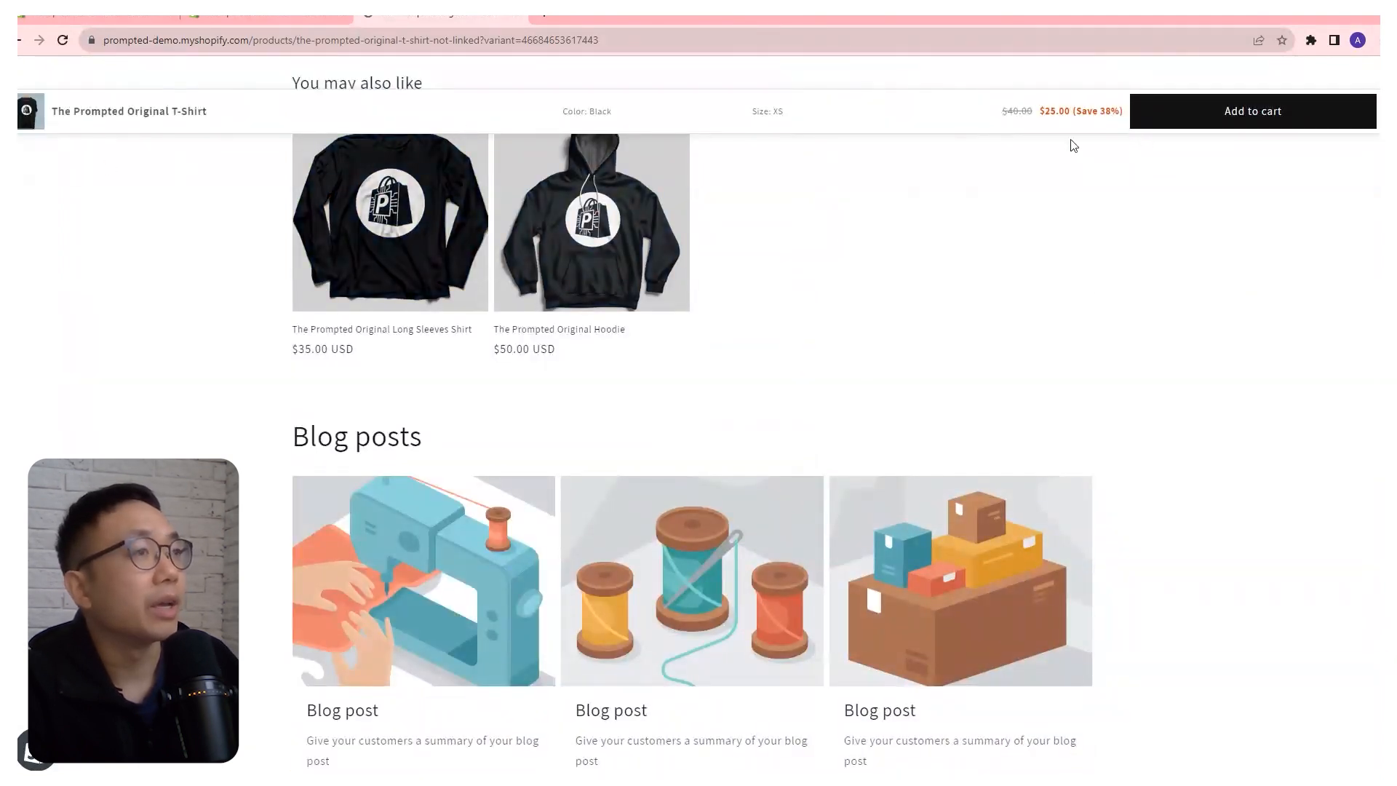
pyautogui.moveTo(456, 81)
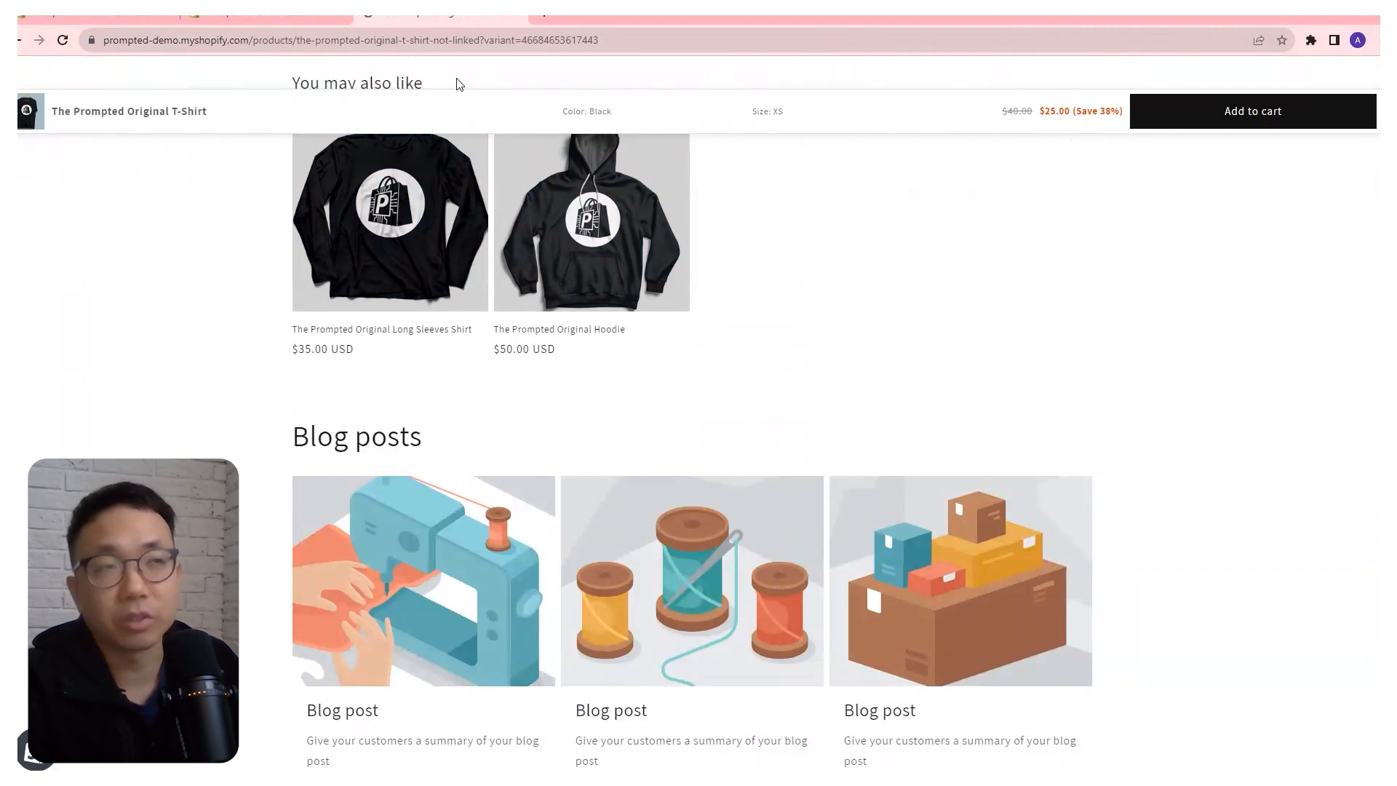
pyautogui.scroll(-3)
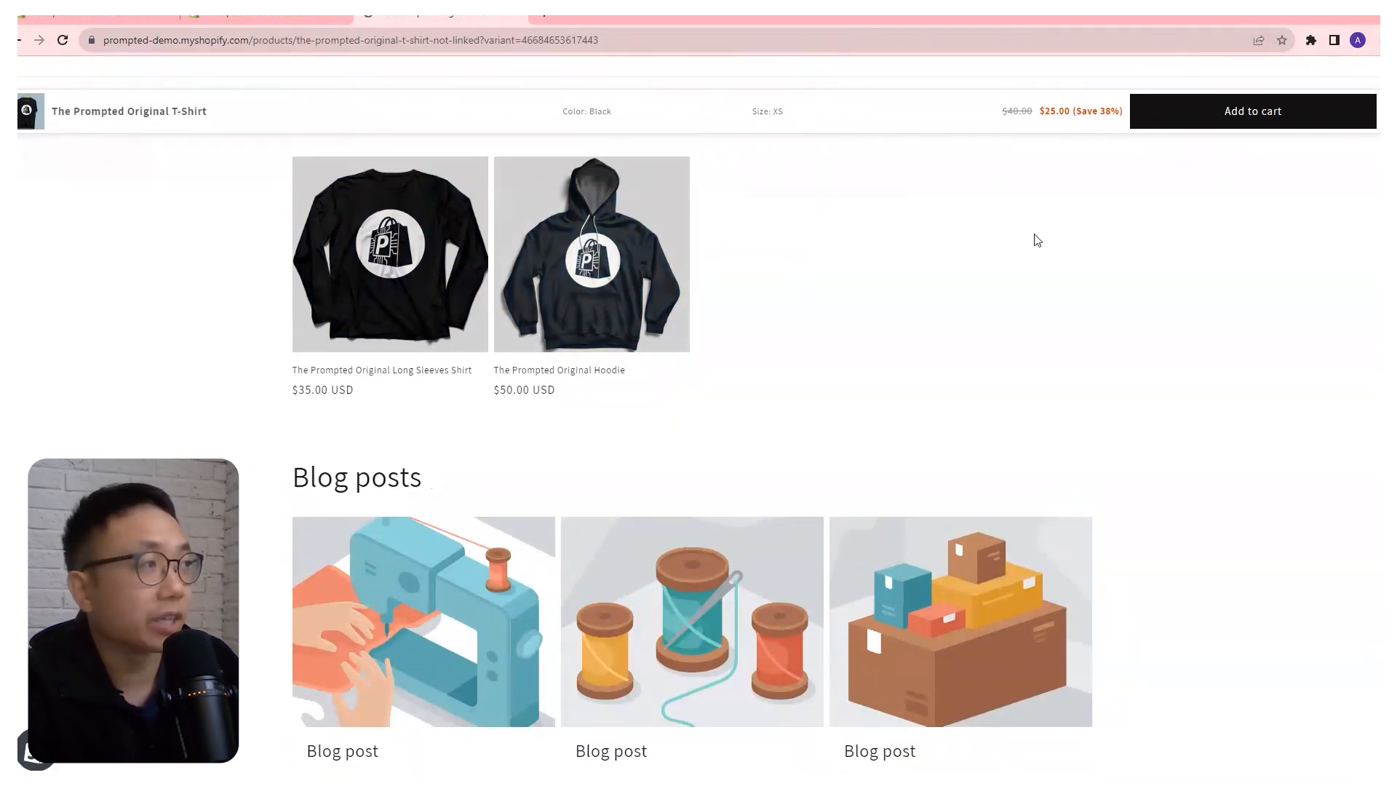
pyautogui.scroll(3)
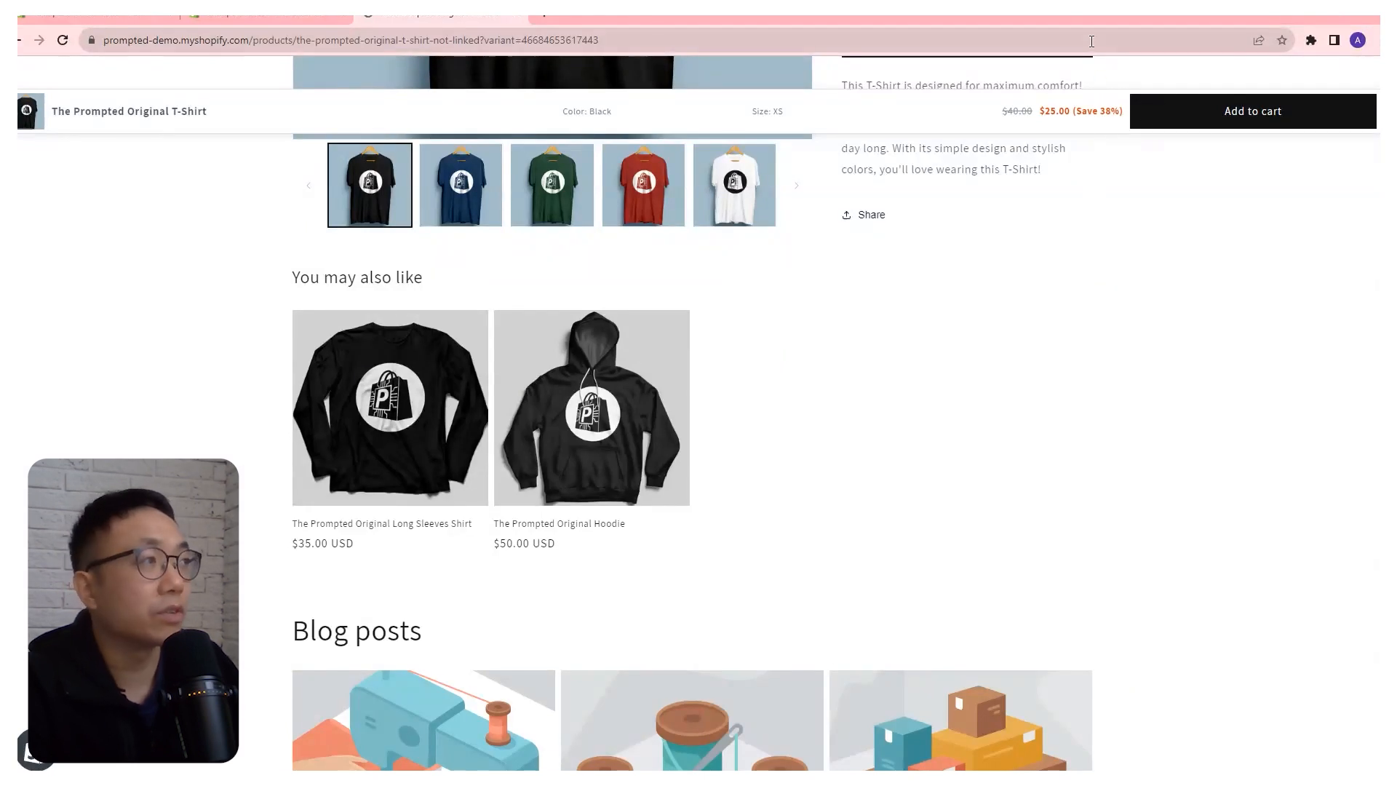
pyautogui.scroll(3)
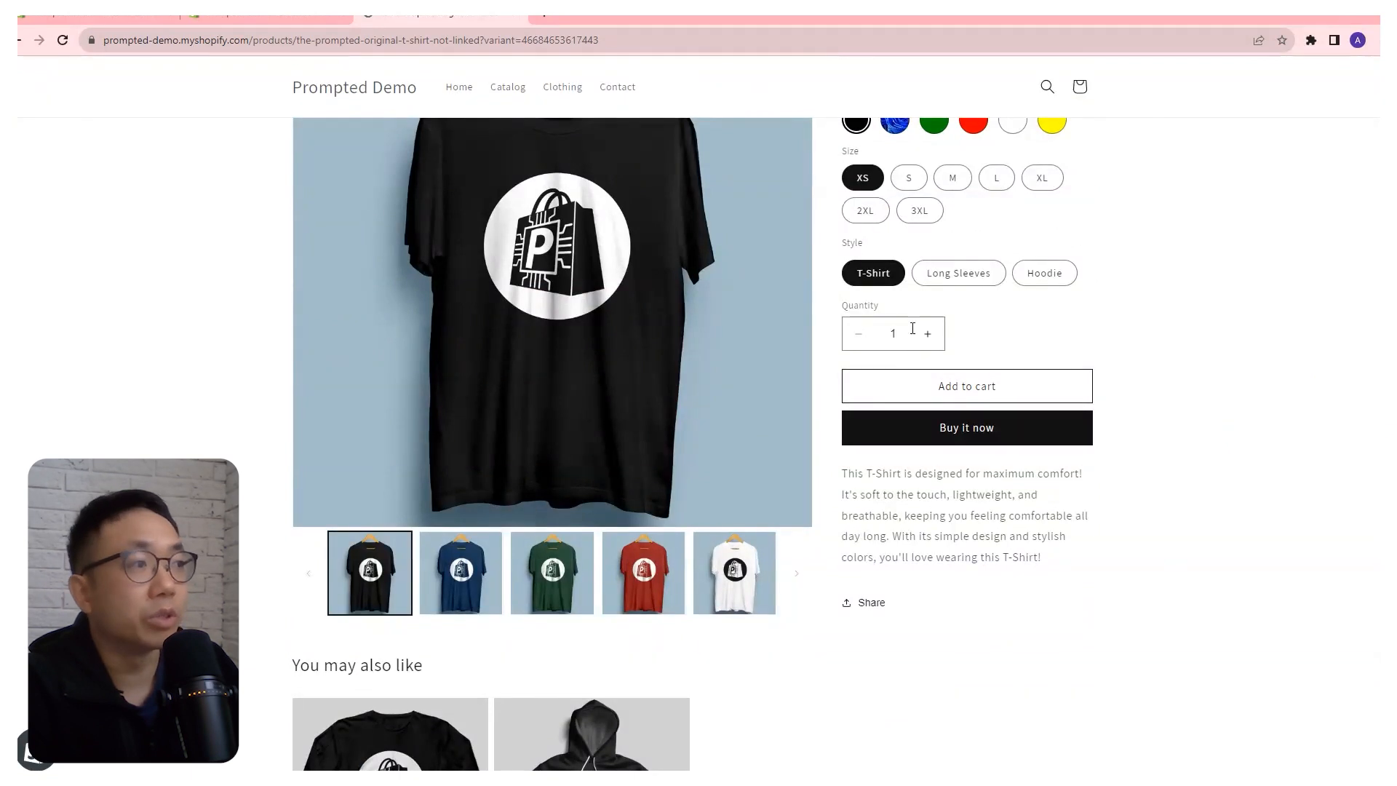
# Use DevTools (F12) to check the sticky bar in mobile emulation, then return to desktop width
pyautogui.press('F12')
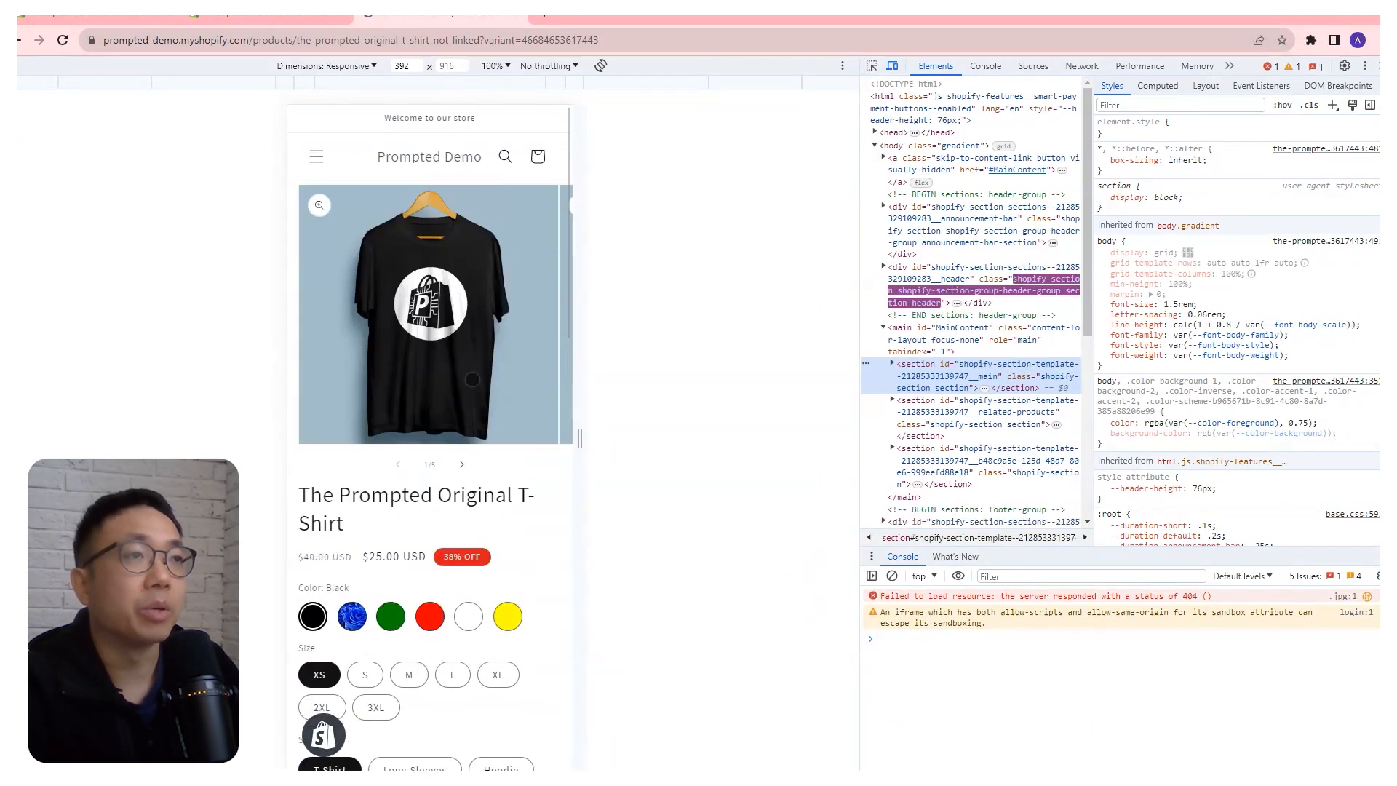
pyautogui.scroll(-3)
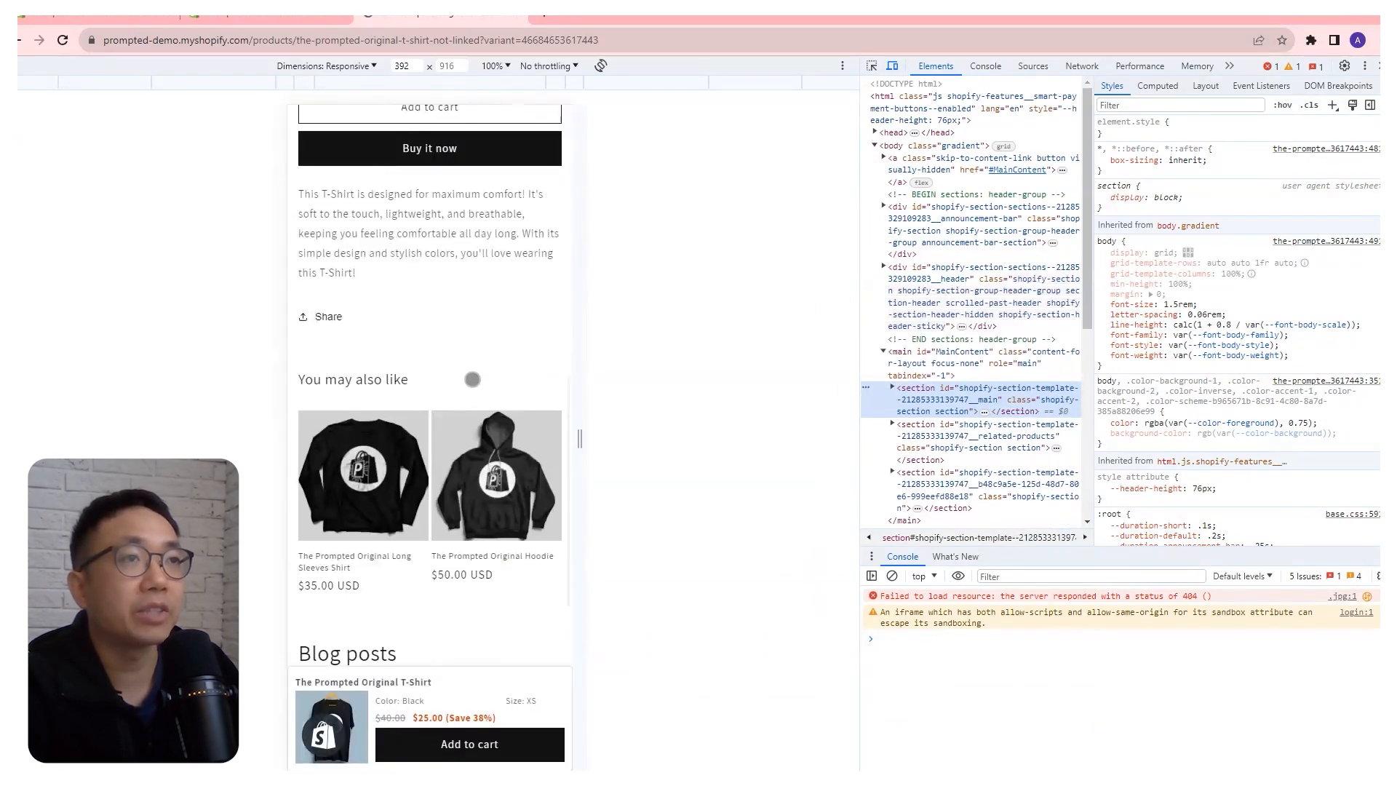
pyautogui.scroll(-3)
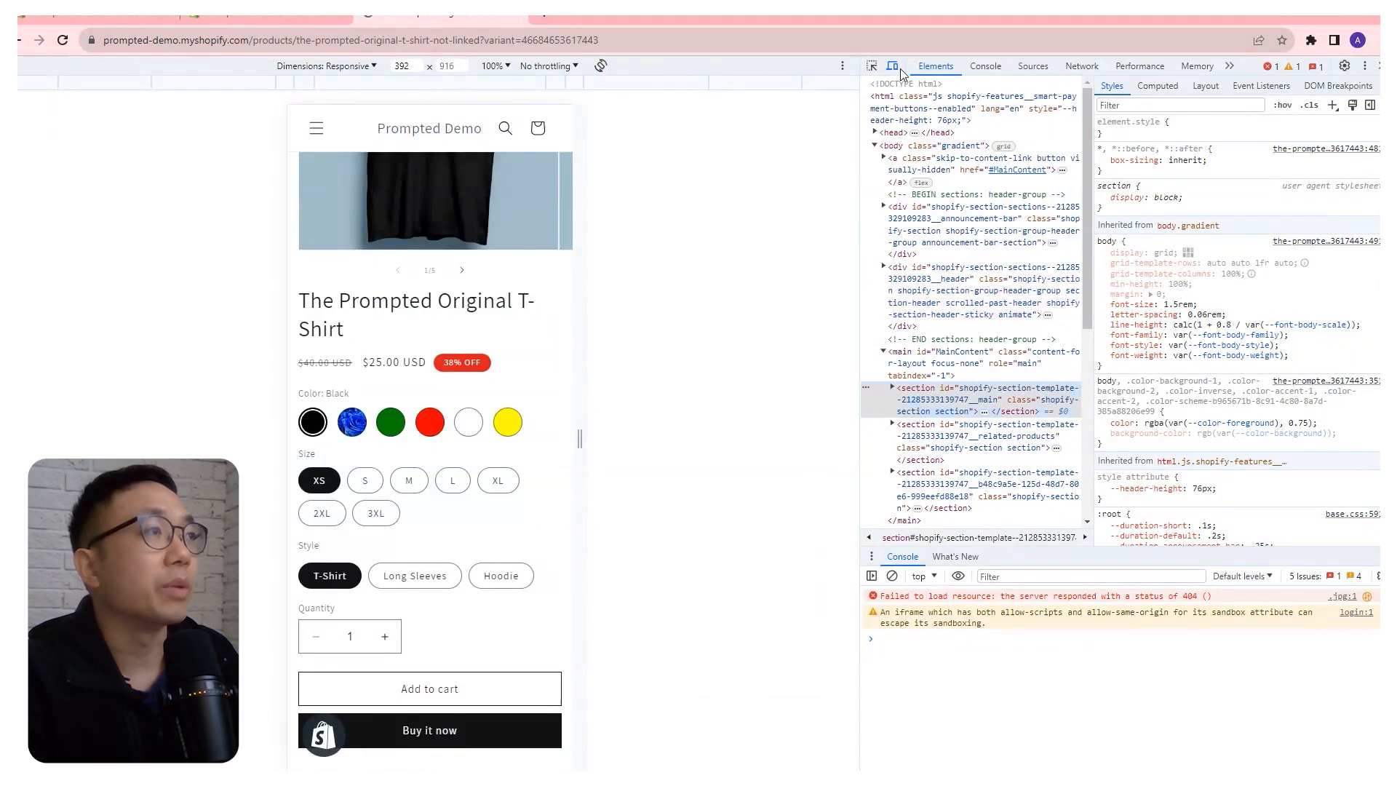
pyautogui.scroll(-3)
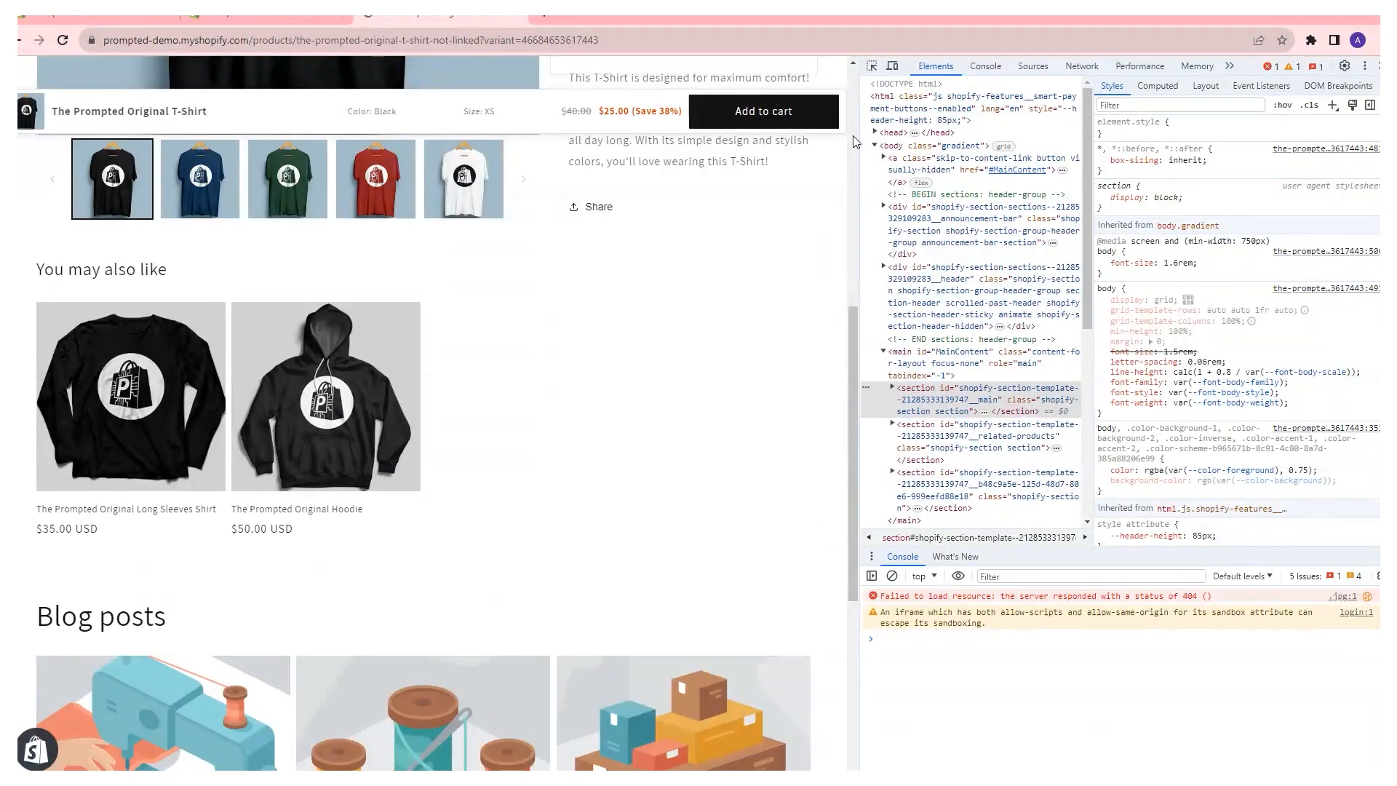
pyautogui.click(761, 111)
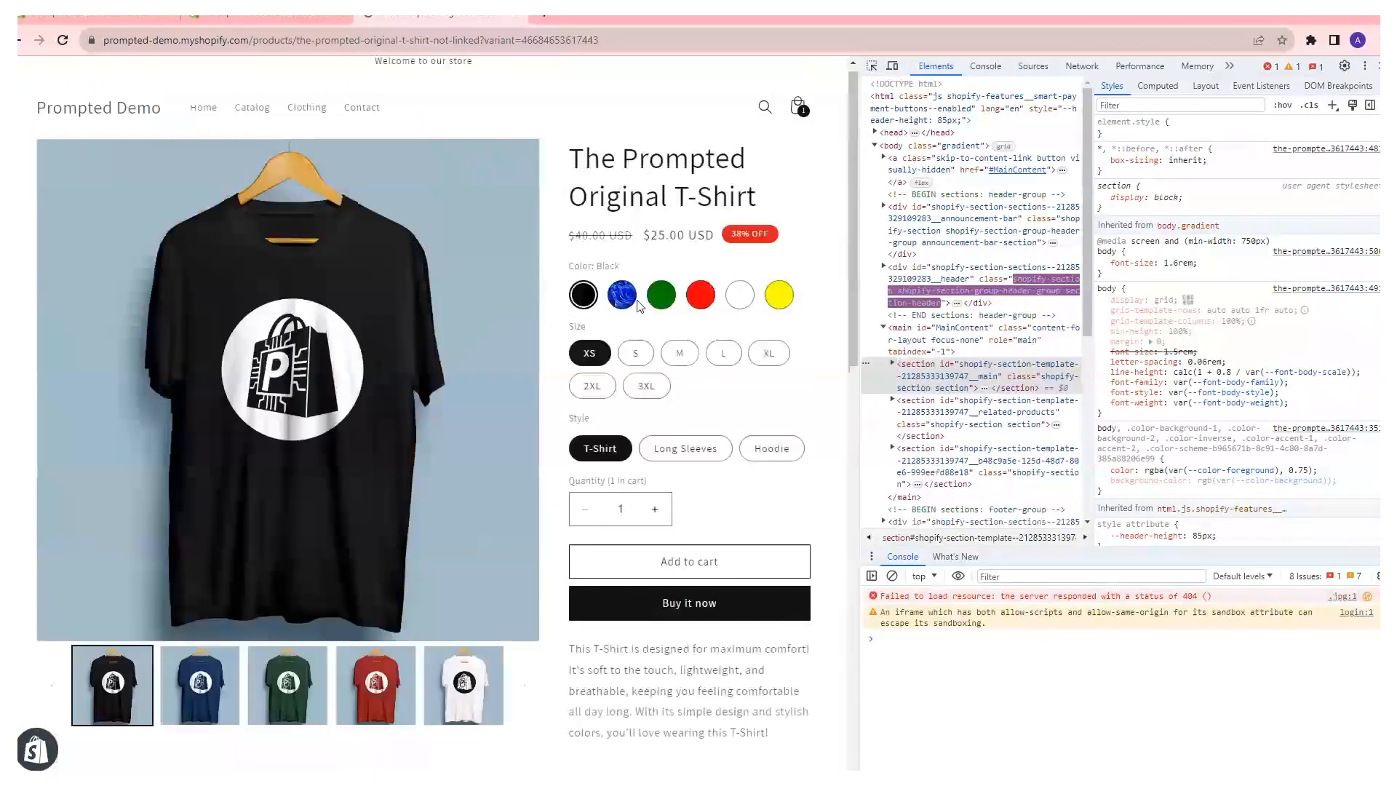
pyautogui.scroll(-3)
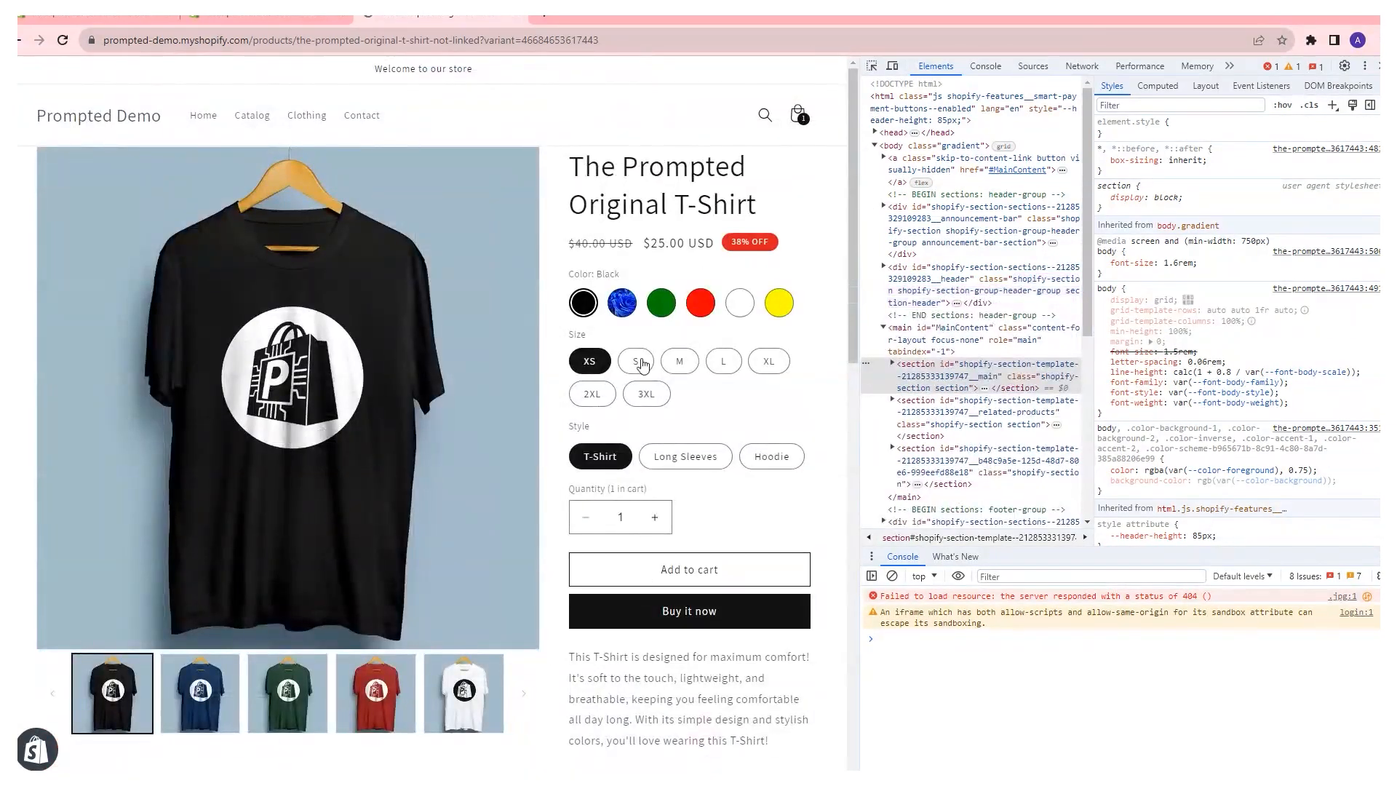
pyautogui.scroll(-3)
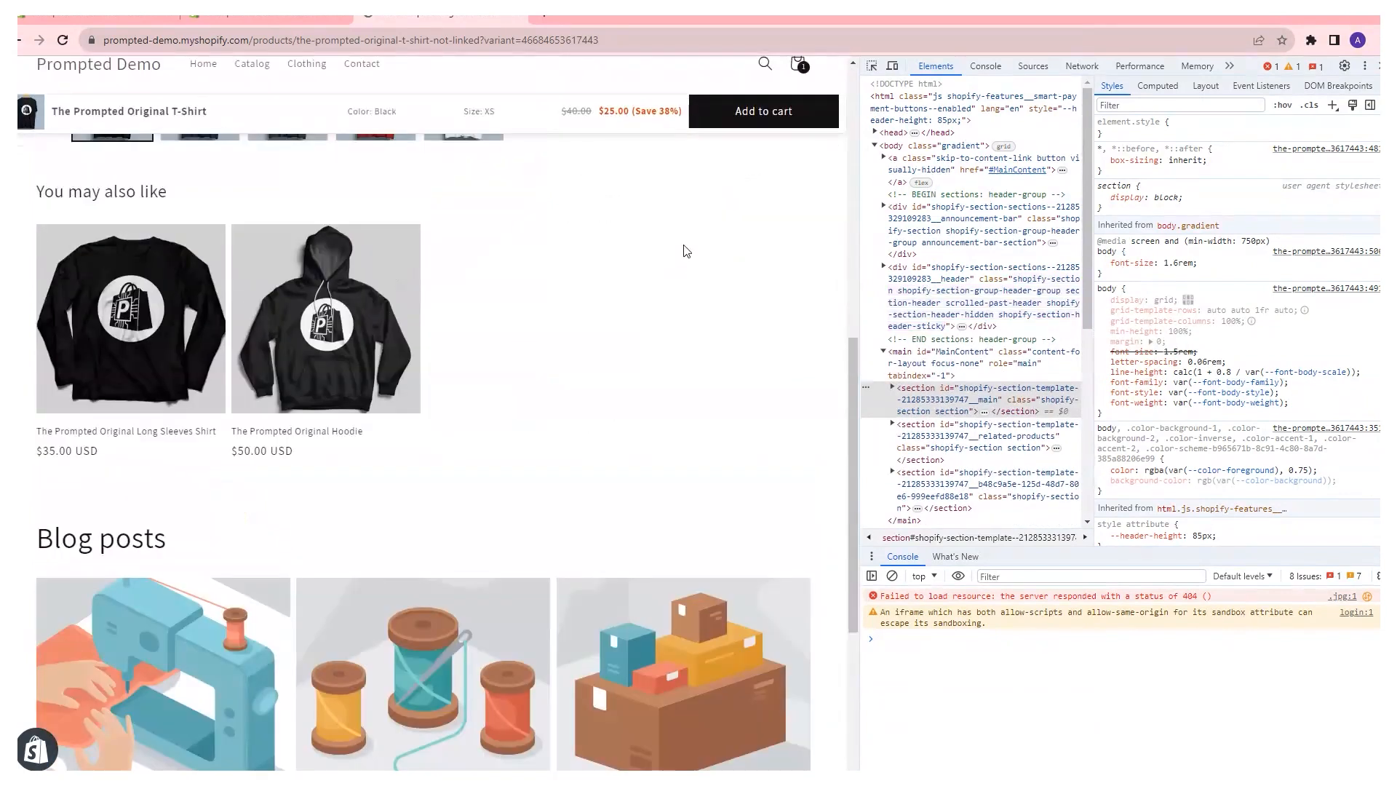
pyautogui.scroll(-3)
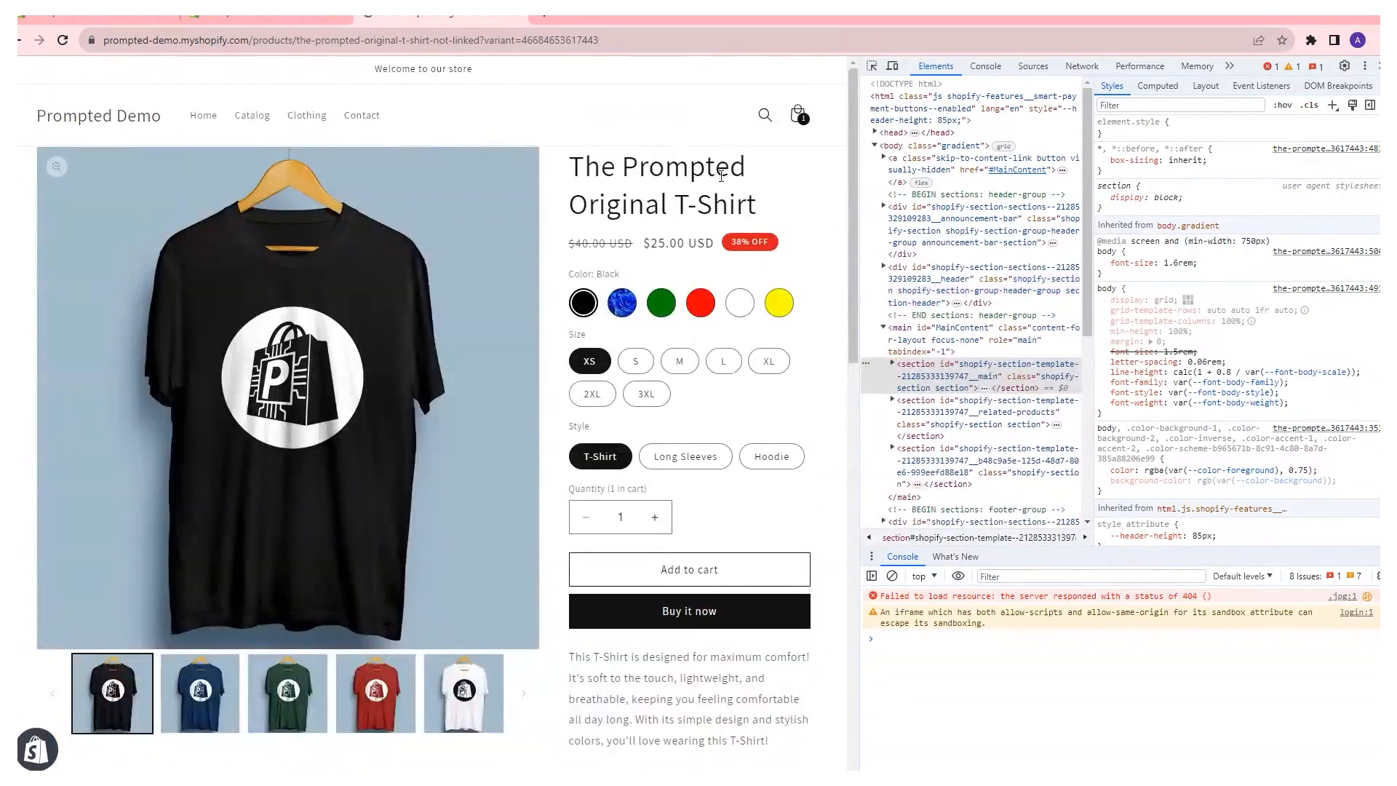
pyautogui.scroll(-3)
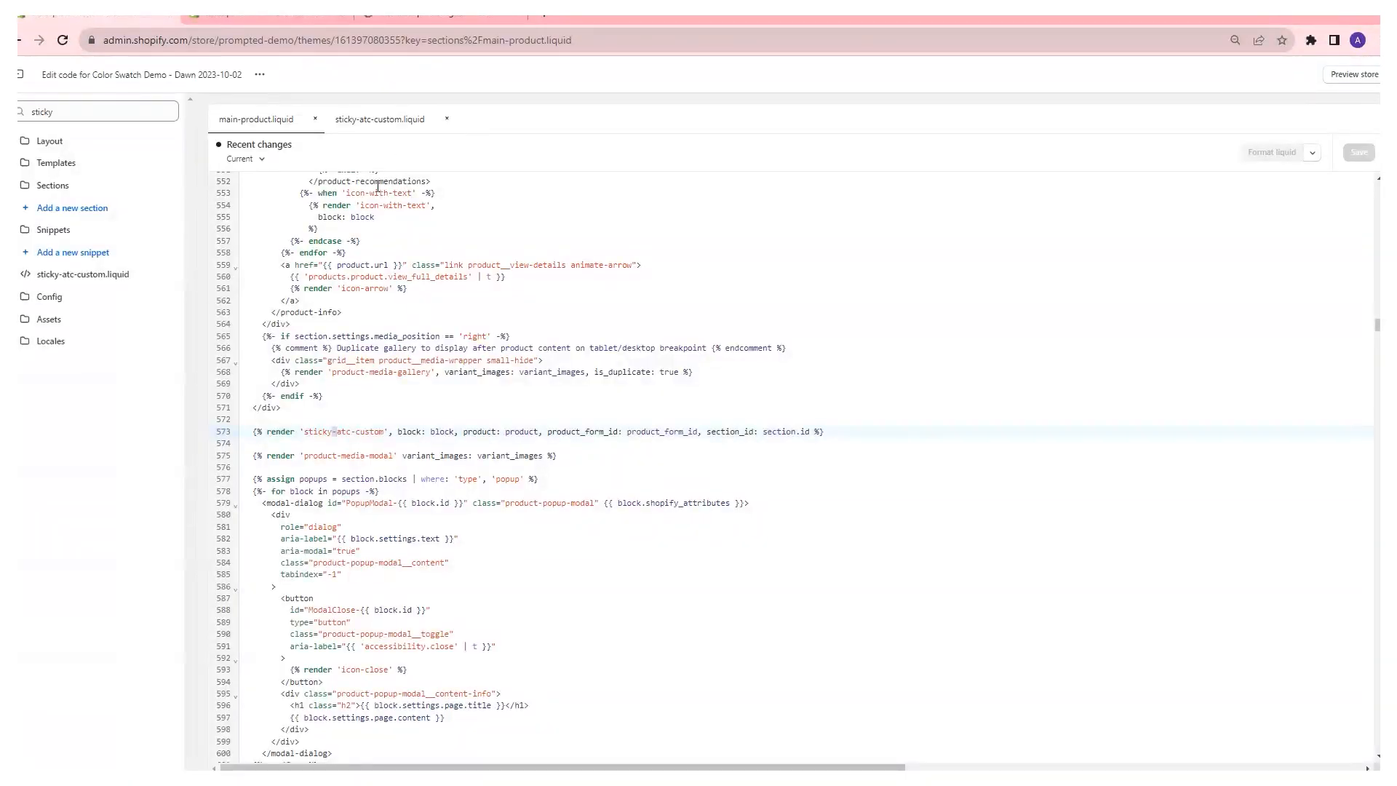
# In sticky-atc-custom.liquid, find .sticky-atc.show and change its desktop top offset from 45px to 0px, then save
pyautogui.click(378, 118)
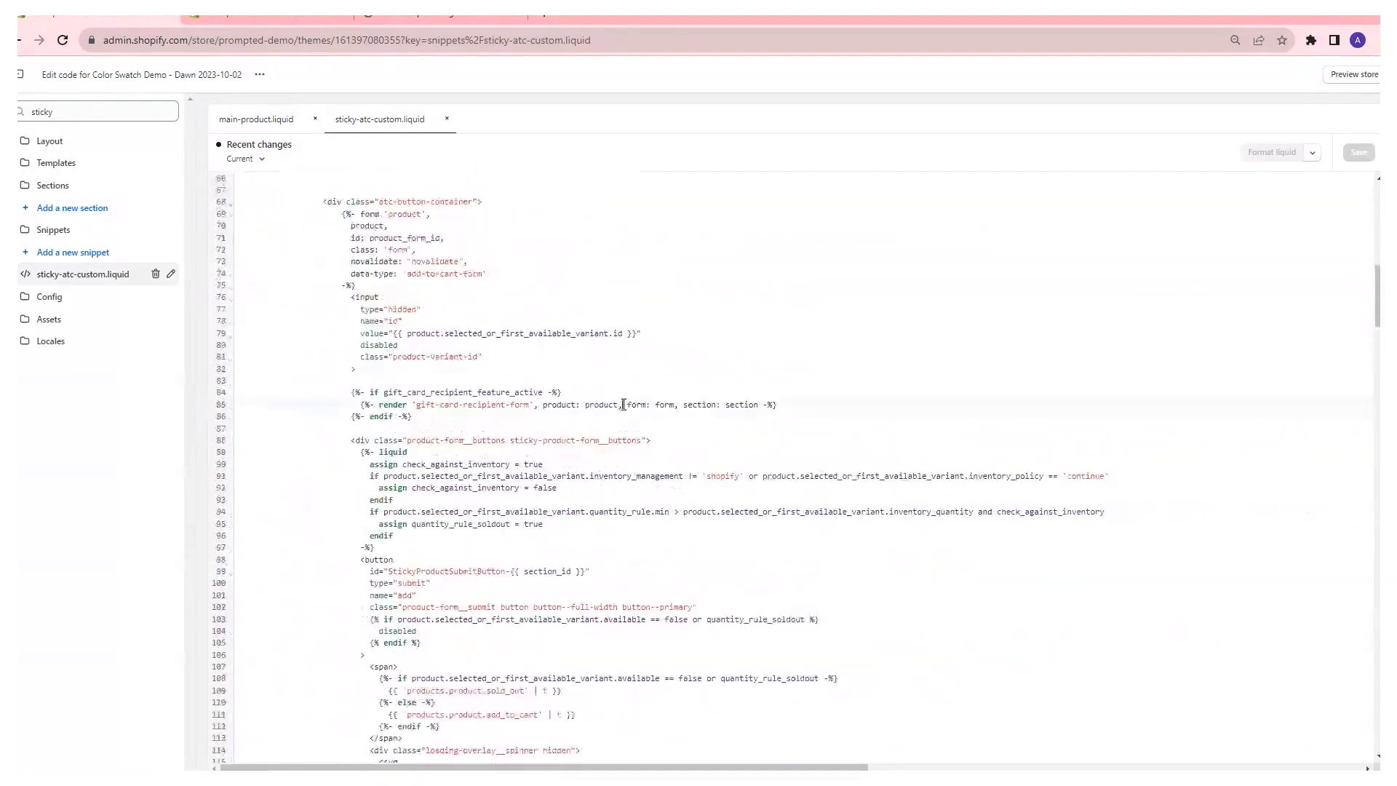
pyautogui.press('Ctrl+f')
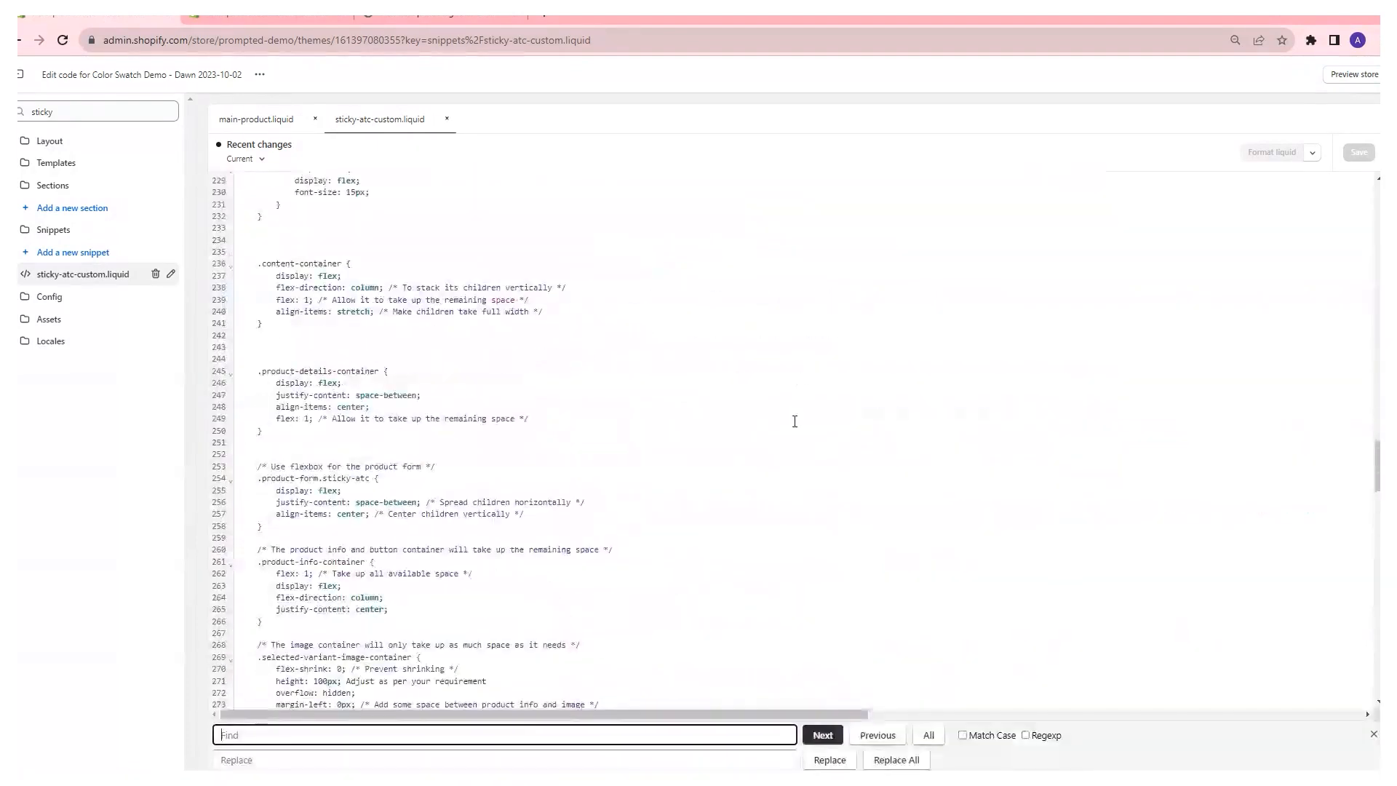
pyautogui.write('top')
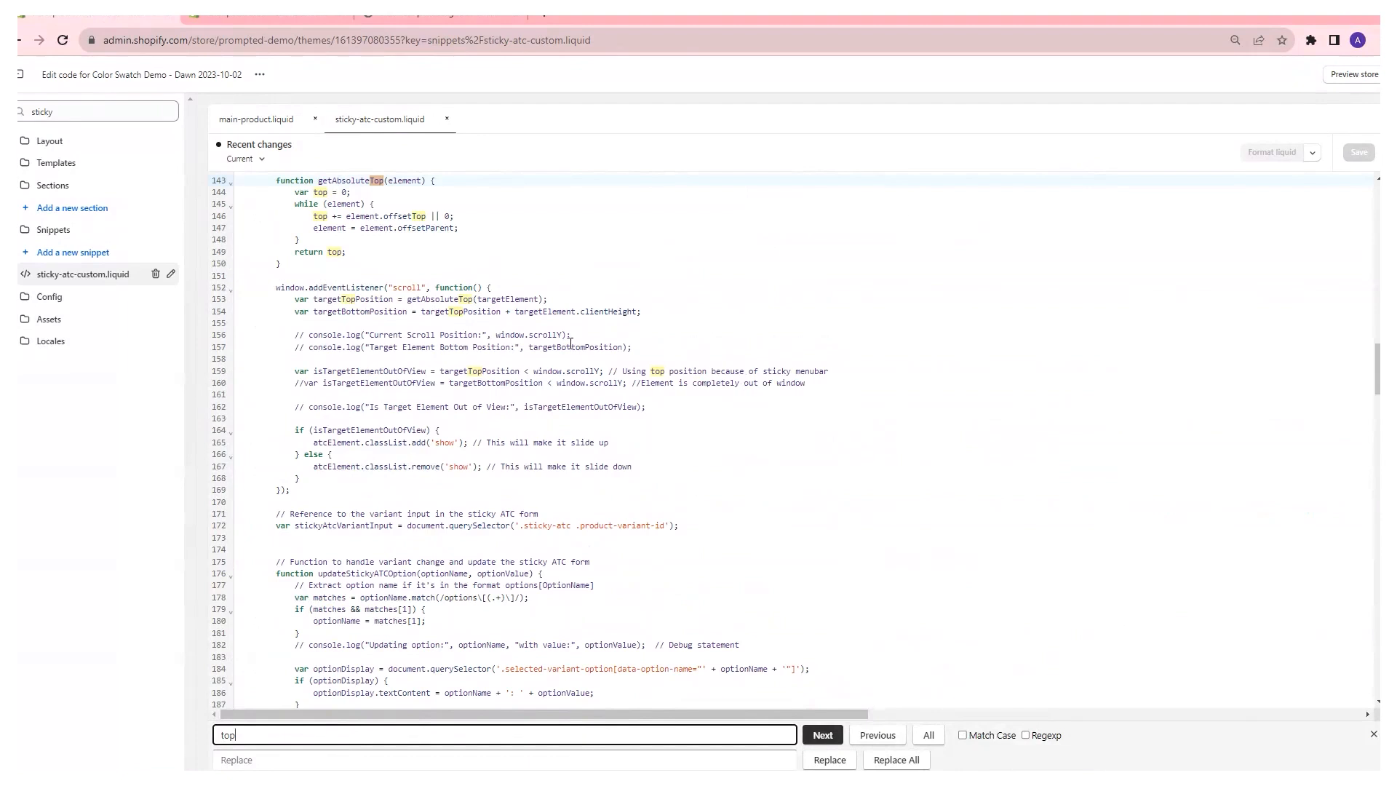
pyautogui.click(821, 733)
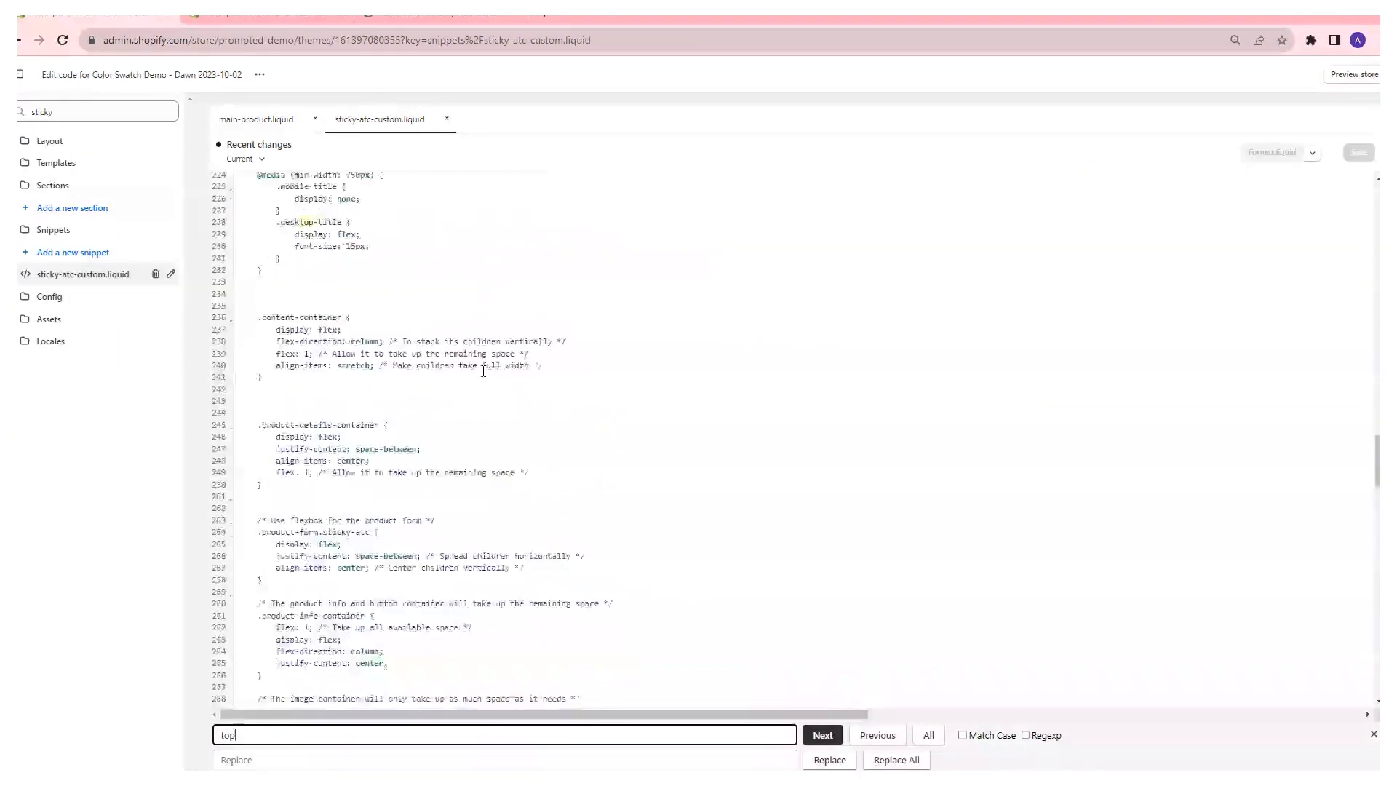
pyautogui.click(821, 734)
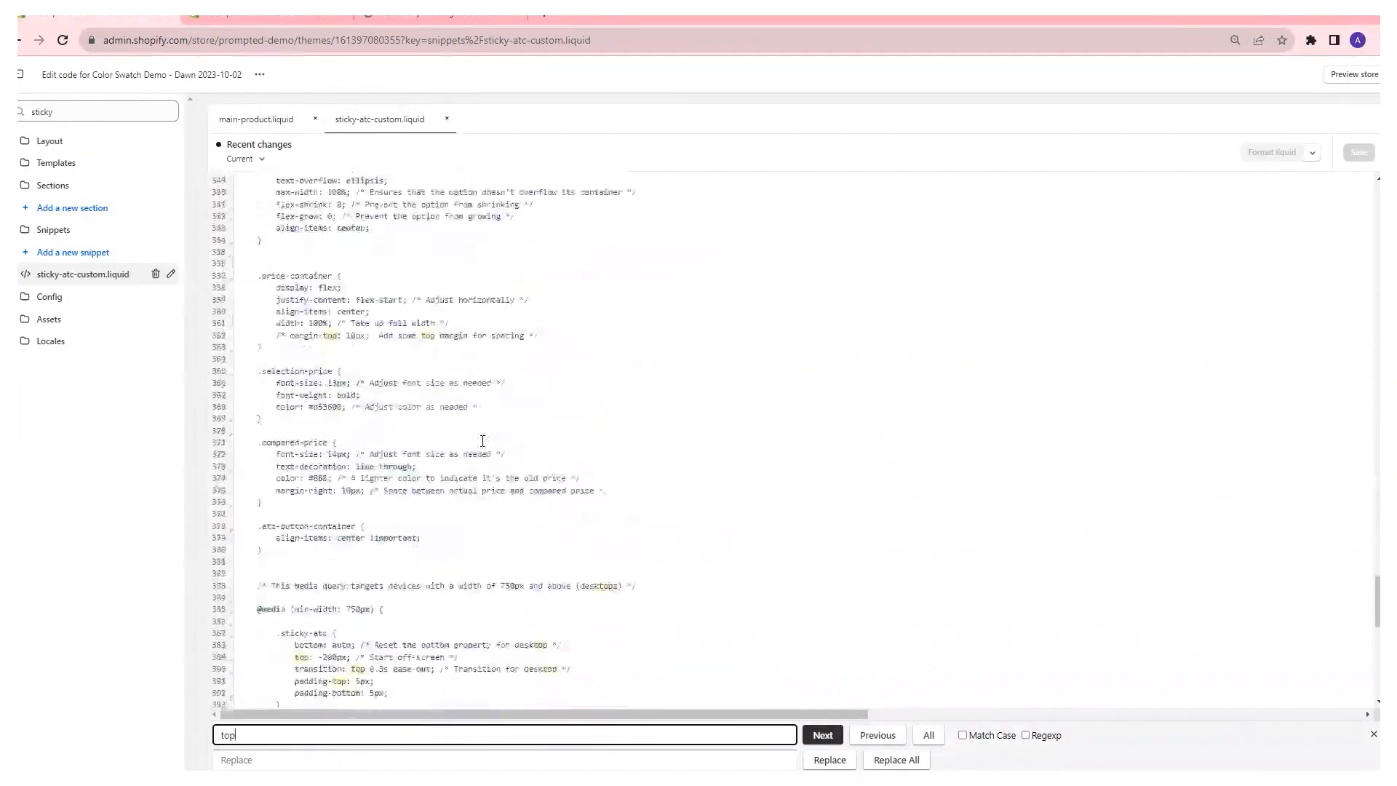
pyautogui.click(821, 733)
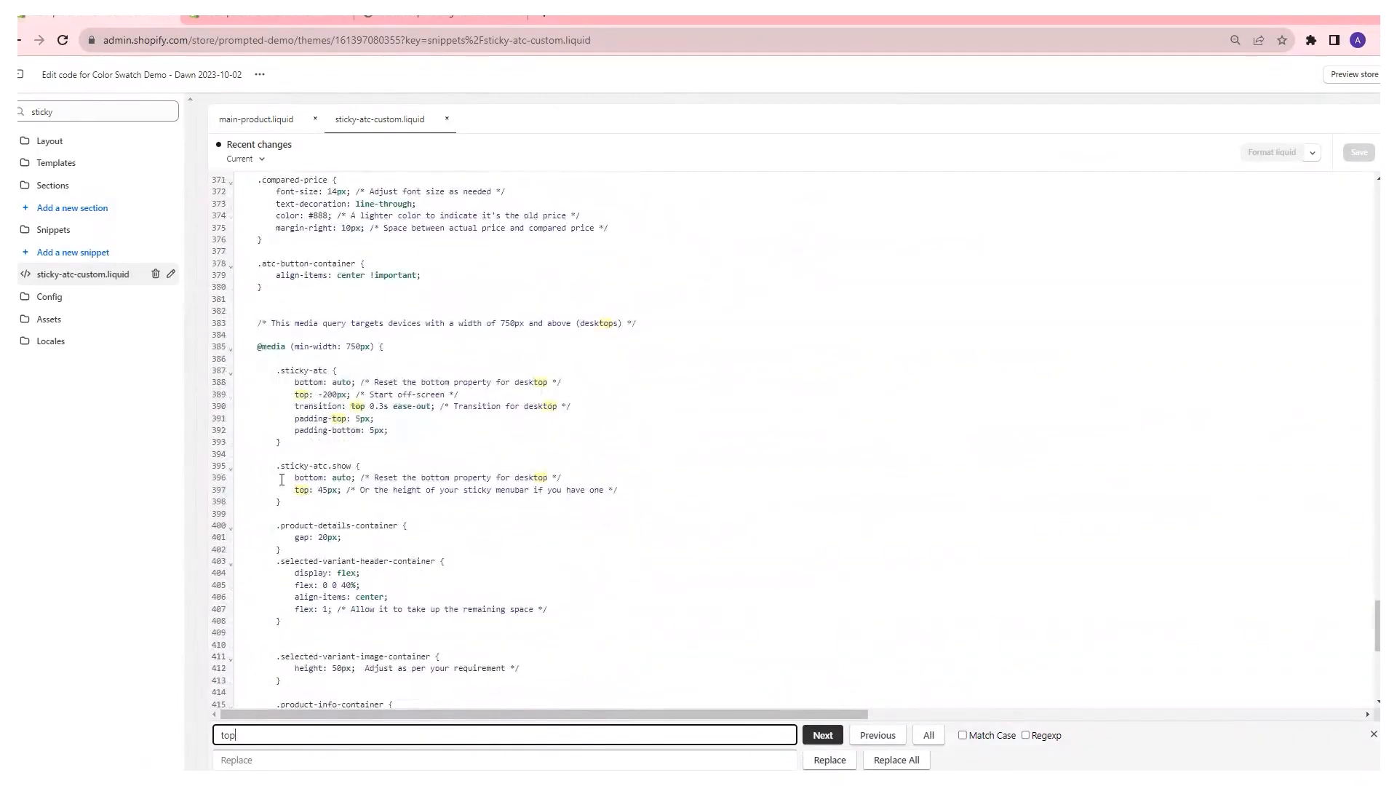
pyautogui.scroll(-3)
pyautogui.write('0')
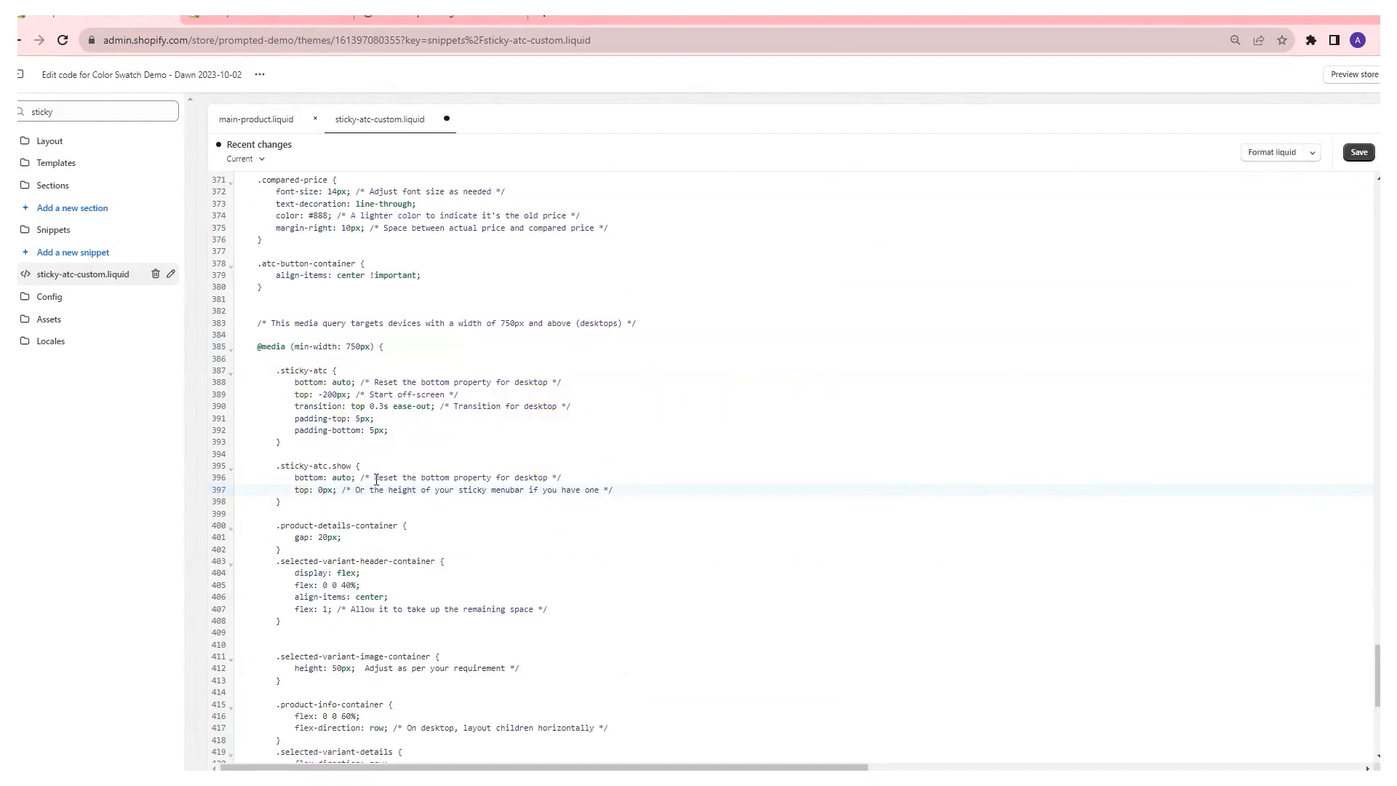
pyautogui.scroll(-3)
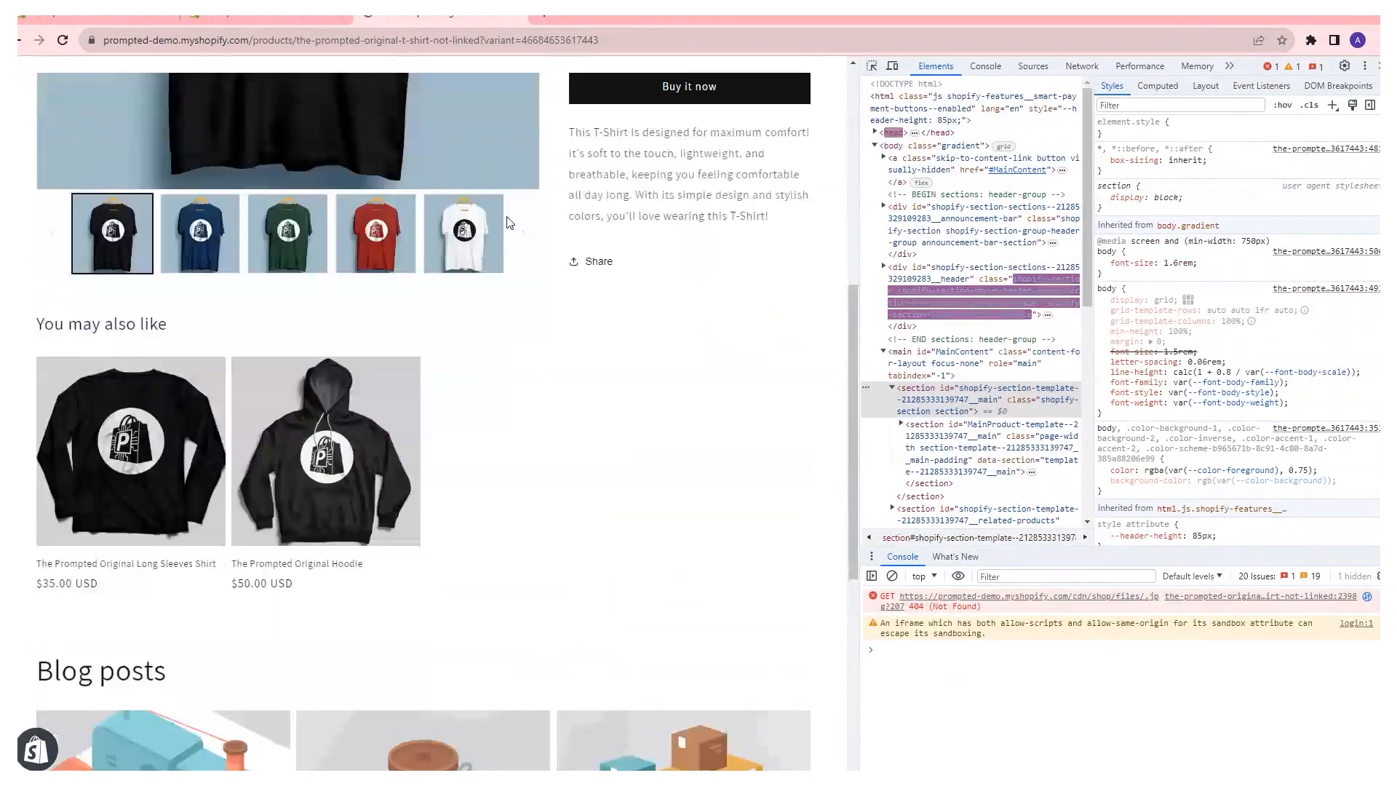
# Scroll the reloaded product page to test the sticky bar, then select the 3XL size ($30.00, 33% off)
pyautogui.scroll(-3)
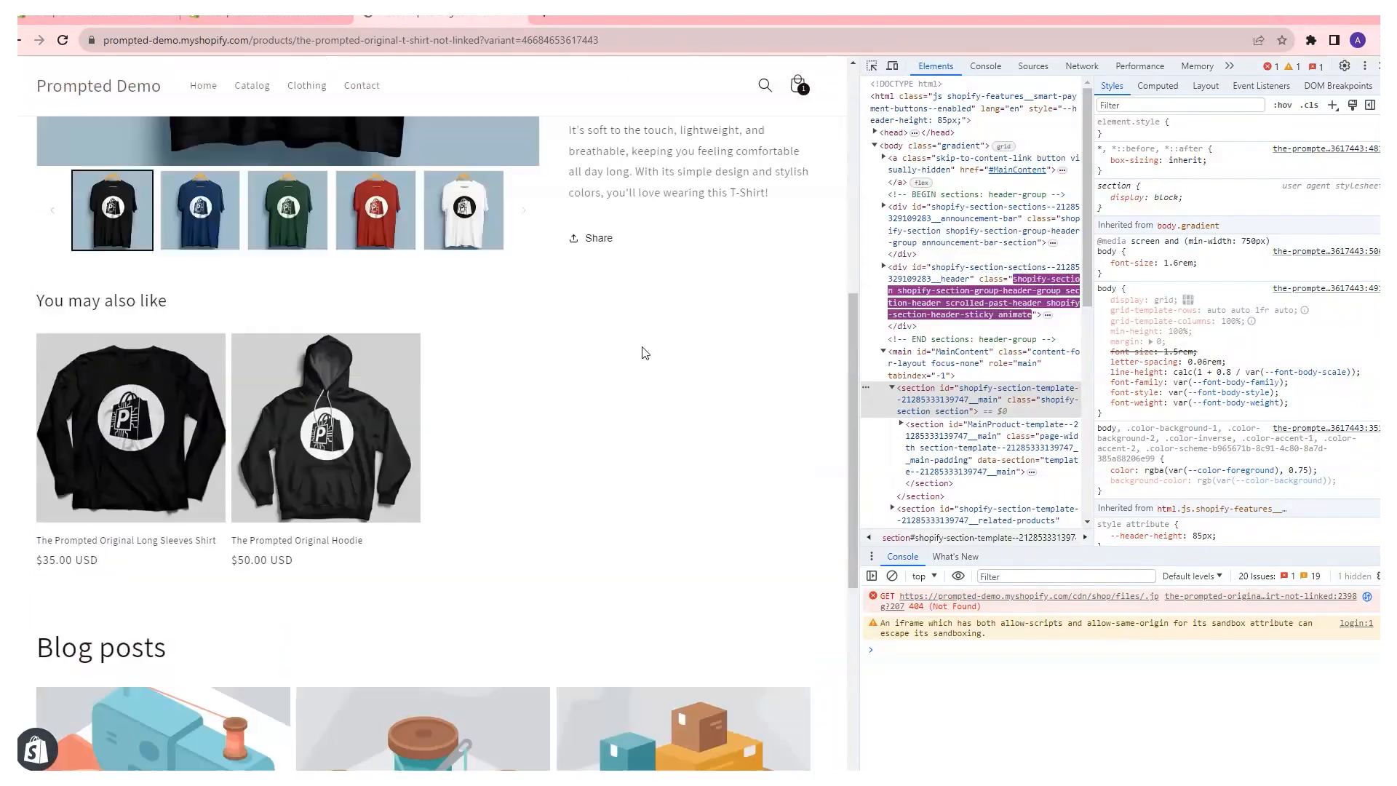
pyautogui.scroll(-3)
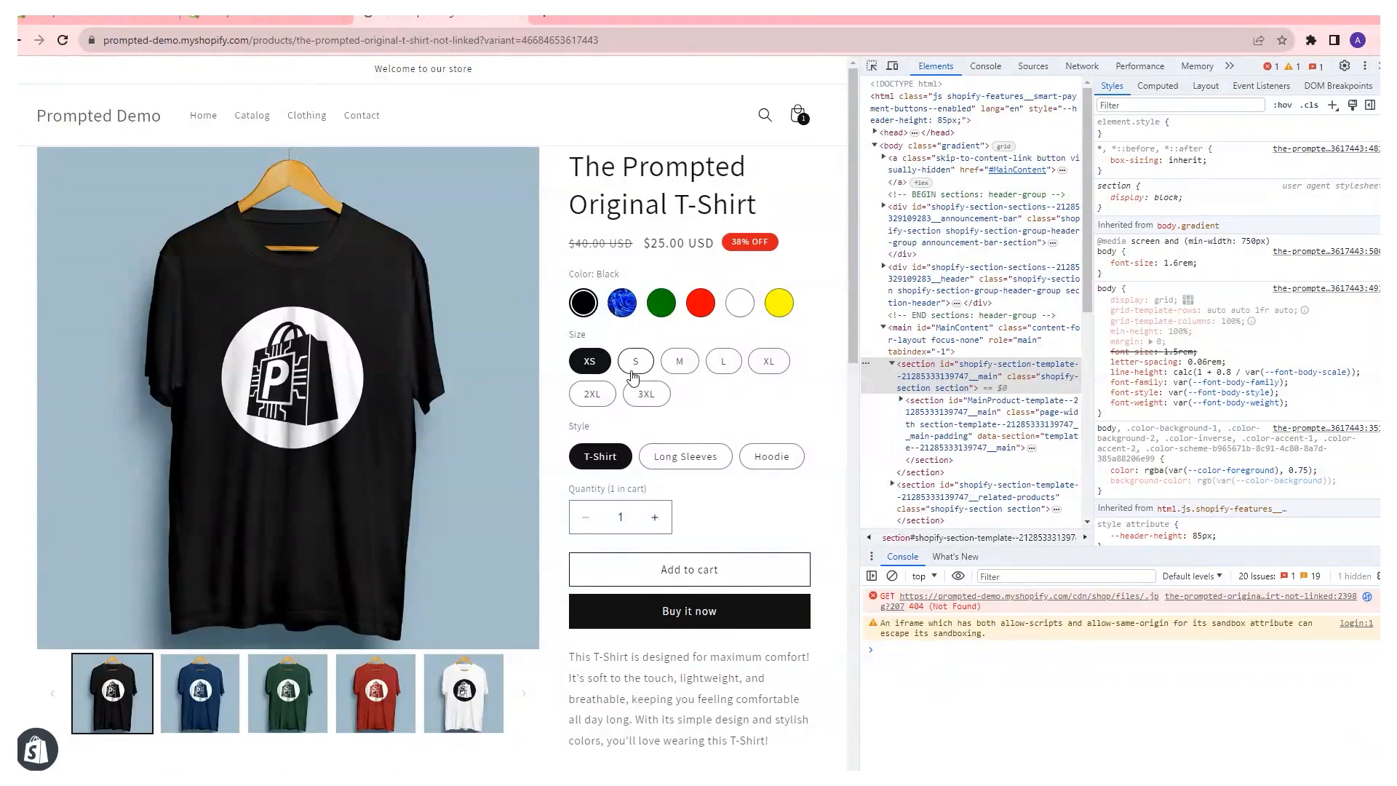
pyautogui.scroll(-3)
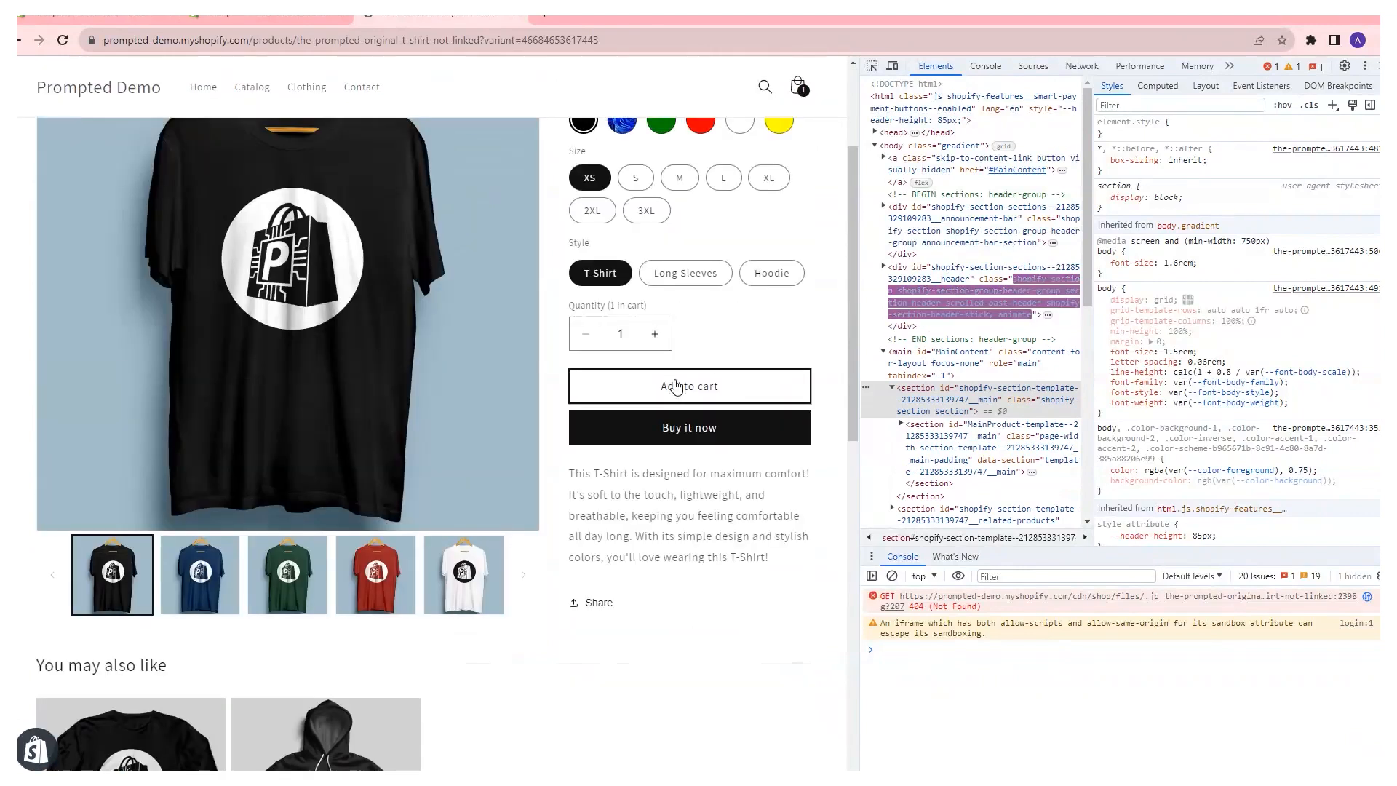
pyautogui.scroll(-3)
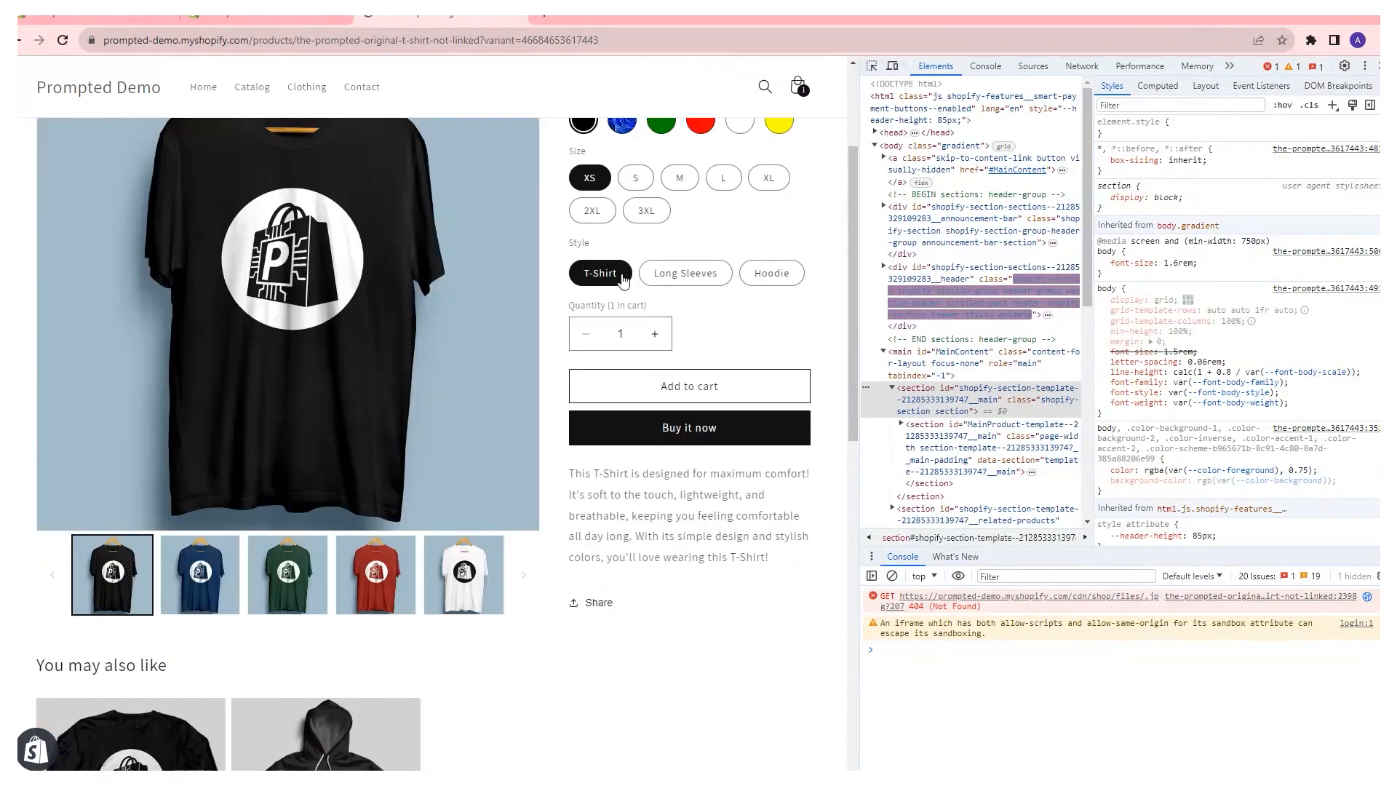
pyautogui.scroll(3)
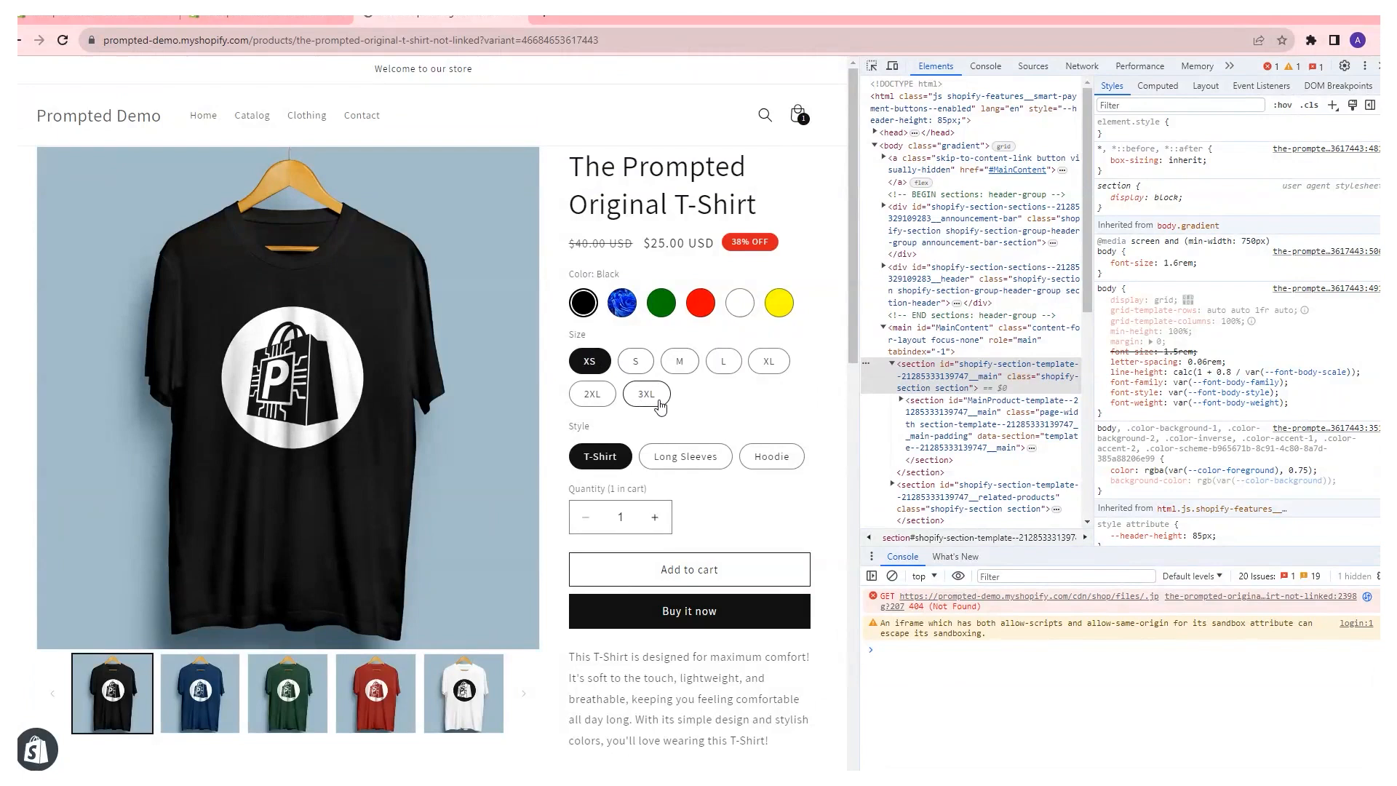
pyautogui.click(646, 394)
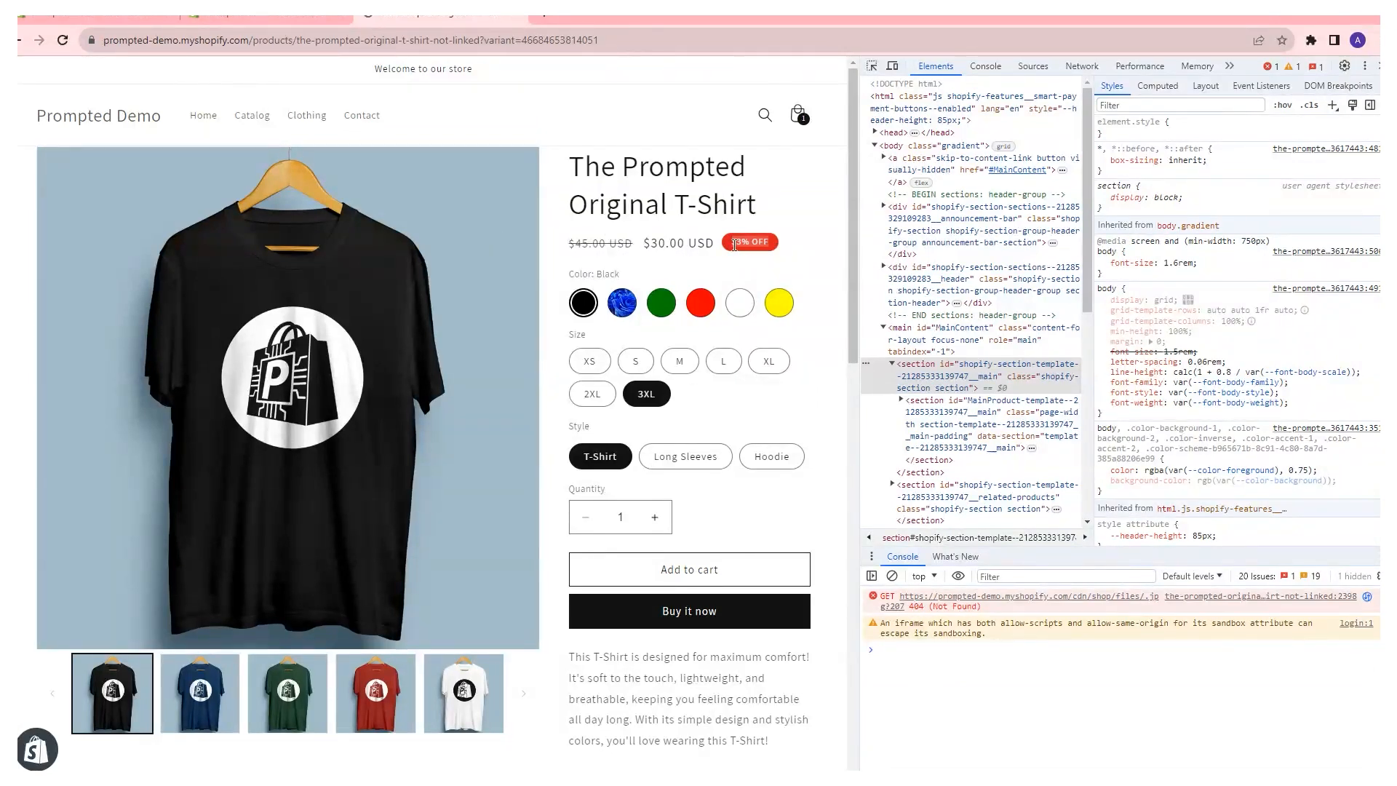
pyautogui.scroll(-3)
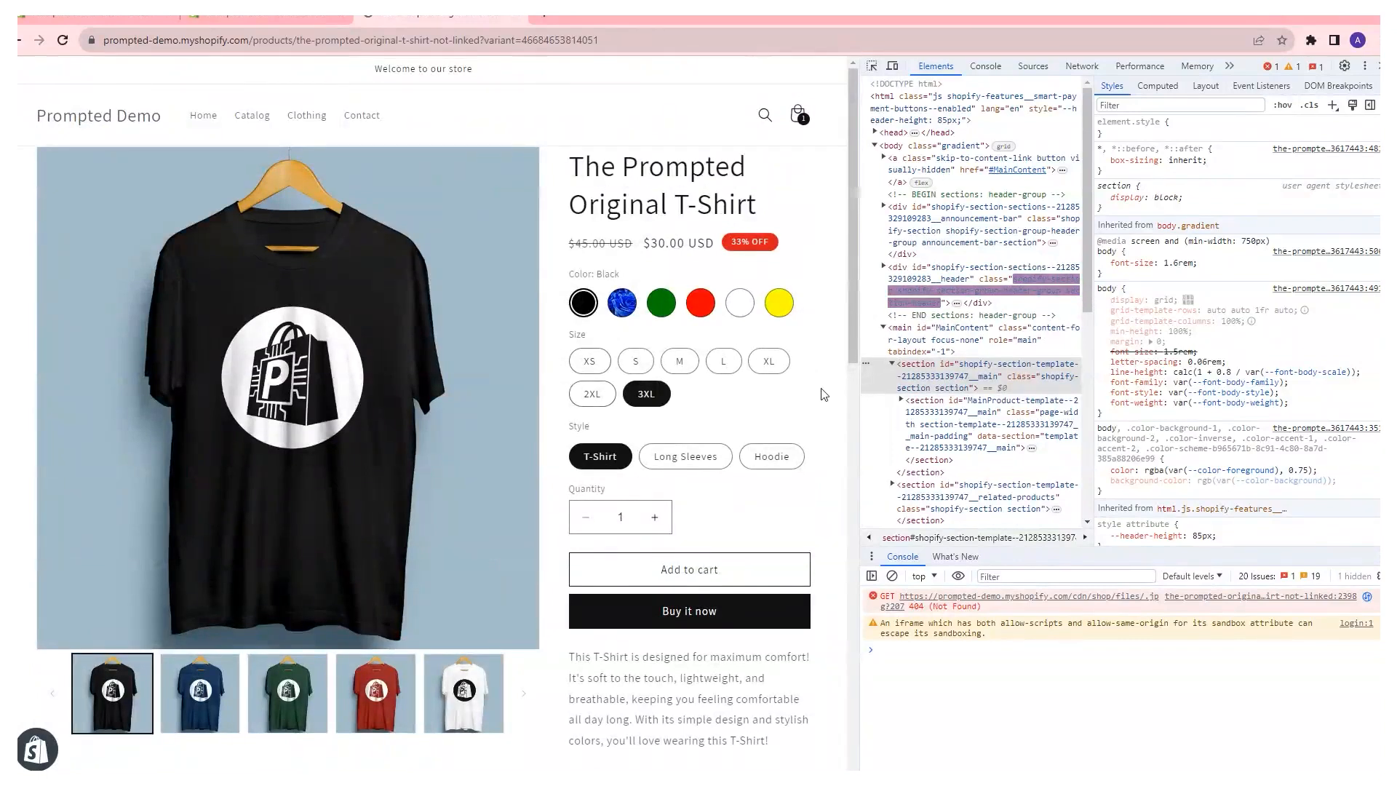
pyautogui.scroll(-3)
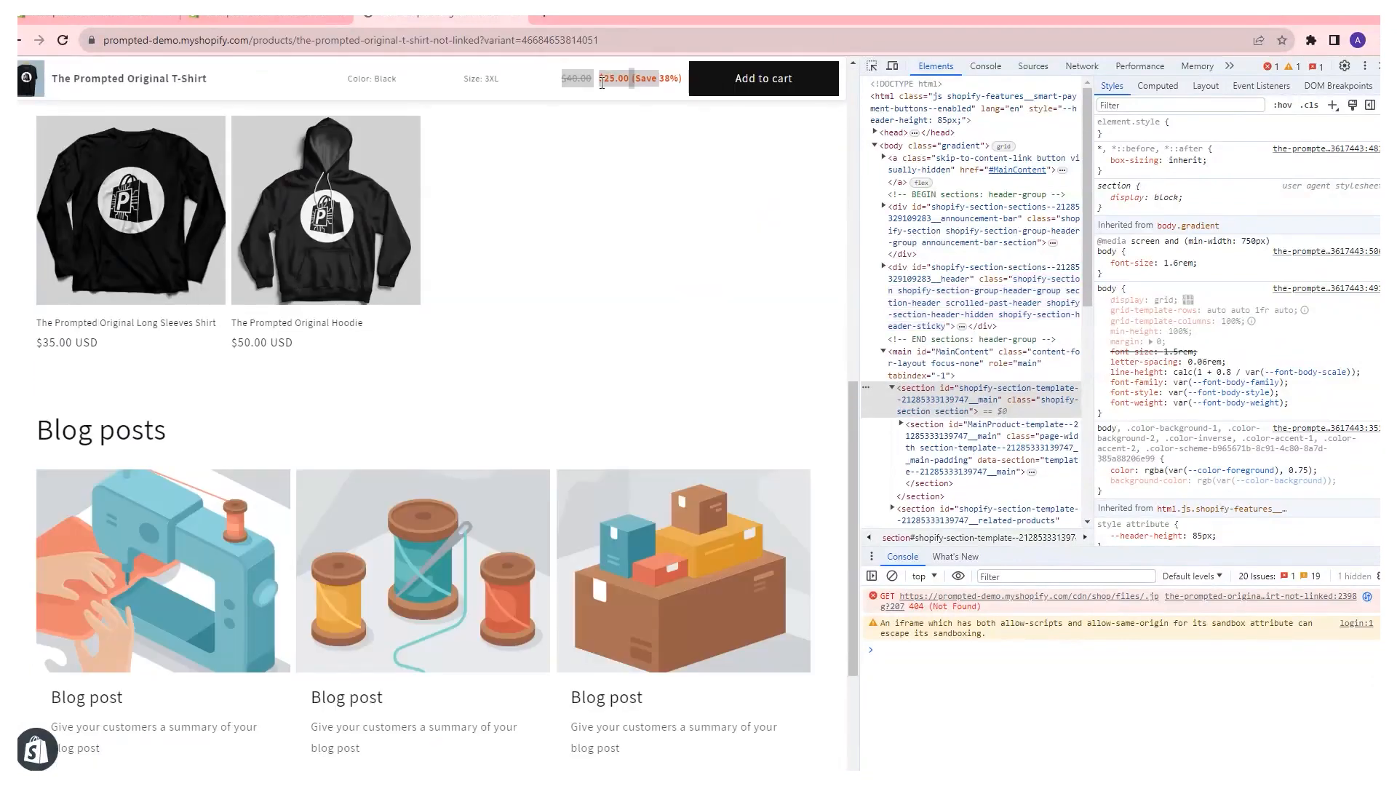
pyautogui.scroll(-3)
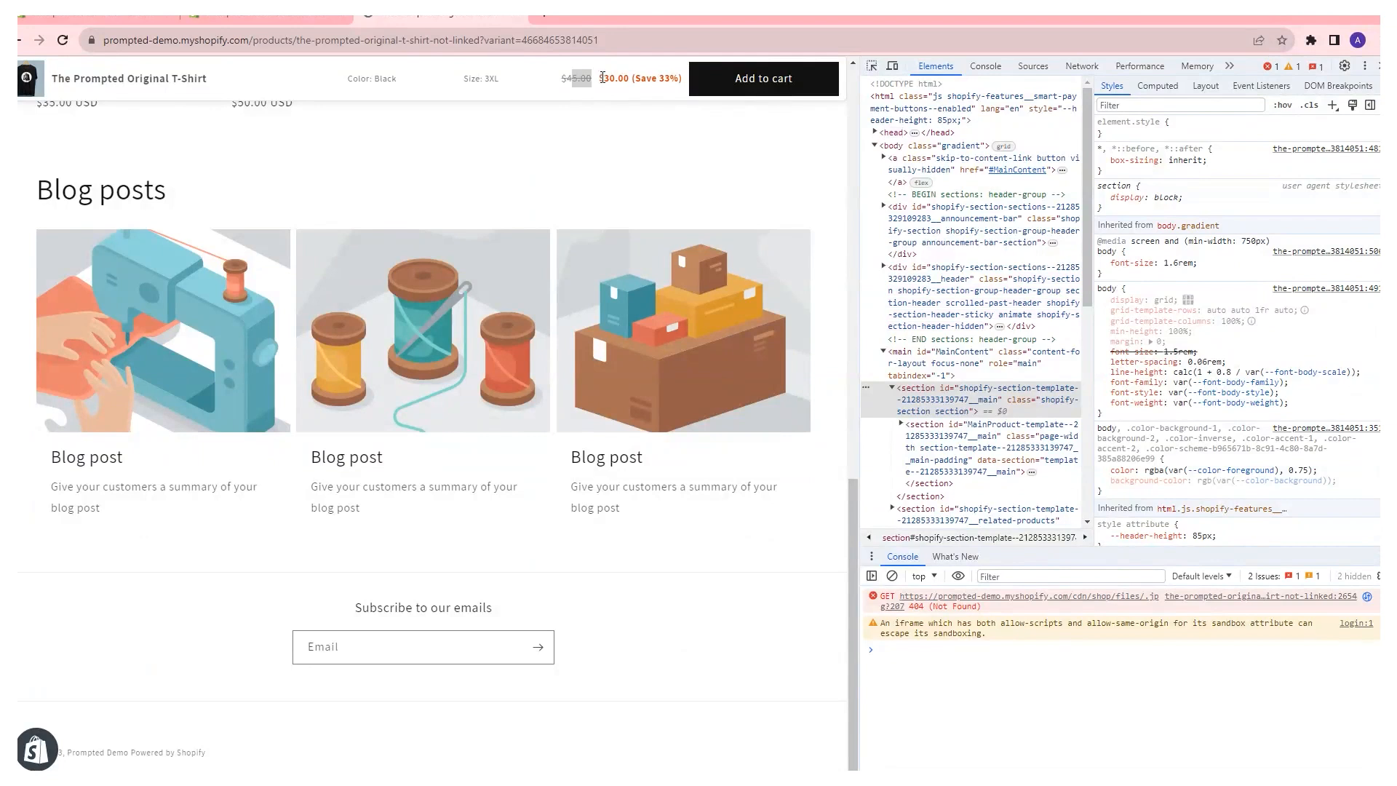
pyautogui.scroll(3)
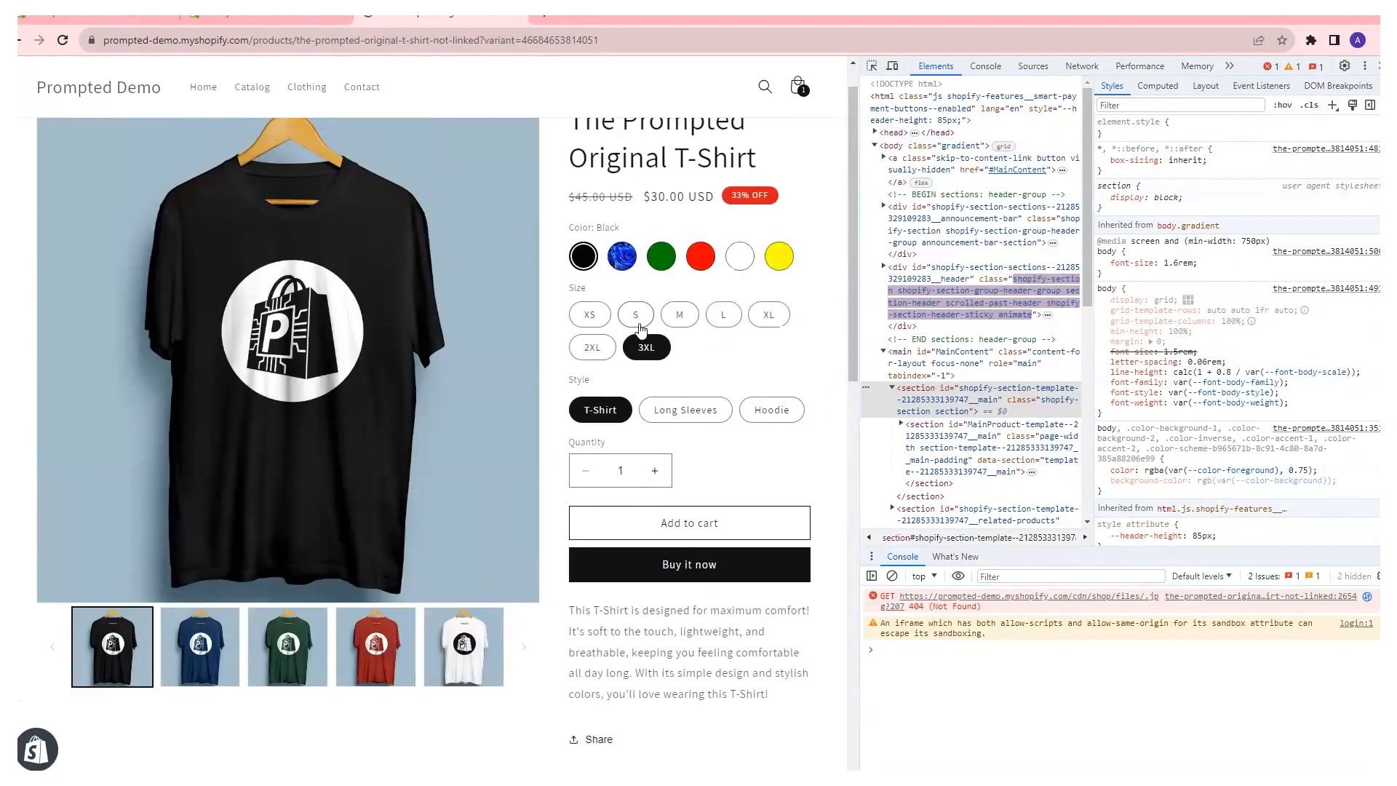
pyautogui.scroll(-3)
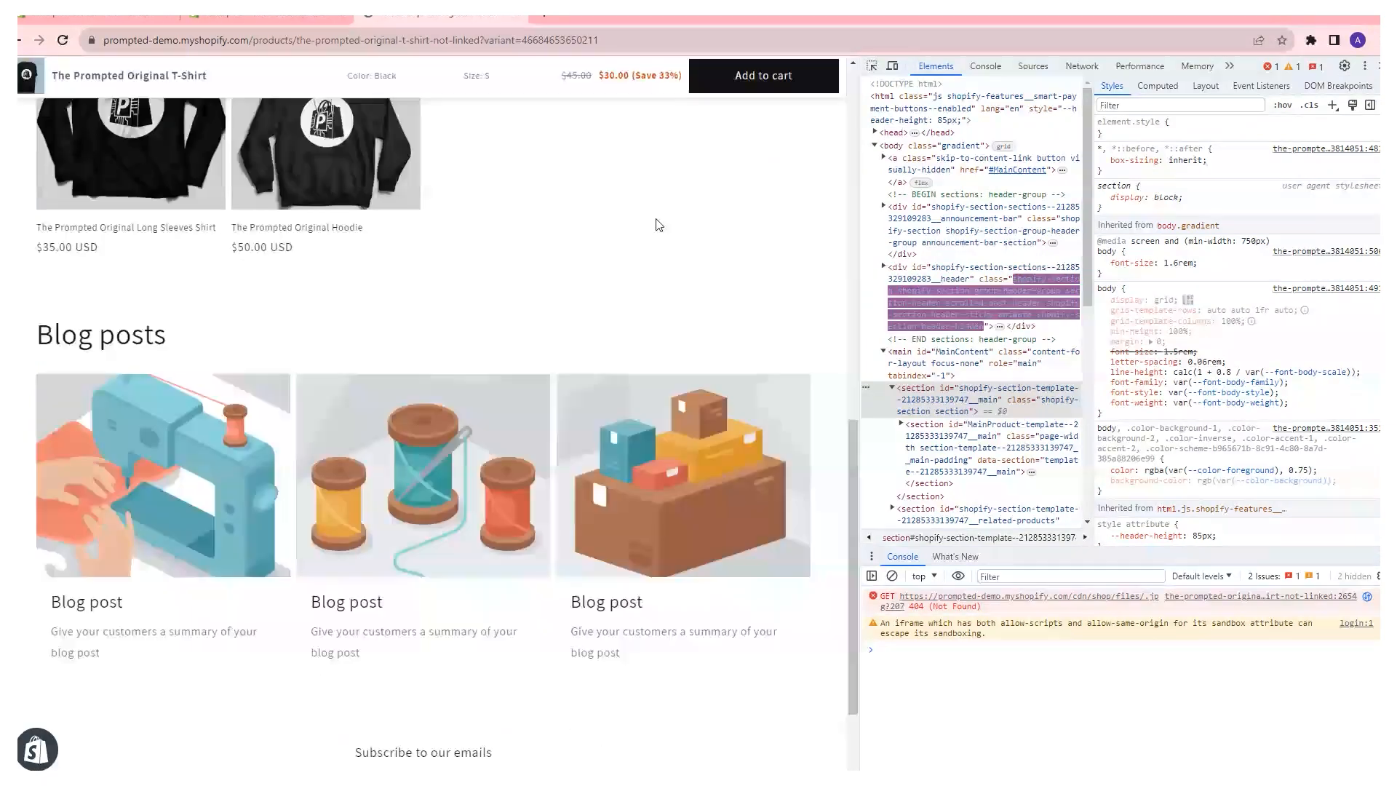
pyautogui.scroll(-3)
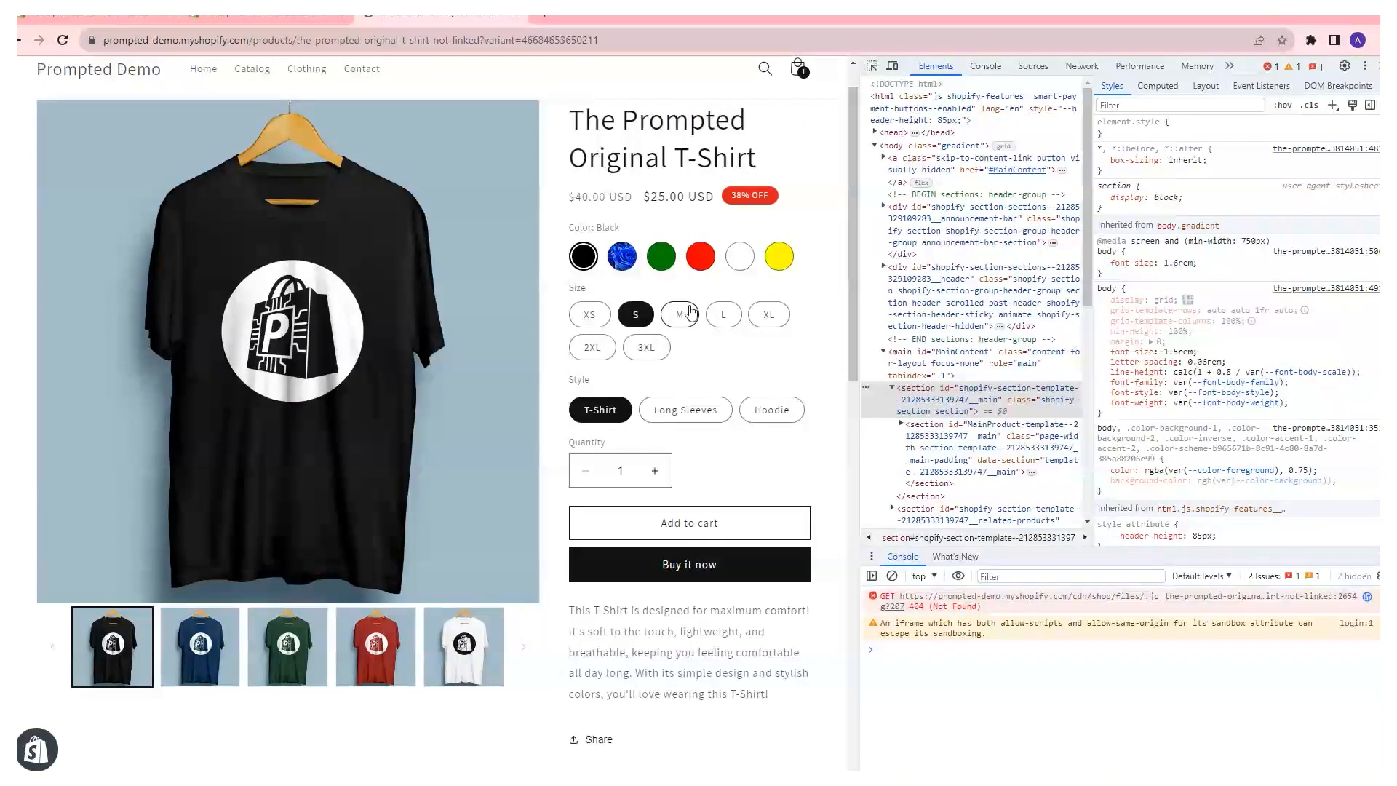
pyautogui.click(679, 315)
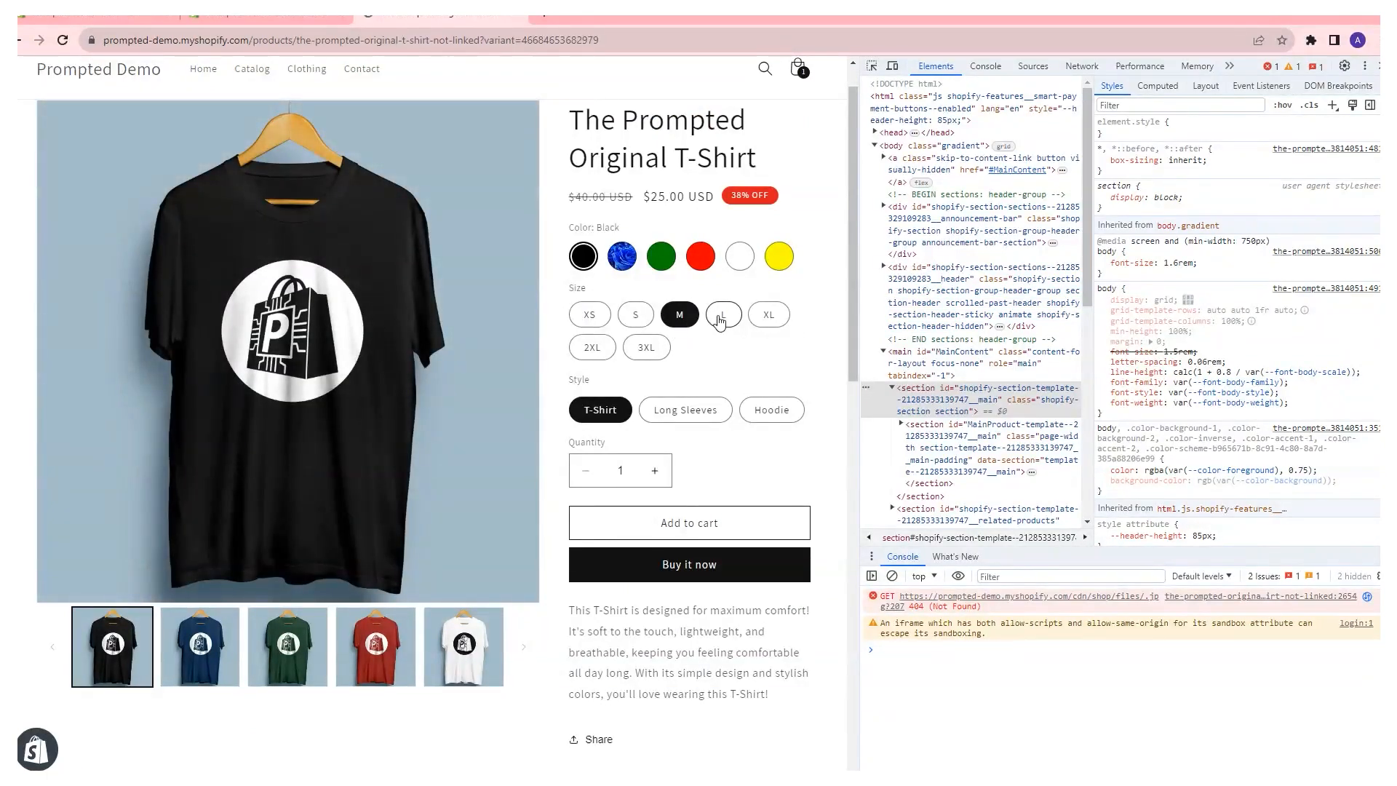
pyautogui.click(700, 256)
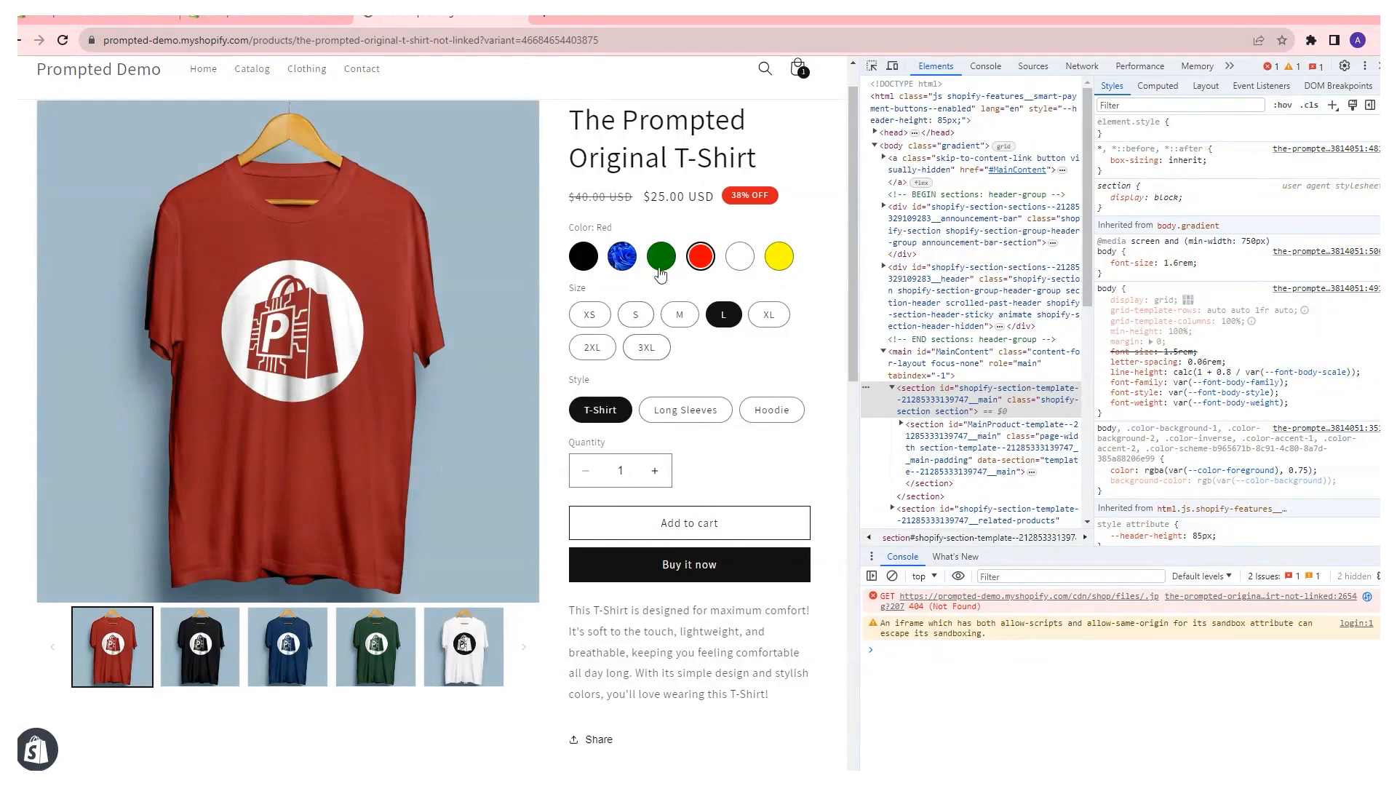
pyautogui.scroll(-3)
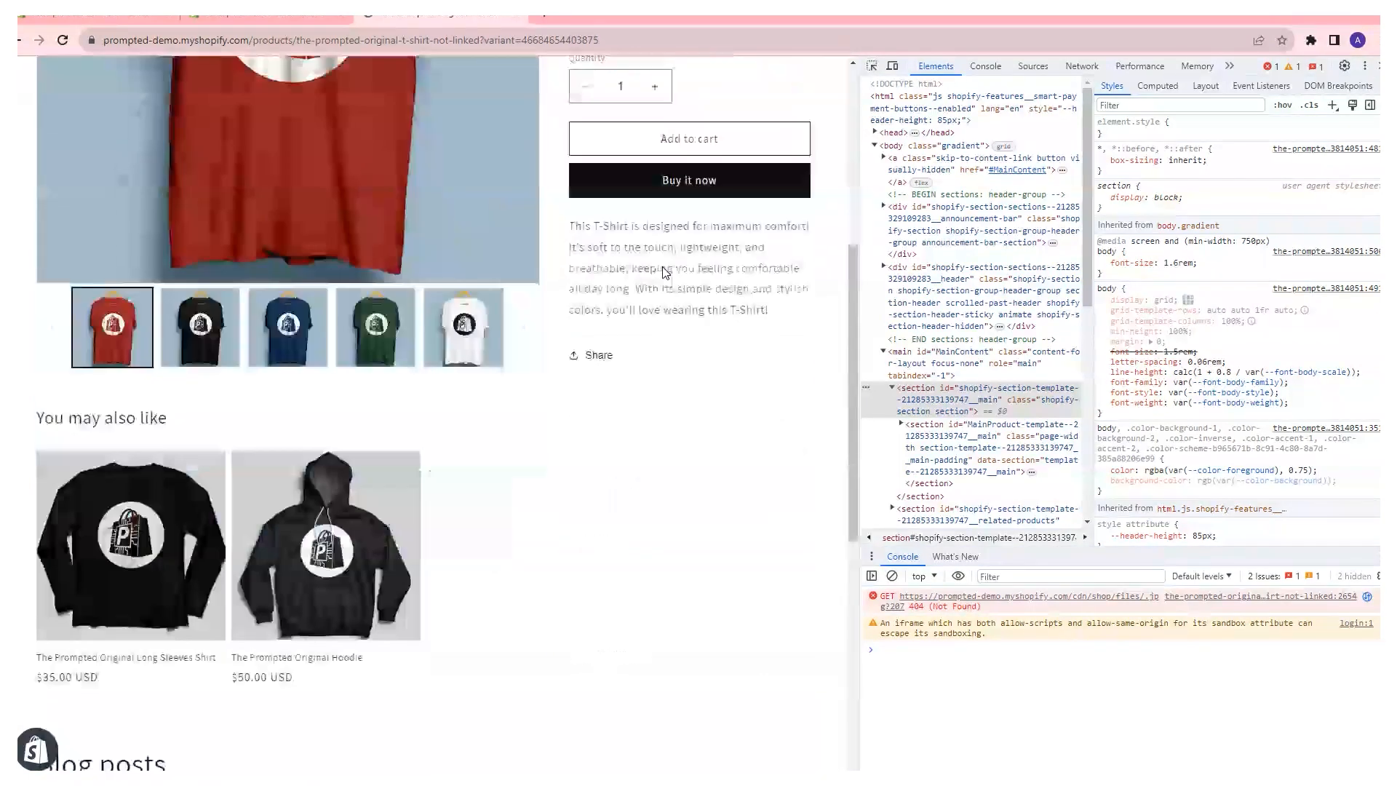
pyautogui.scroll(3)
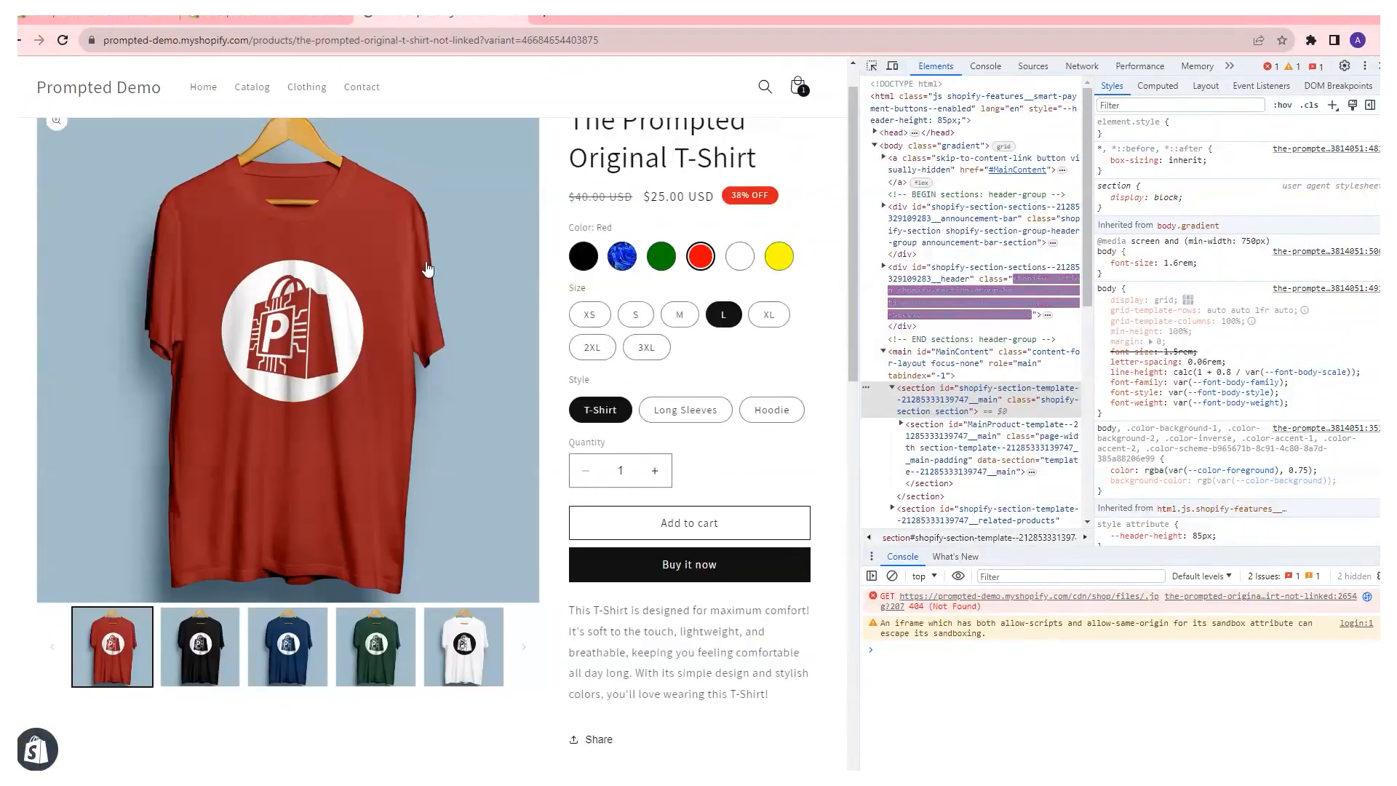
pyautogui.scroll(-3)
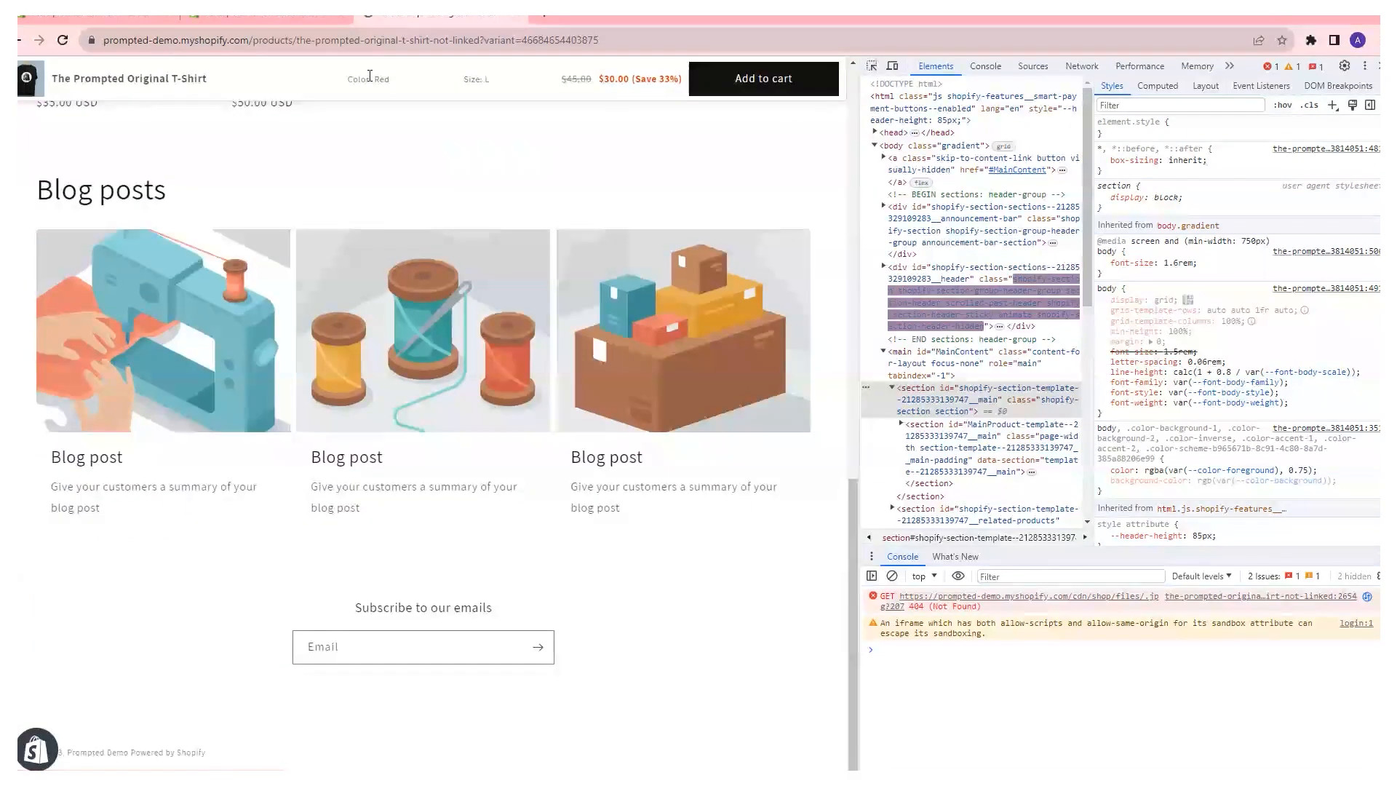
pyautogui.scroll(3)
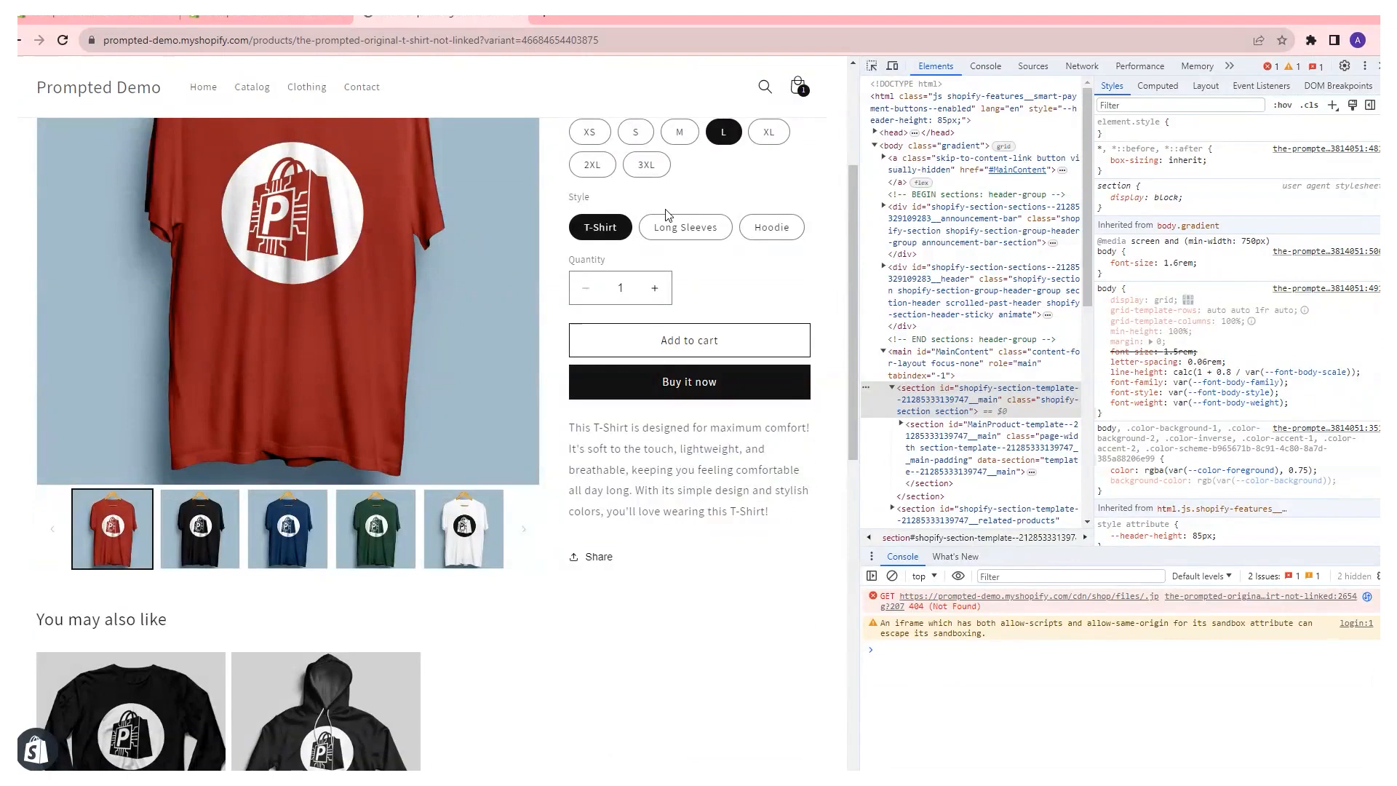
pyautogui.moveTo(96, 194)
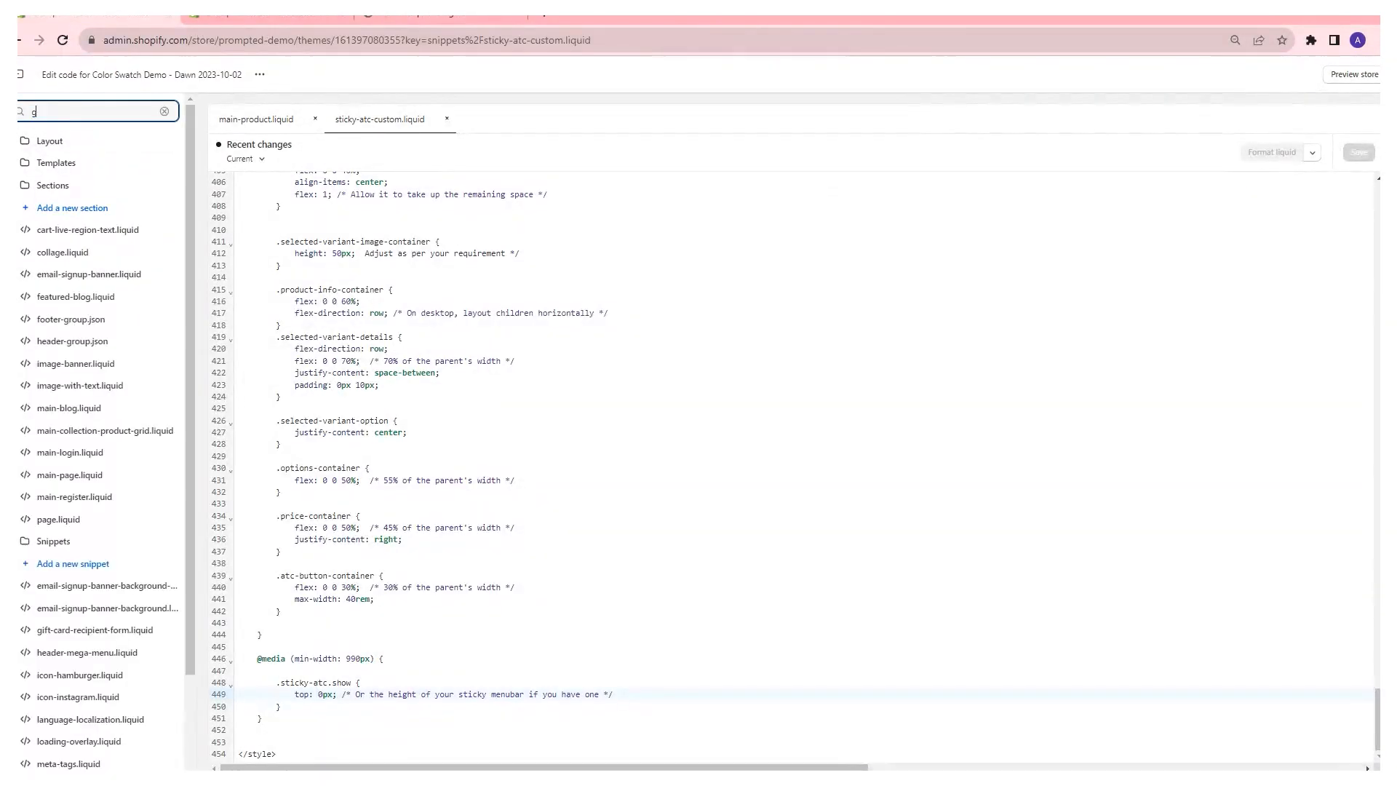
# Search theme files for 'global' and open the global.js script
pyautogui.write('global')
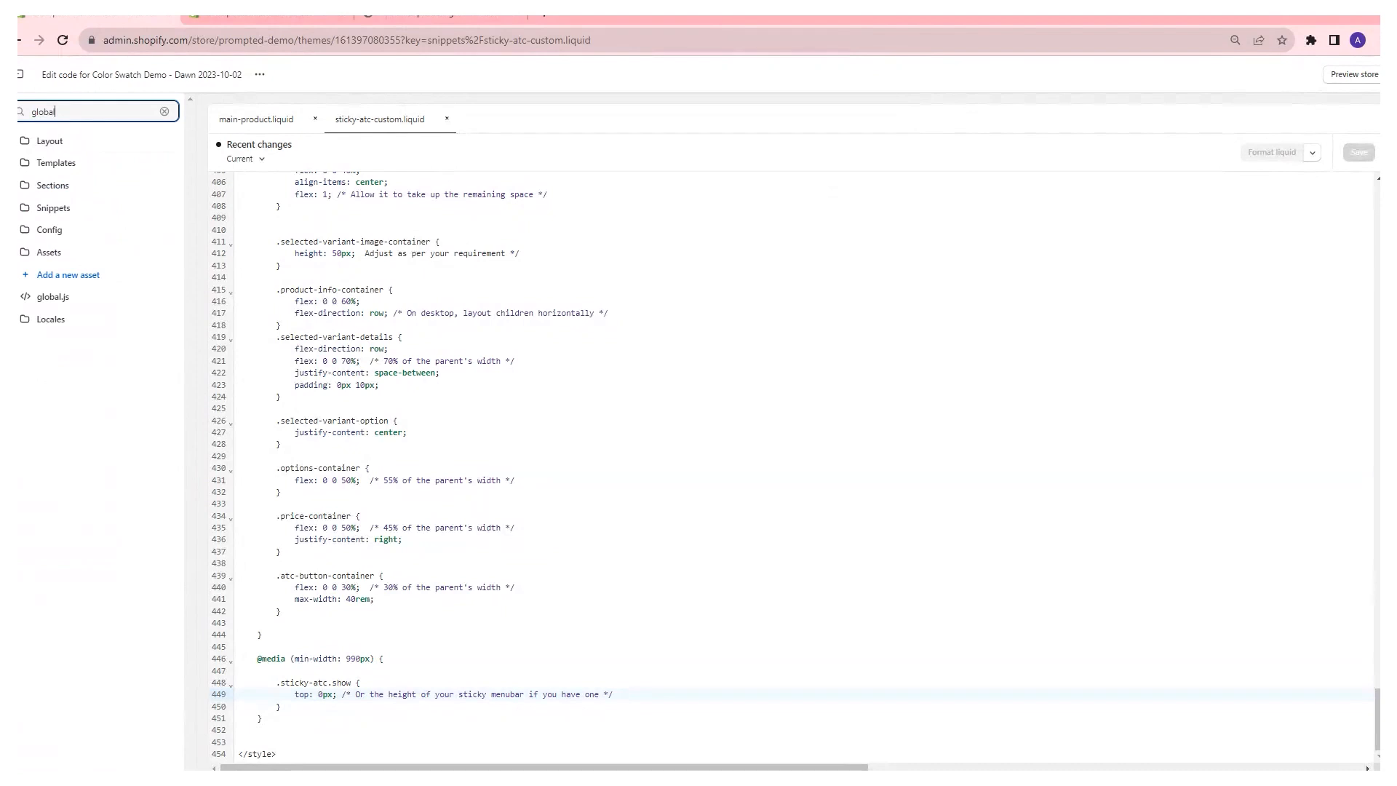
pyautogui.click(53, 297)
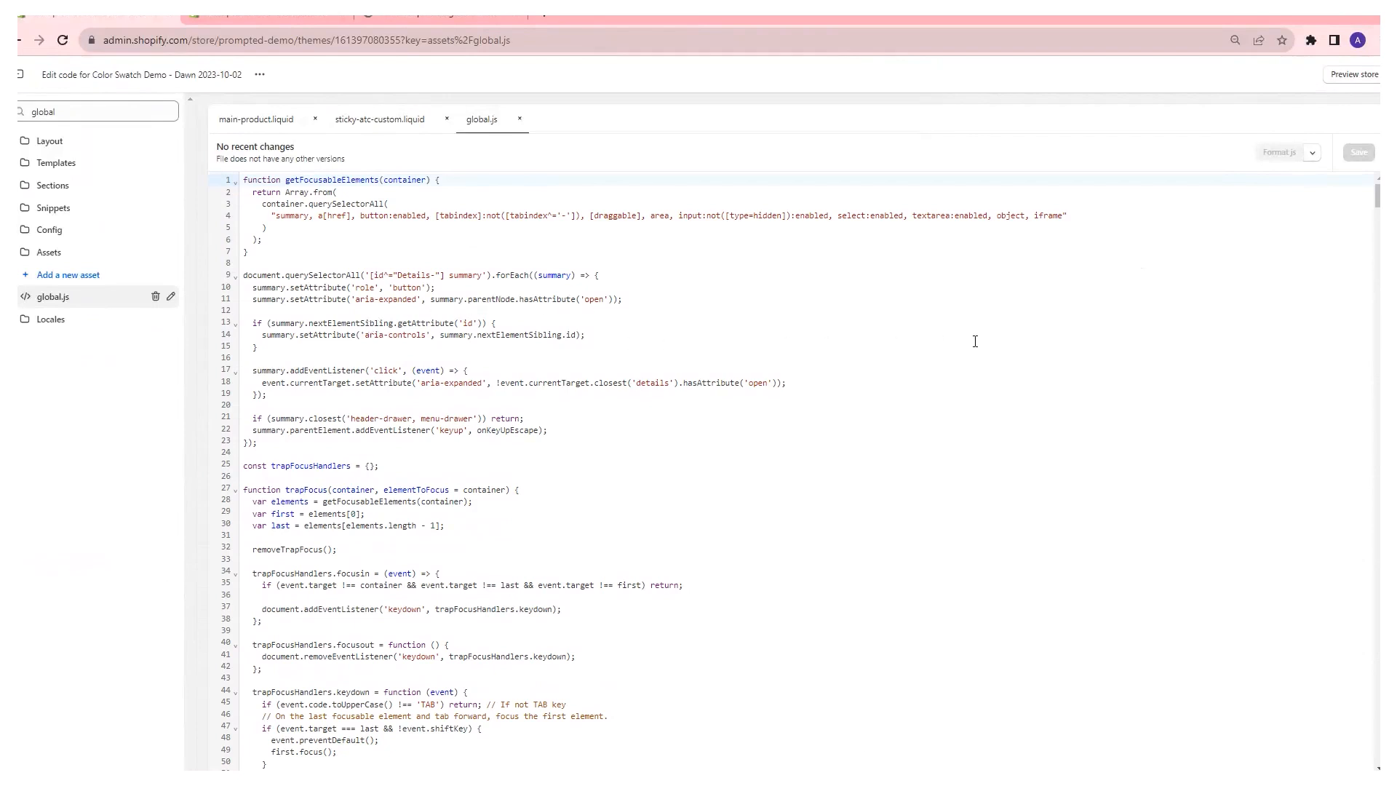
pyautogui.moveTo(1327, 230)
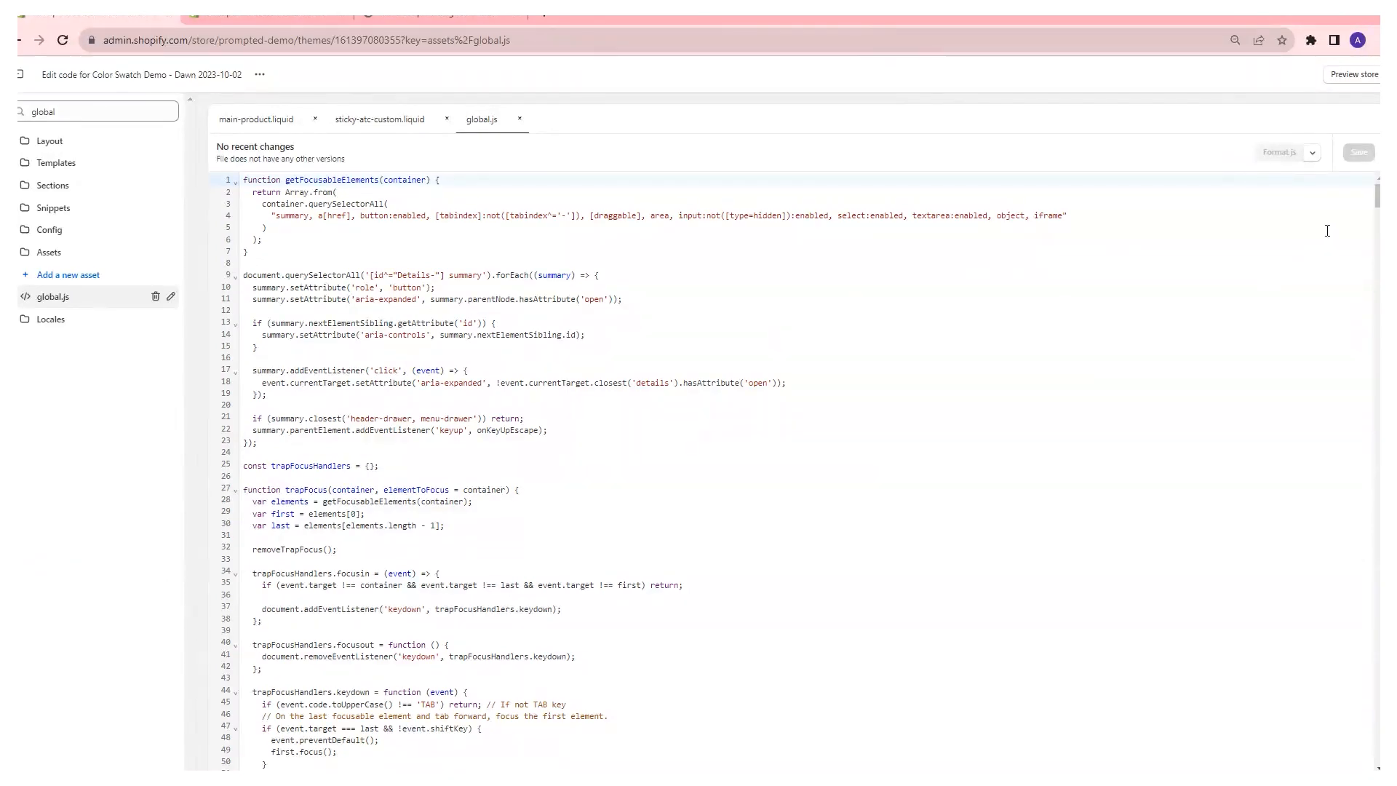
pyautogui.scroll(-3)
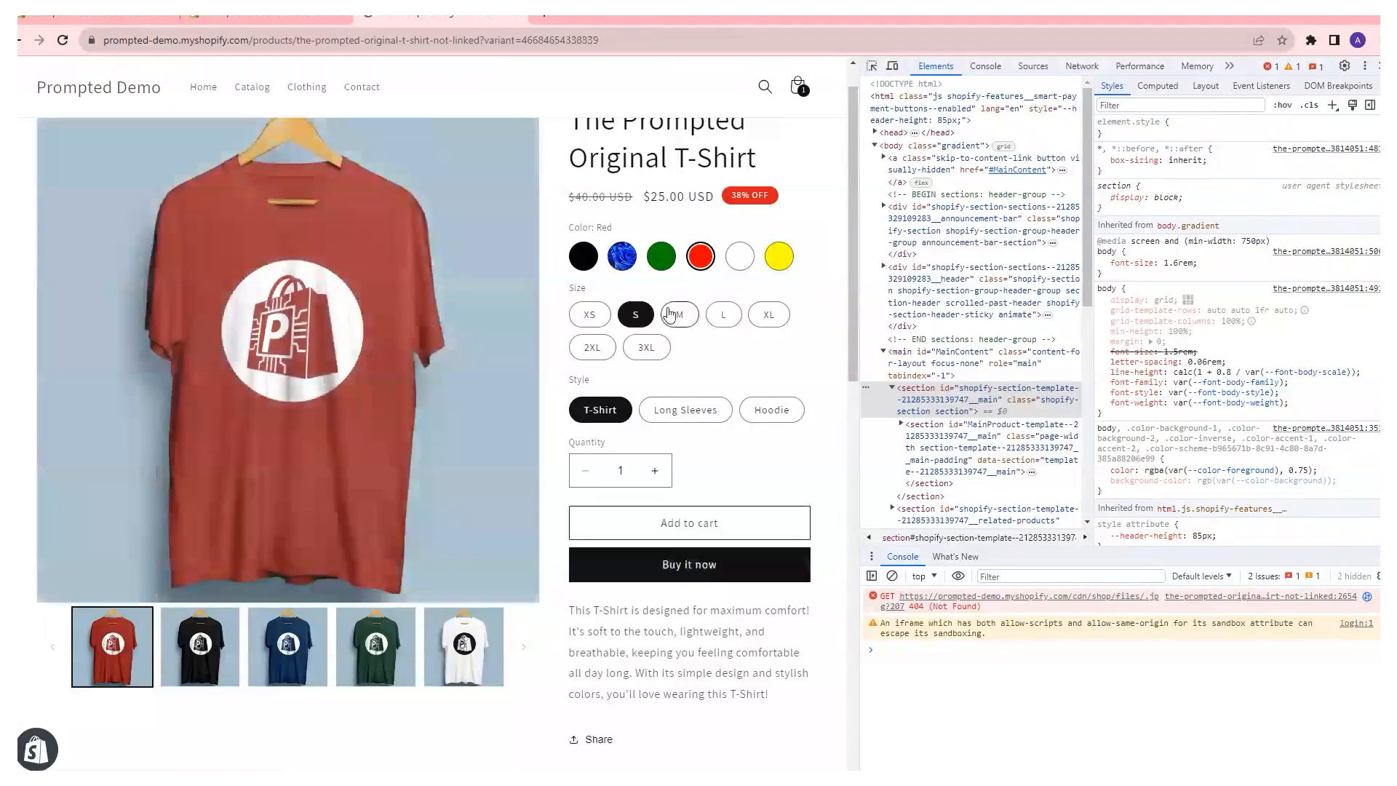
# On the storefront, switch the shirt size through M and XS to 3XL
pyautogui.click(660, 256)
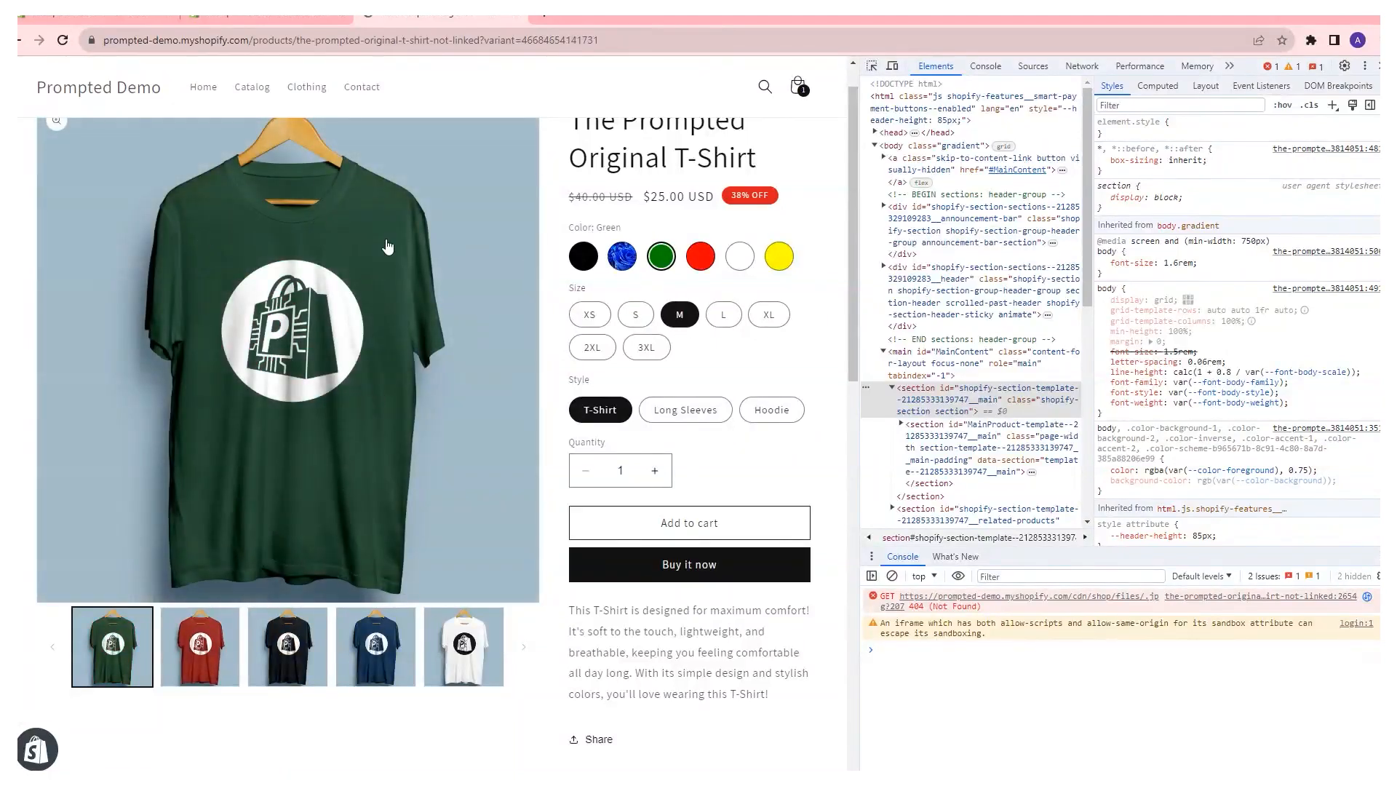
pyautogui.moveTo(533, 287)
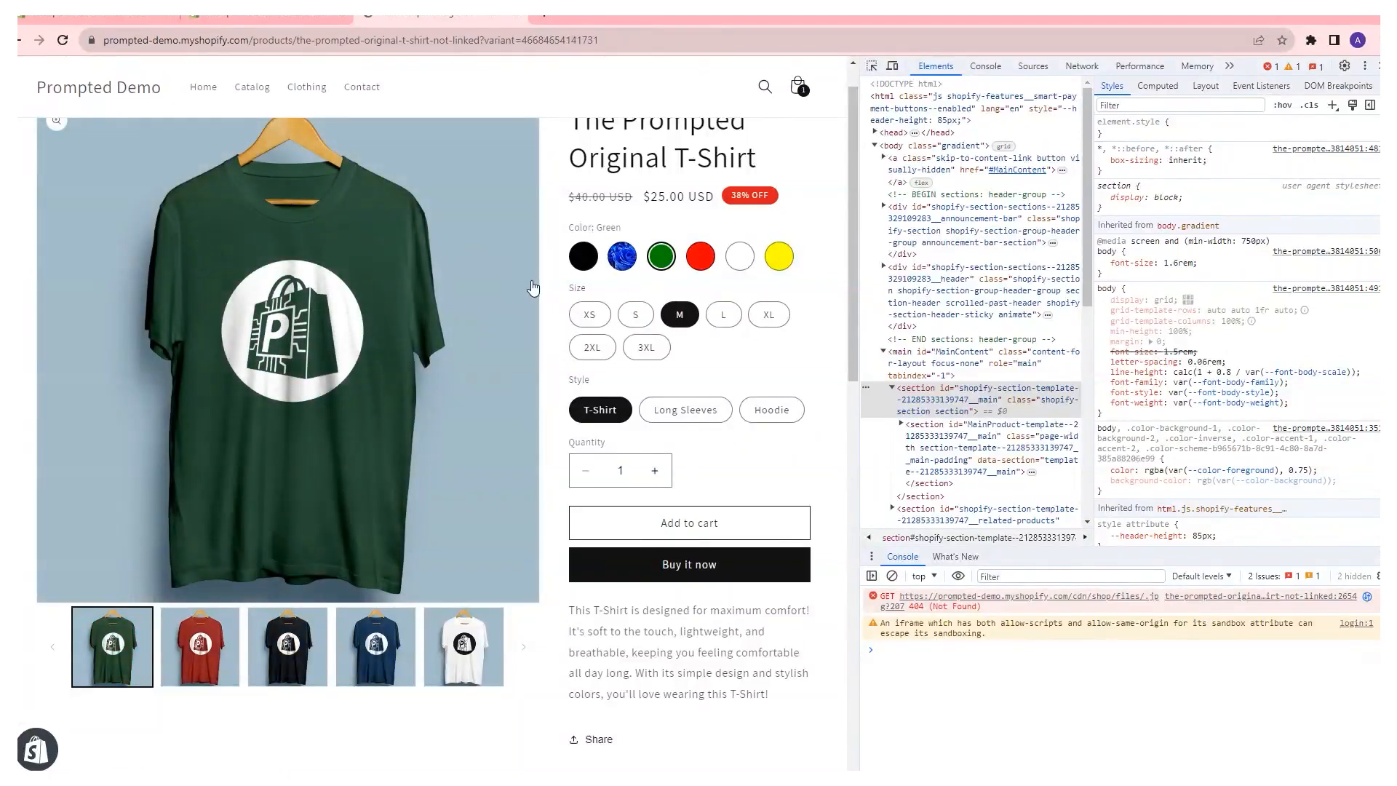
pyautogui.click(589, 314)
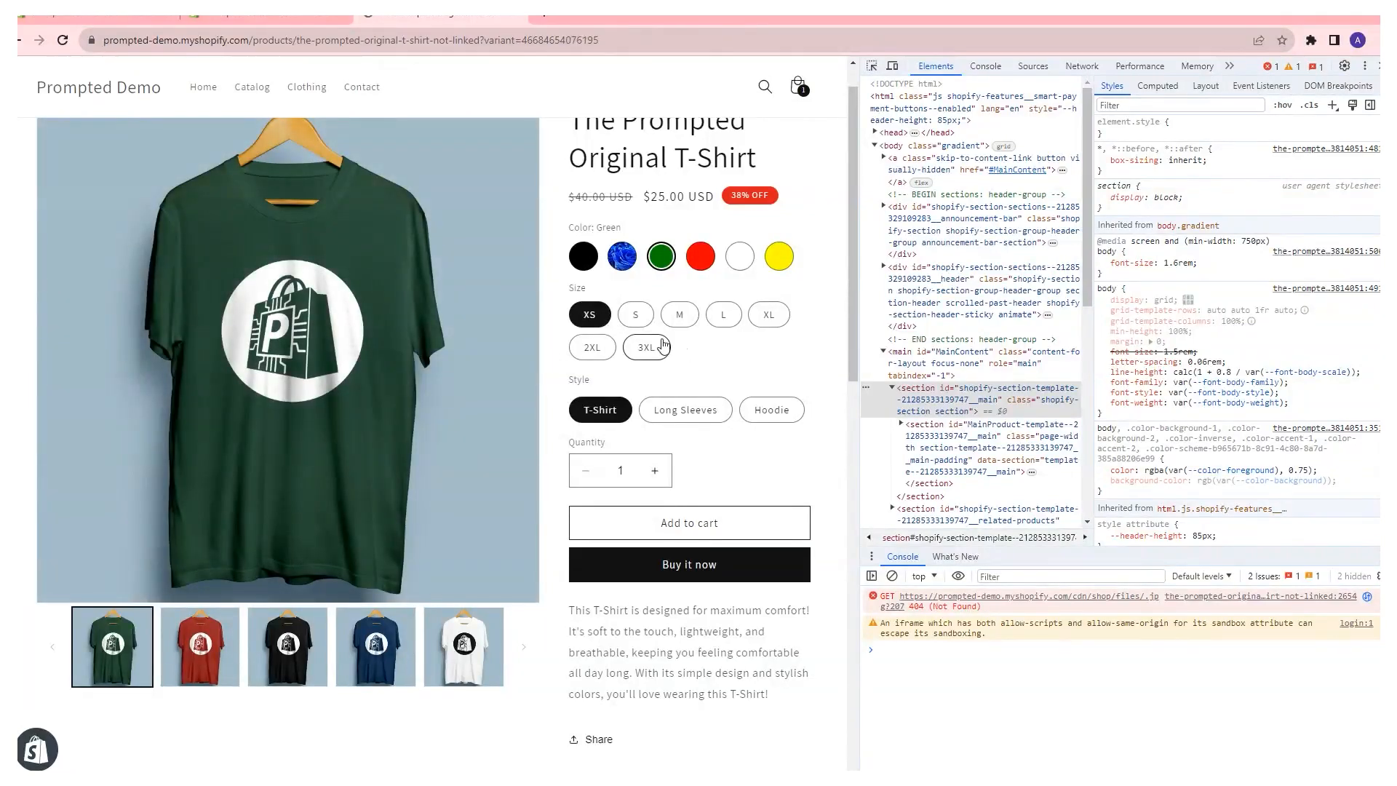
pyautogui.click(646, 346)
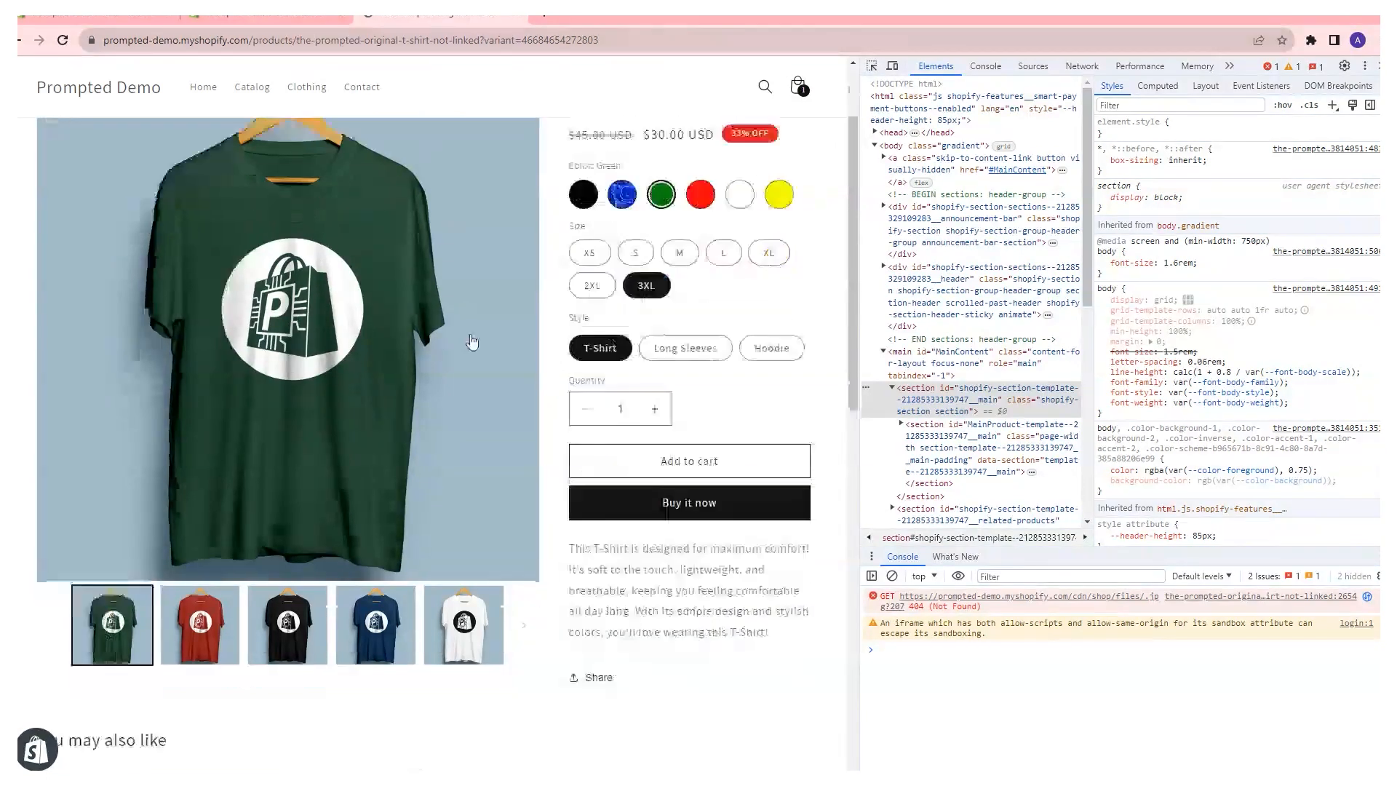
pyautogui.scroll(-3)
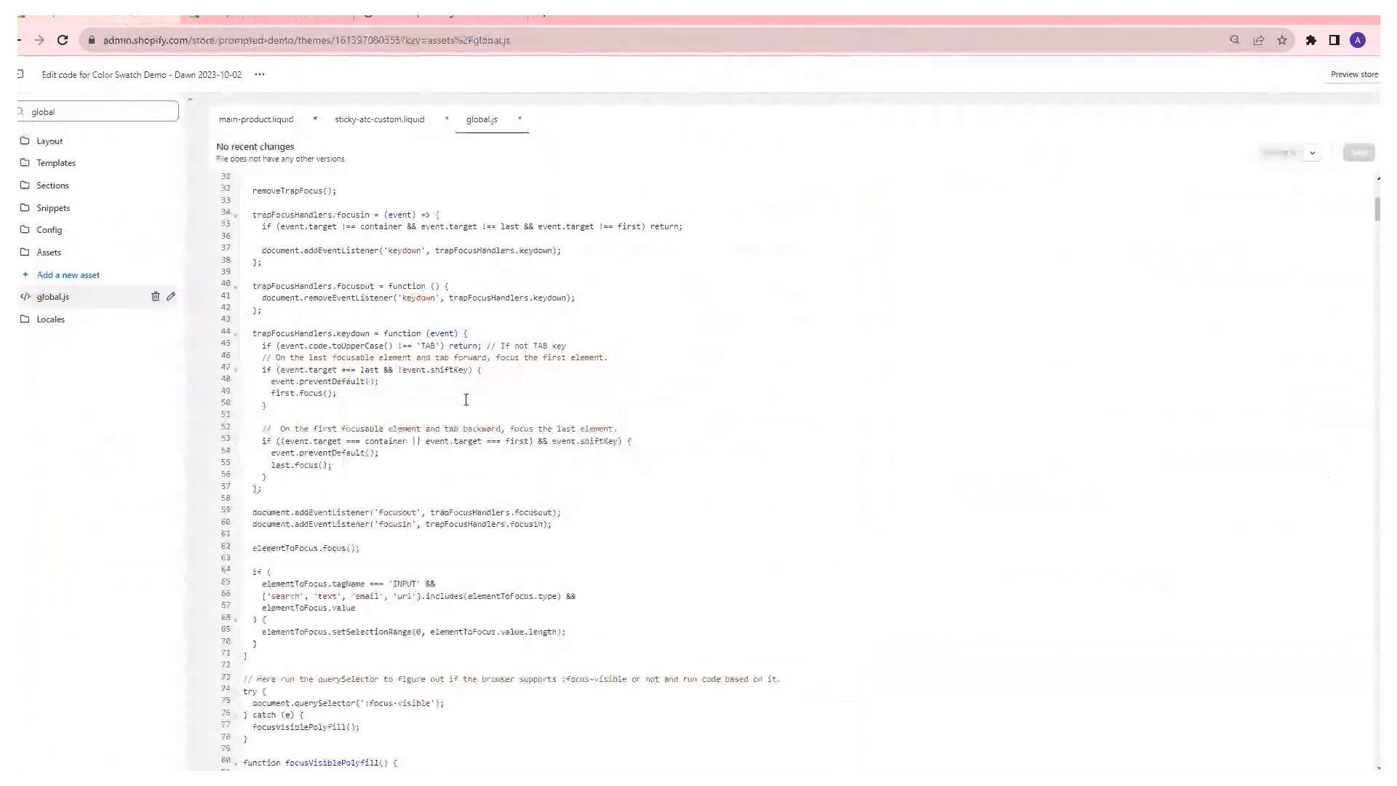
# Find updateMedia in global.js and add code that swaps the sticky bar image to the selected variant's media
pyautogui.write('update')
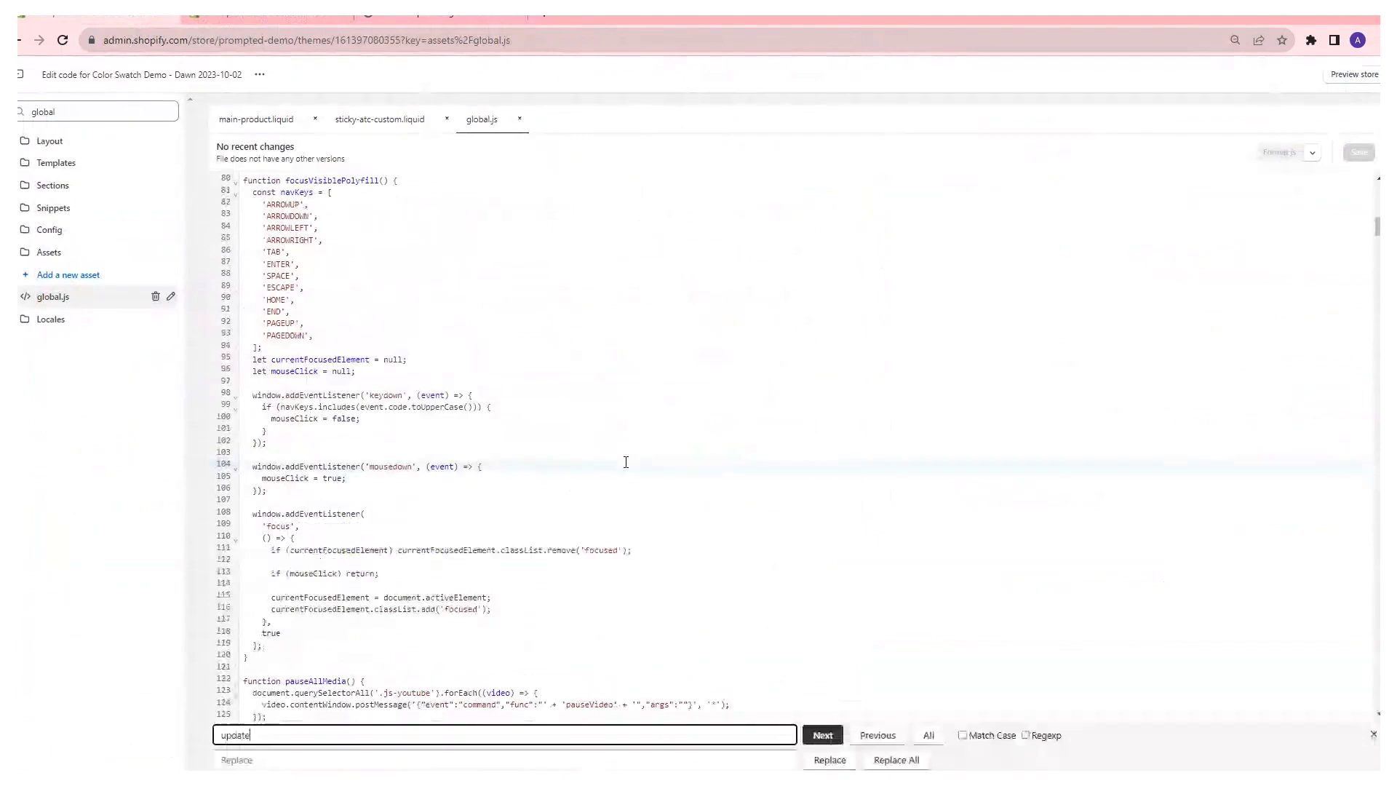
pyautogui.write('updateMedia')
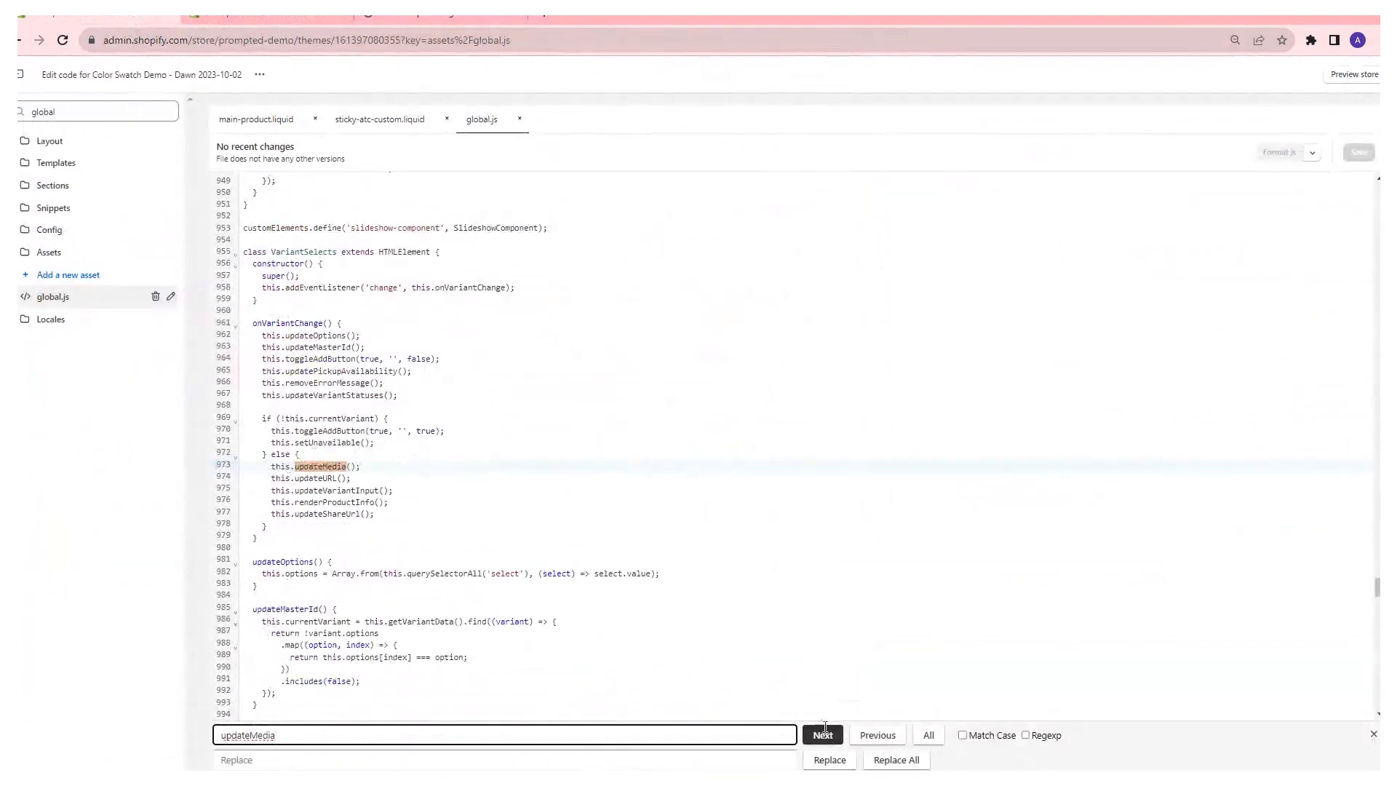
pyautogui.click(821, 733)
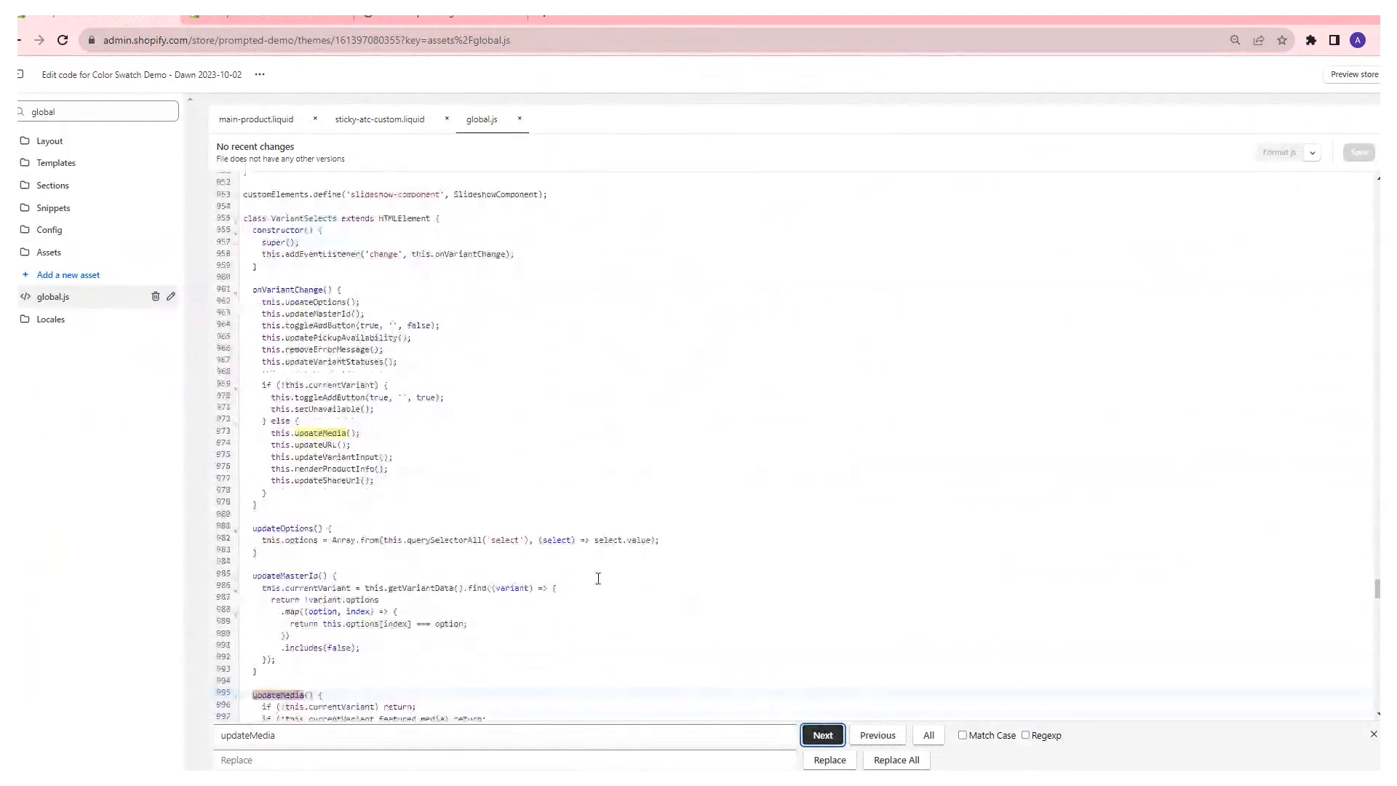
pyautogui.click(821, 734)
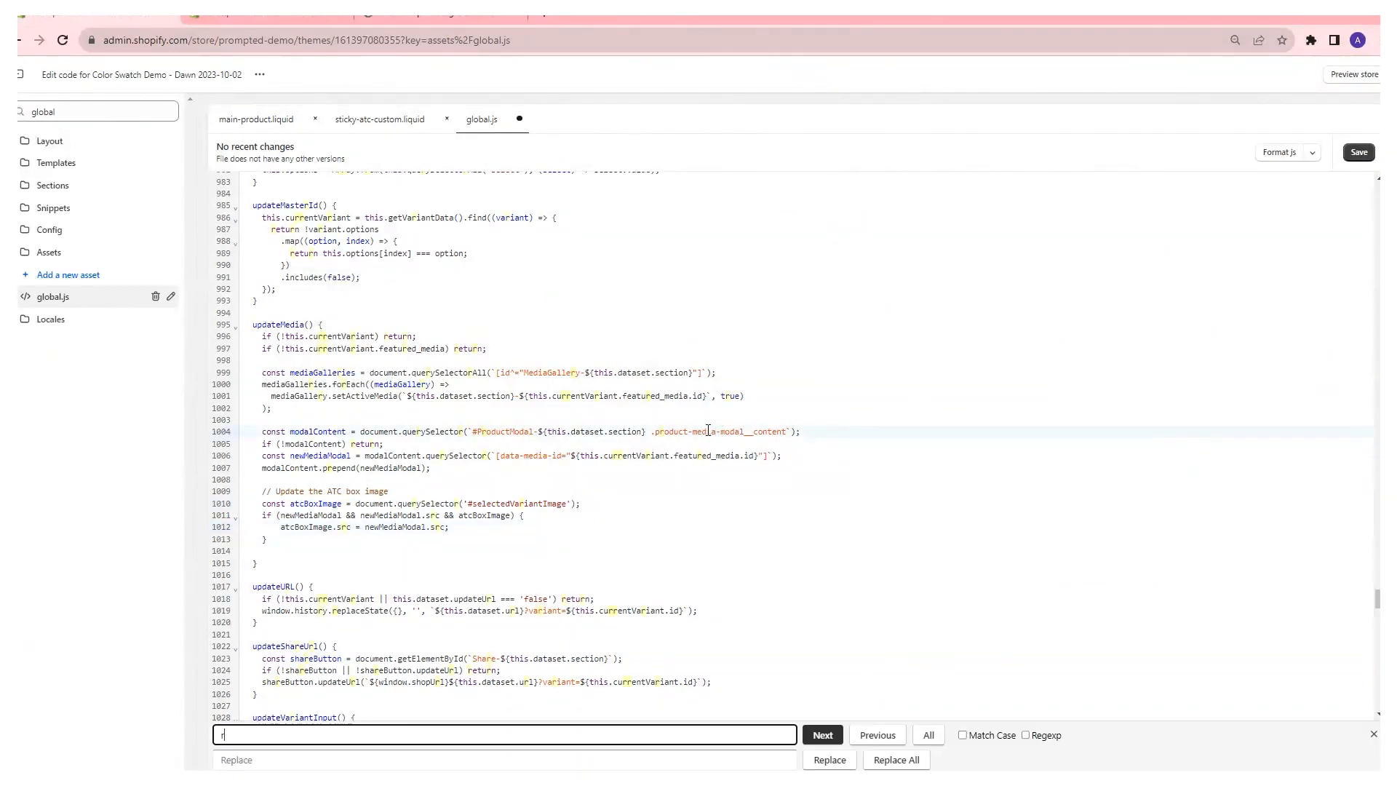
# Find renderProductInfo in global.js and jump to its fetch and price-update code
pyautogui.write('renderProductInfo')
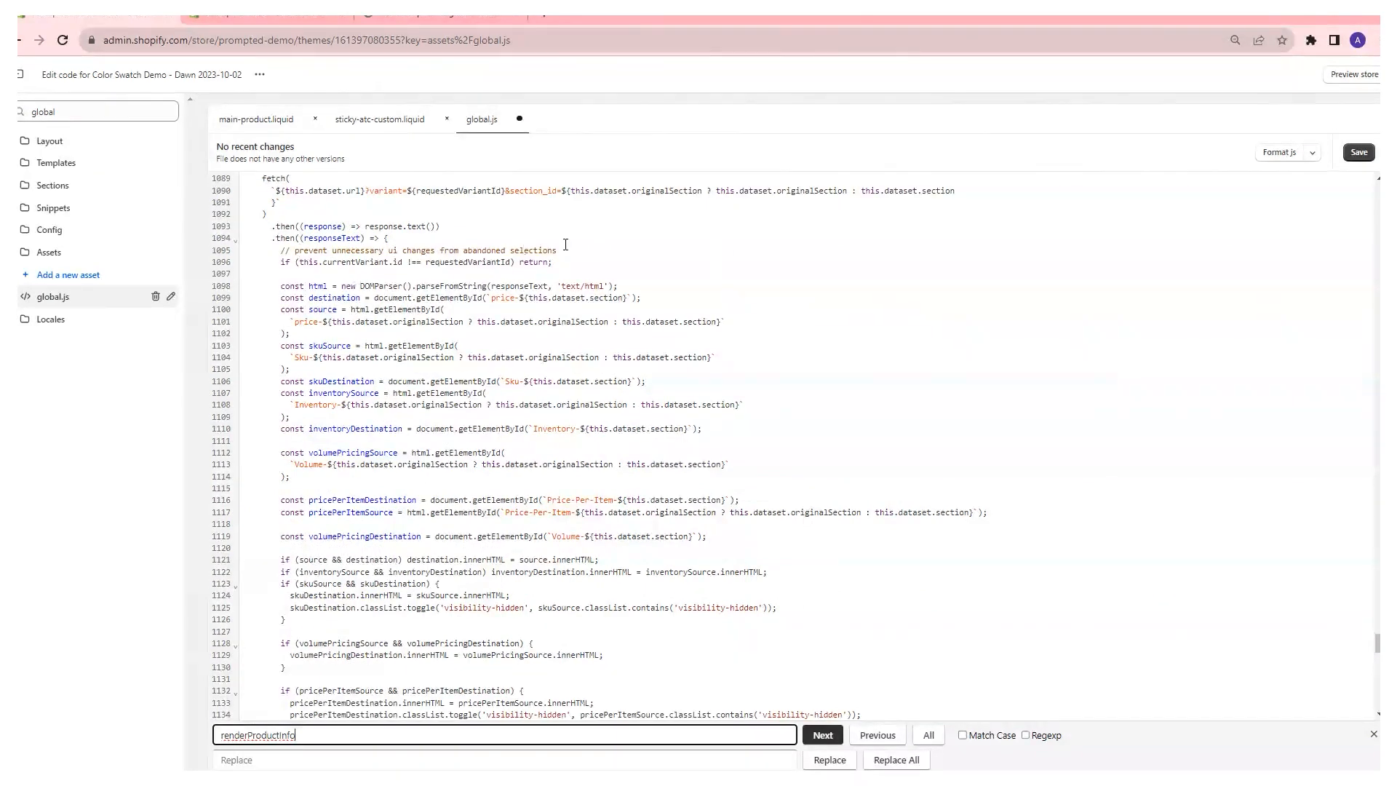
pyautogui.click(821, 733)
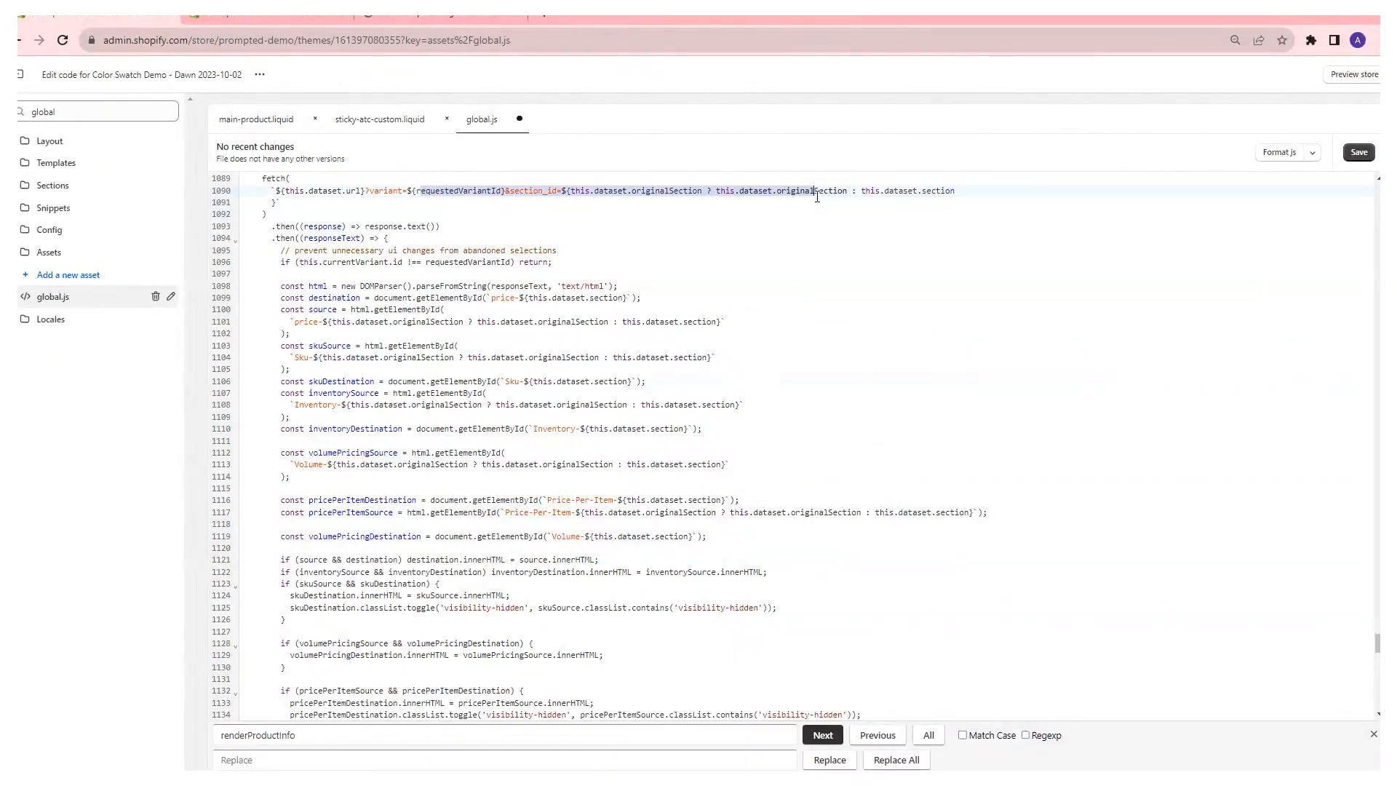
pyautogui.scroll(-3)
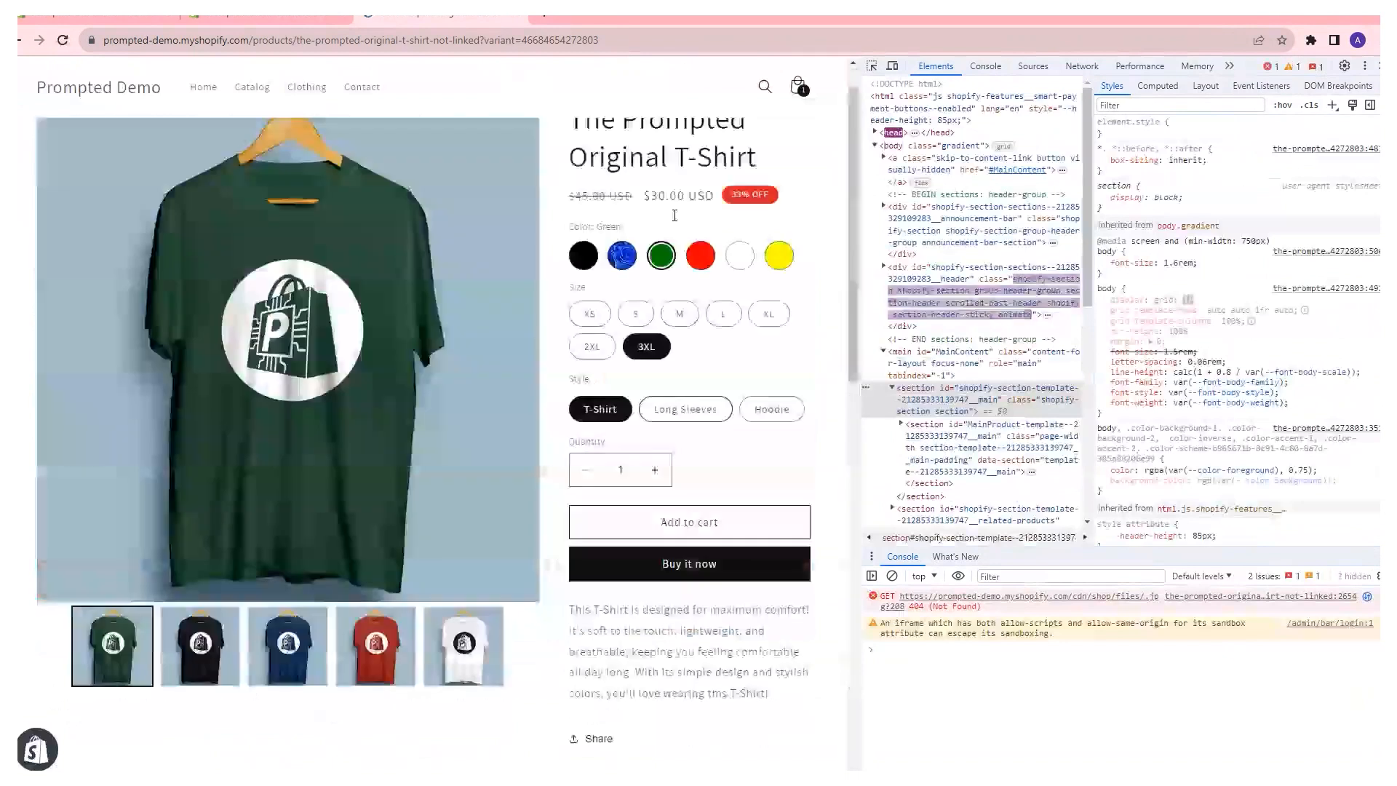
# Select the Black swatch and size S so the page shows $25.00 at 38% off
pyautogui.scroll(-3)
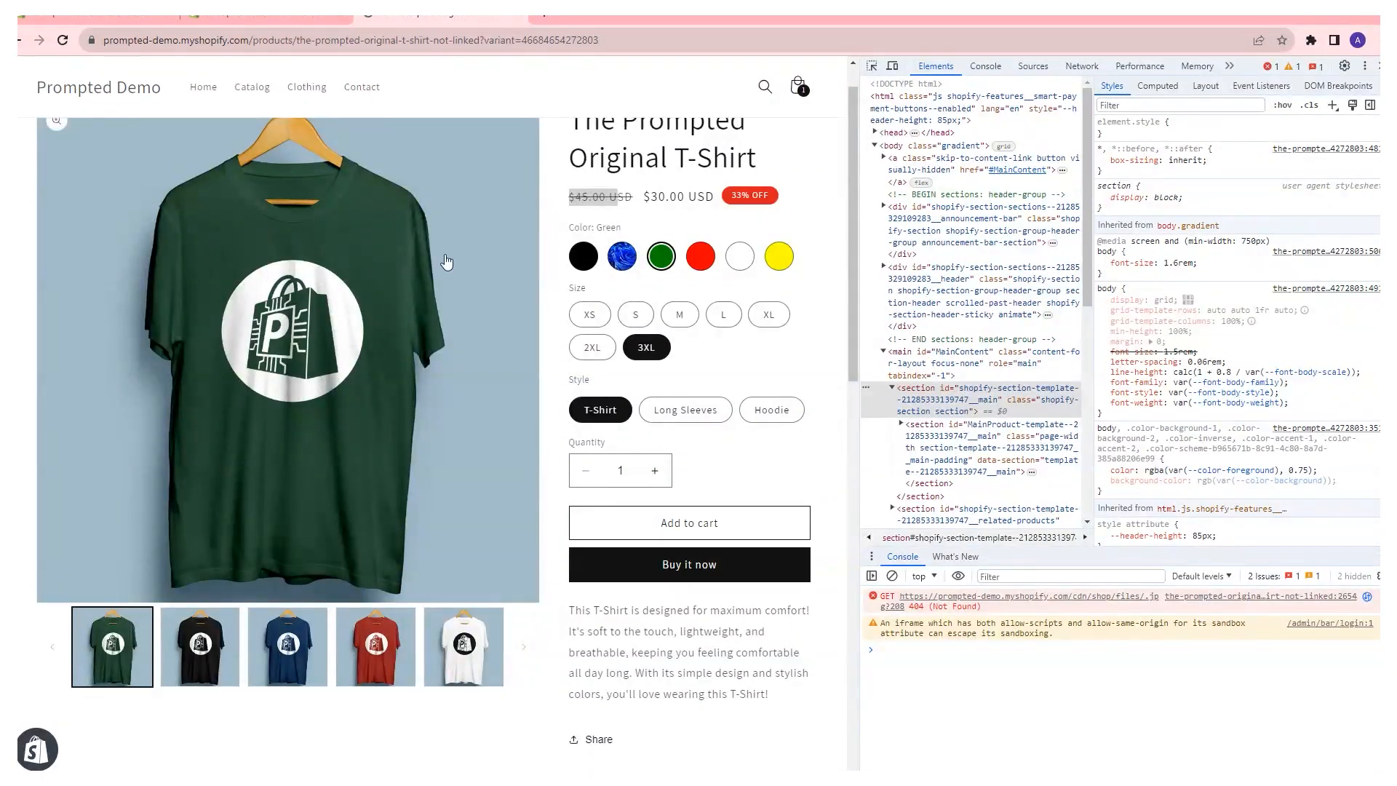
pyautogui.scroll(-3)
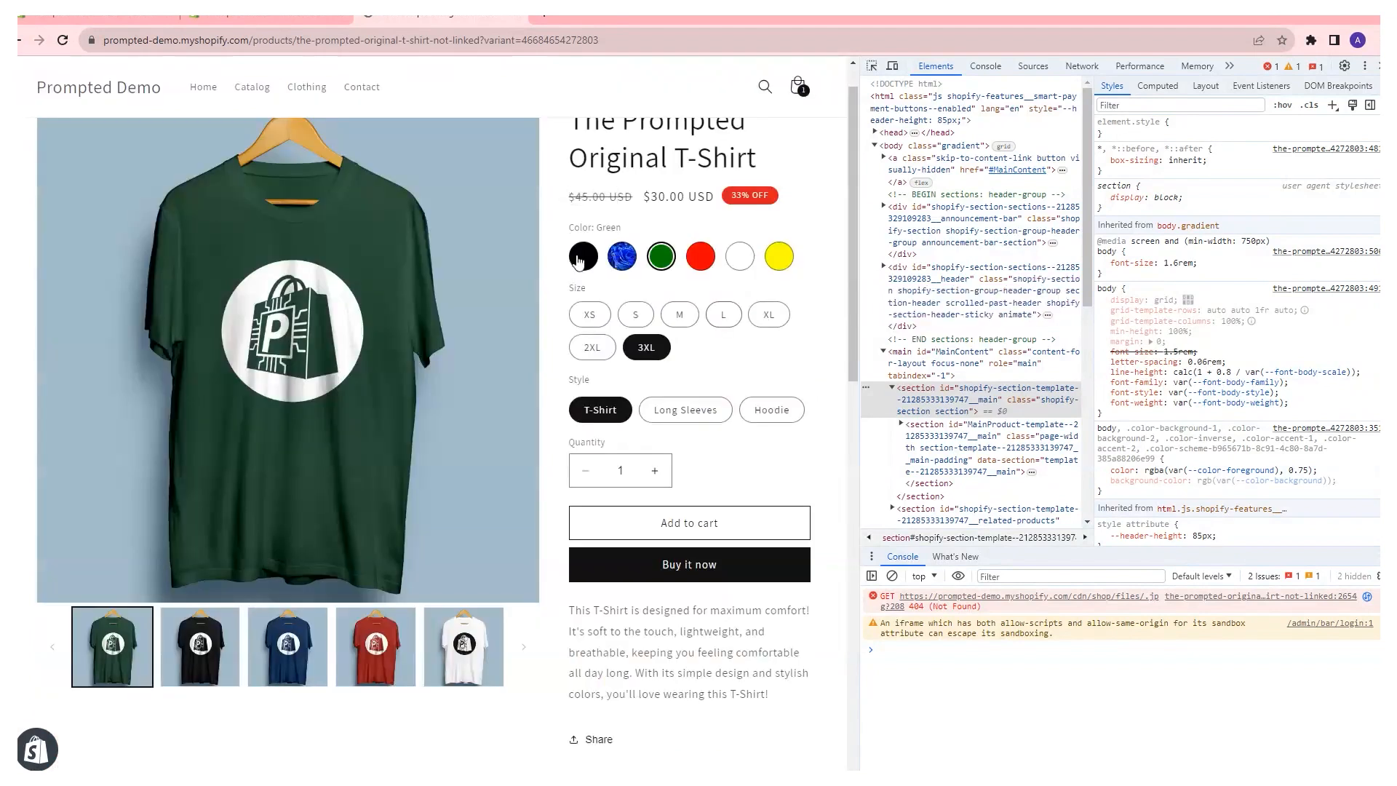
pyautogui.click(582, 256)
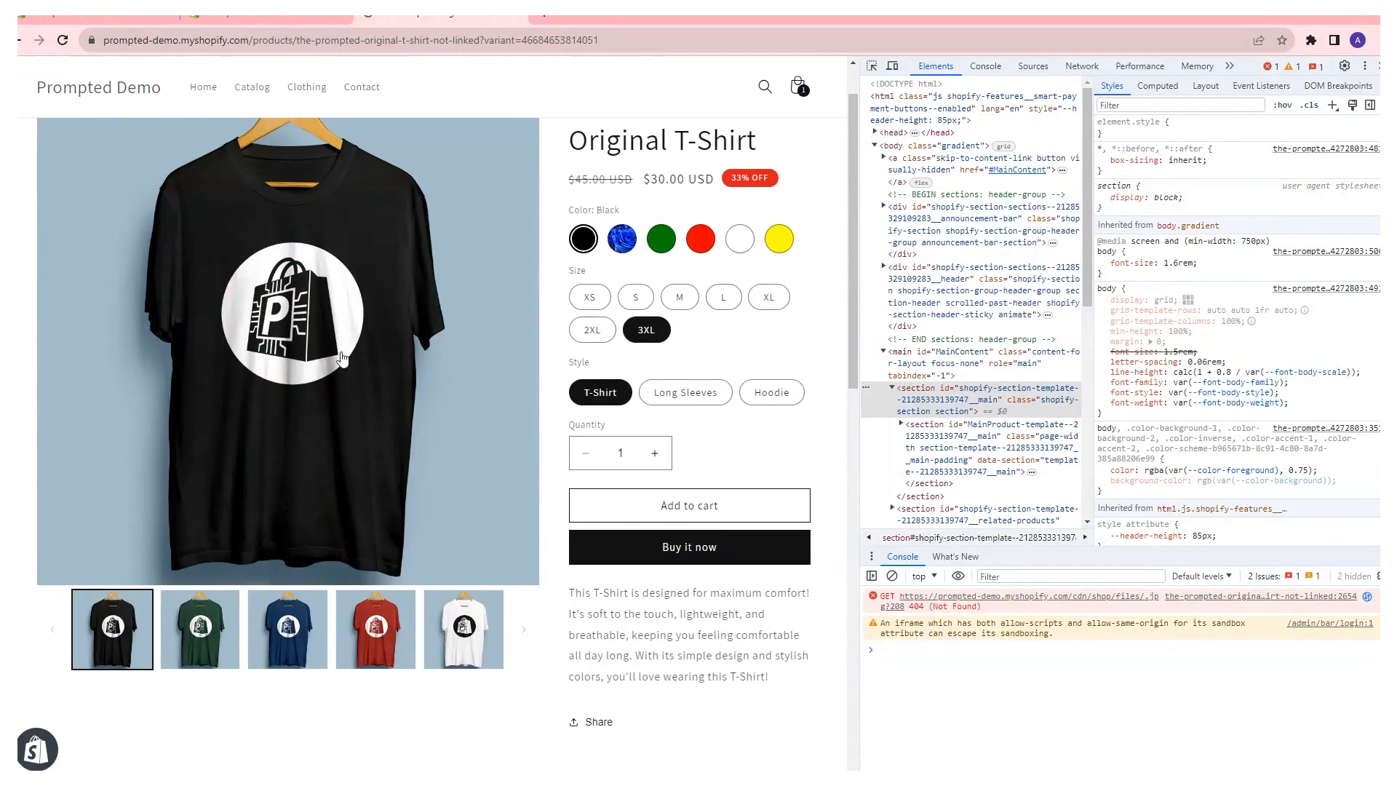
pyautogui.click(636, 296)
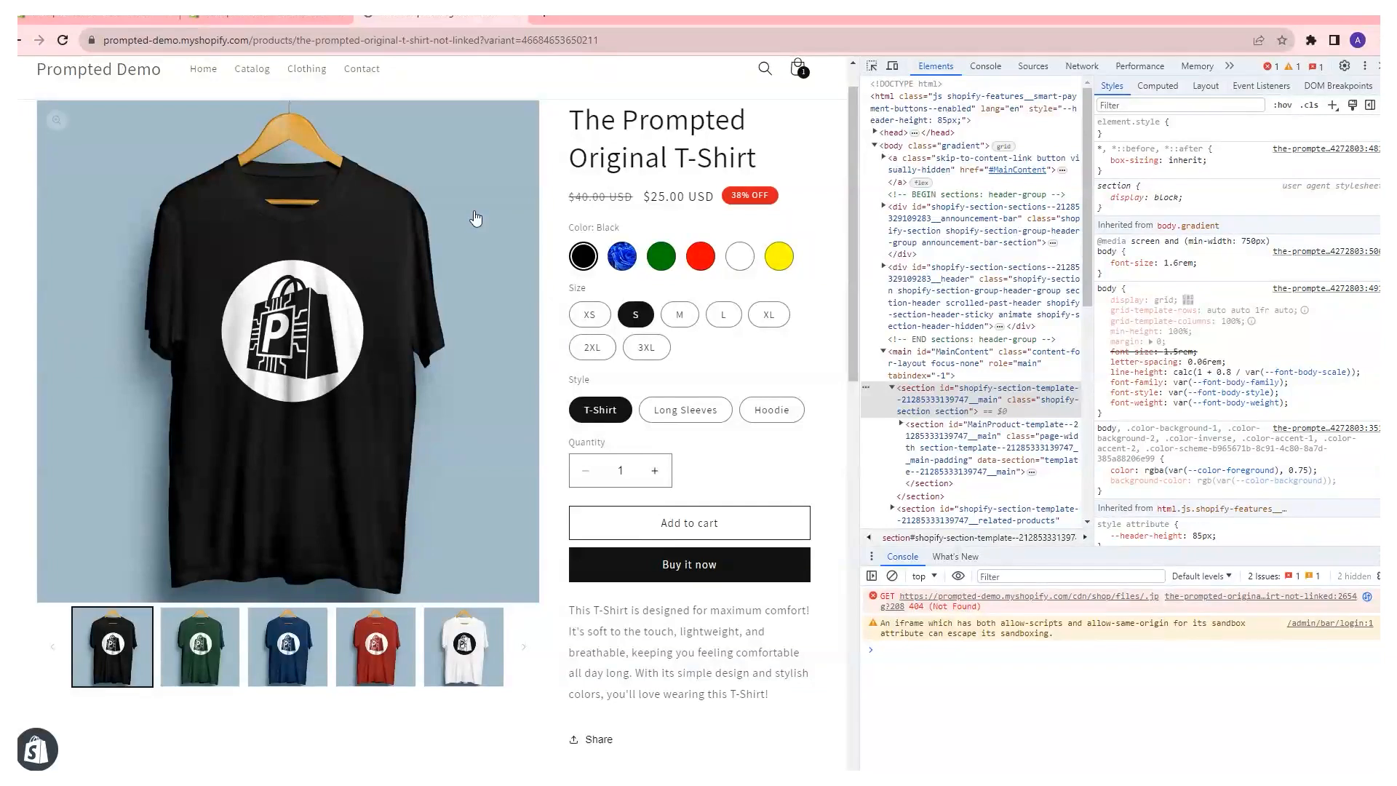
pyautogui.scroll(-3)
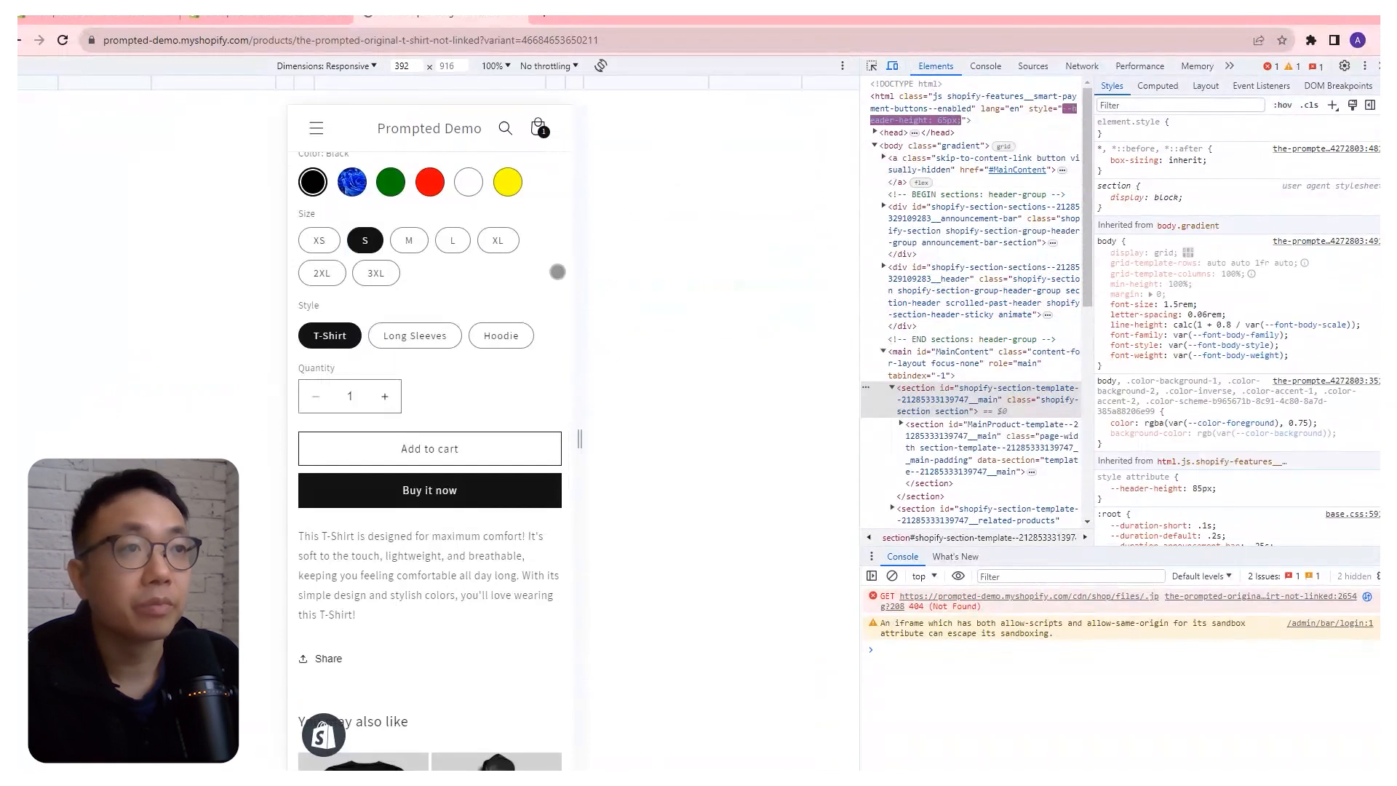
# Choose the Red swatch in mobile view and confirm the sticky bar shows the red 3XL shirt at $30.00
pyautogui.scroll(-3)
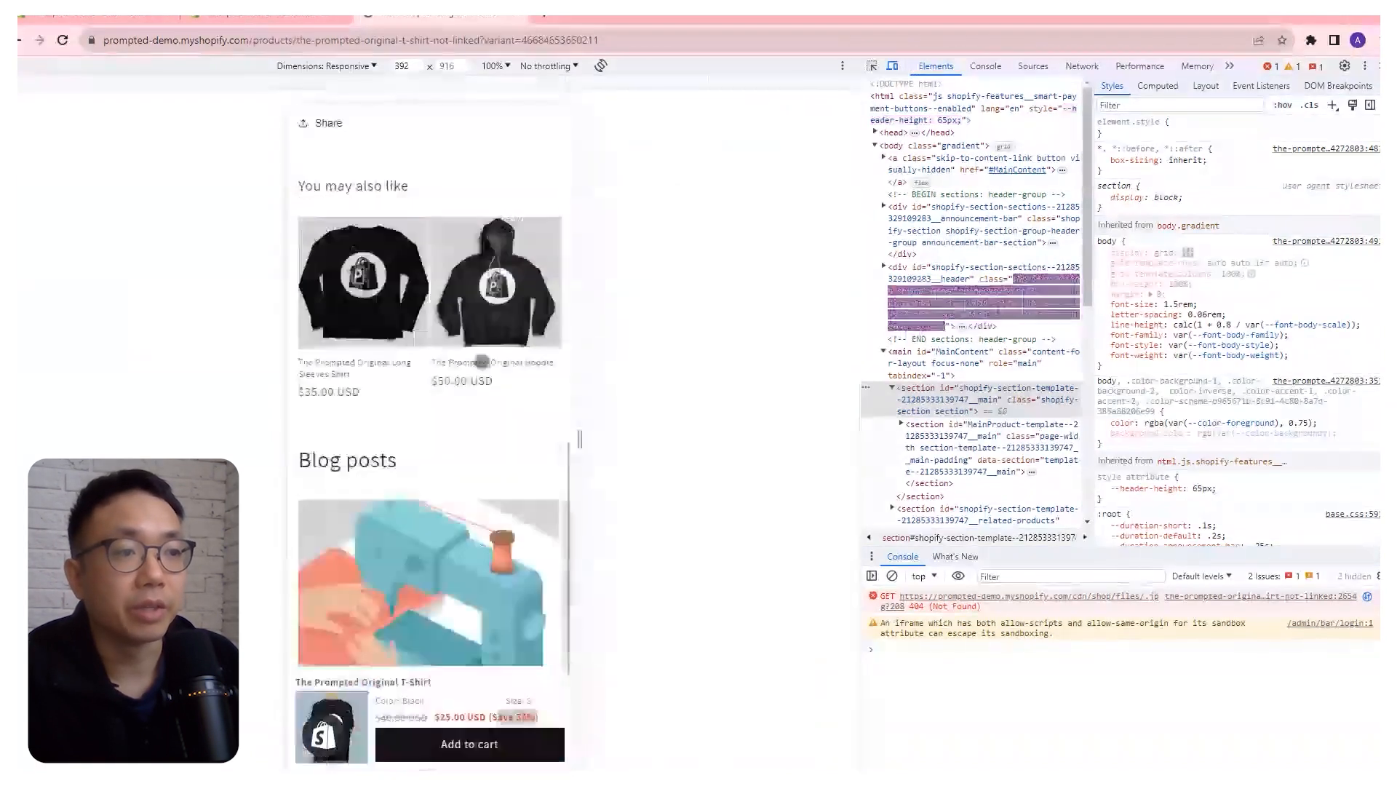
pyautogui.scroll(-3)
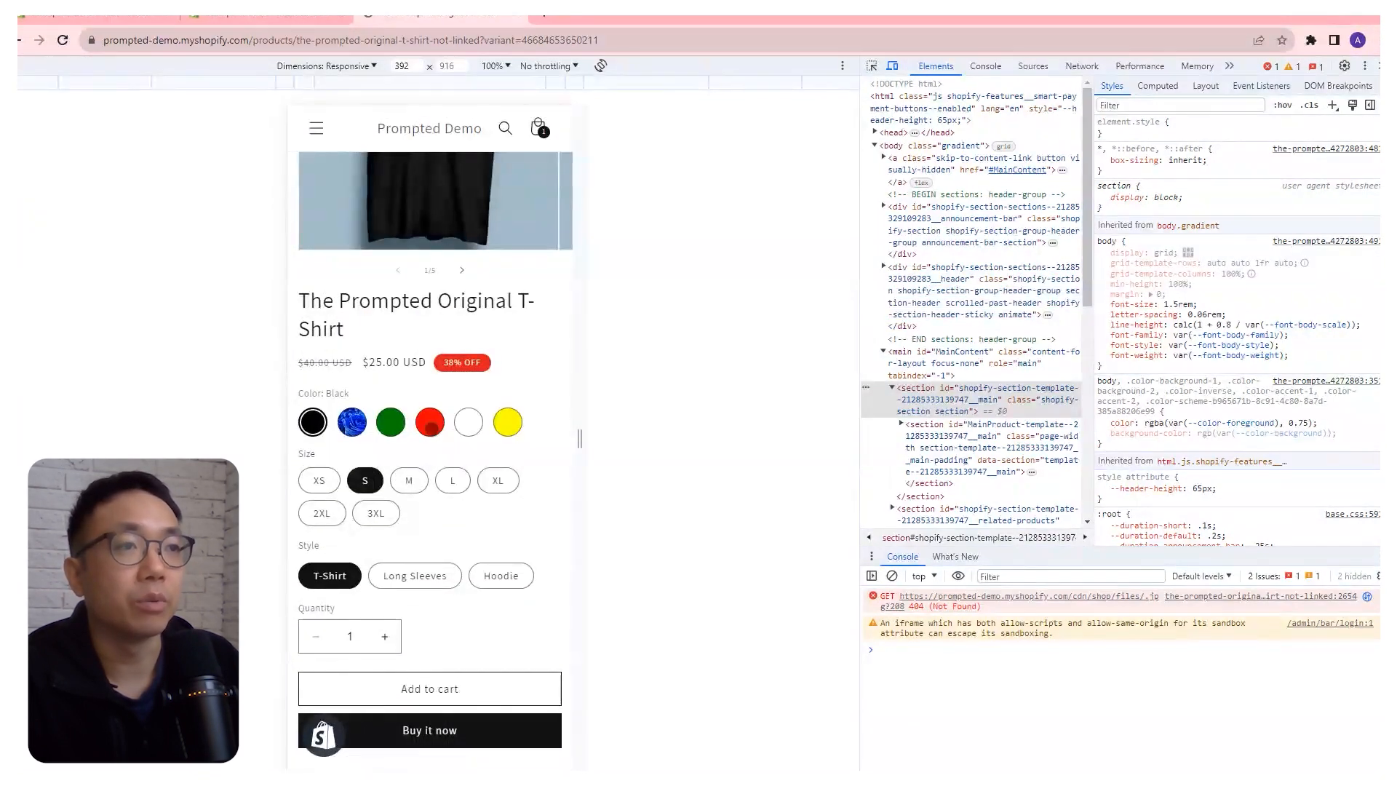
pyautogui.click(427, 422)
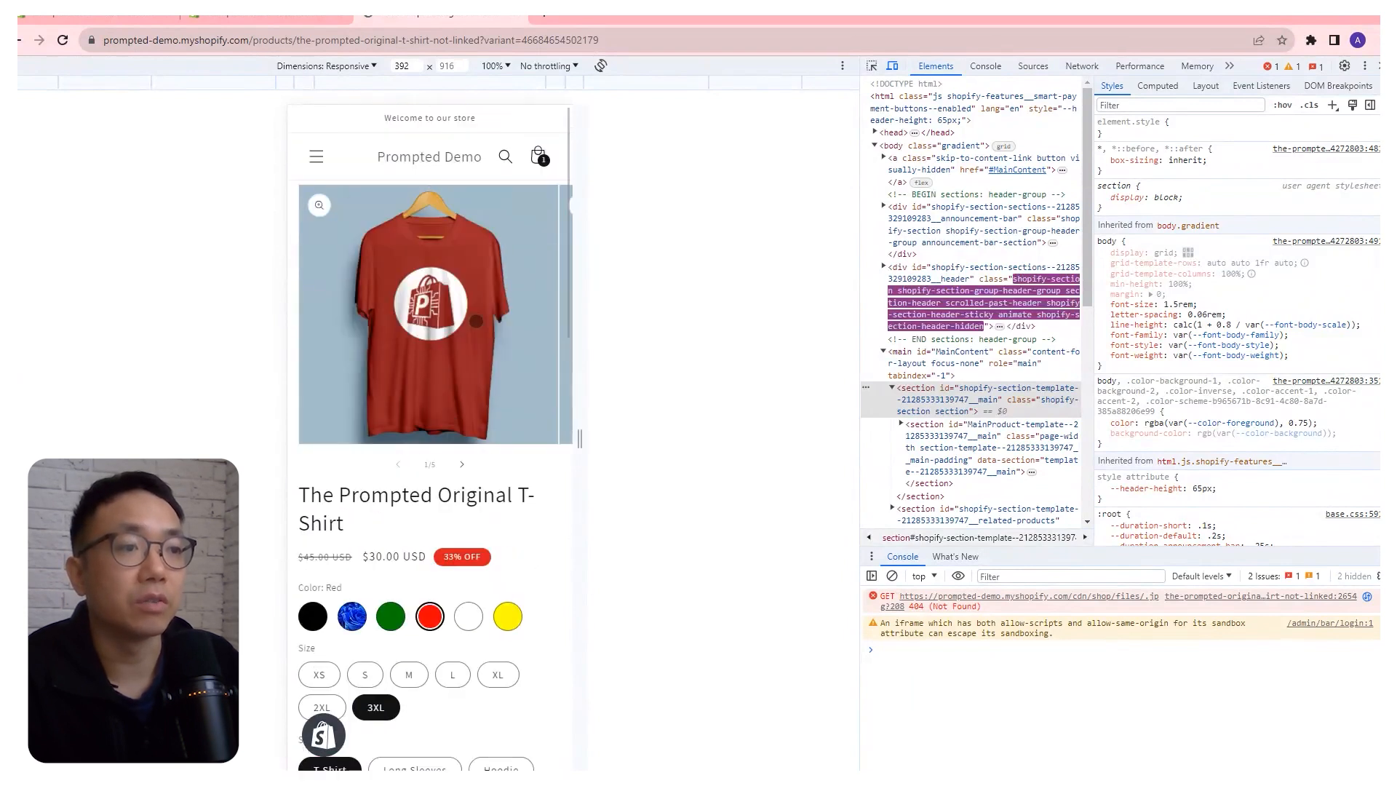
pyautogui.scroll(-3)
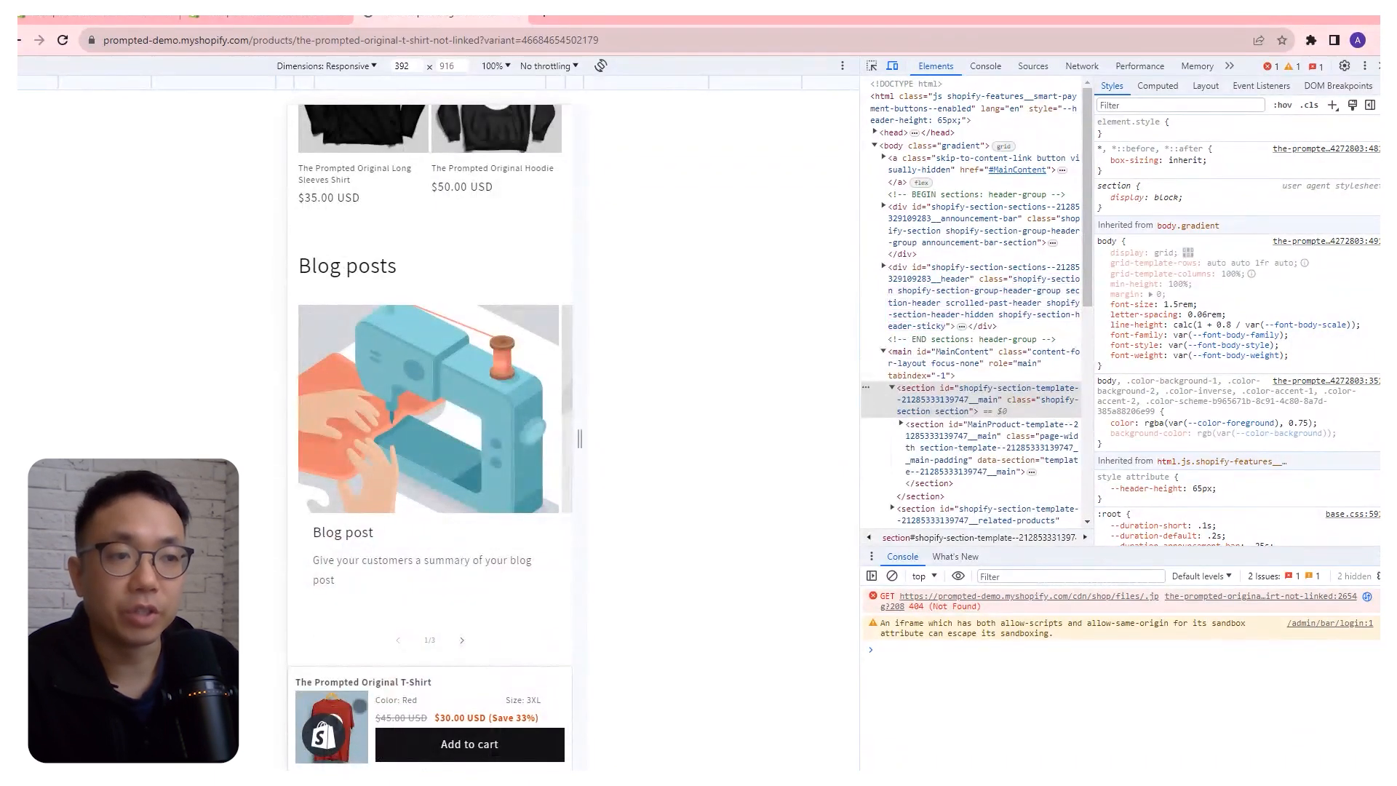